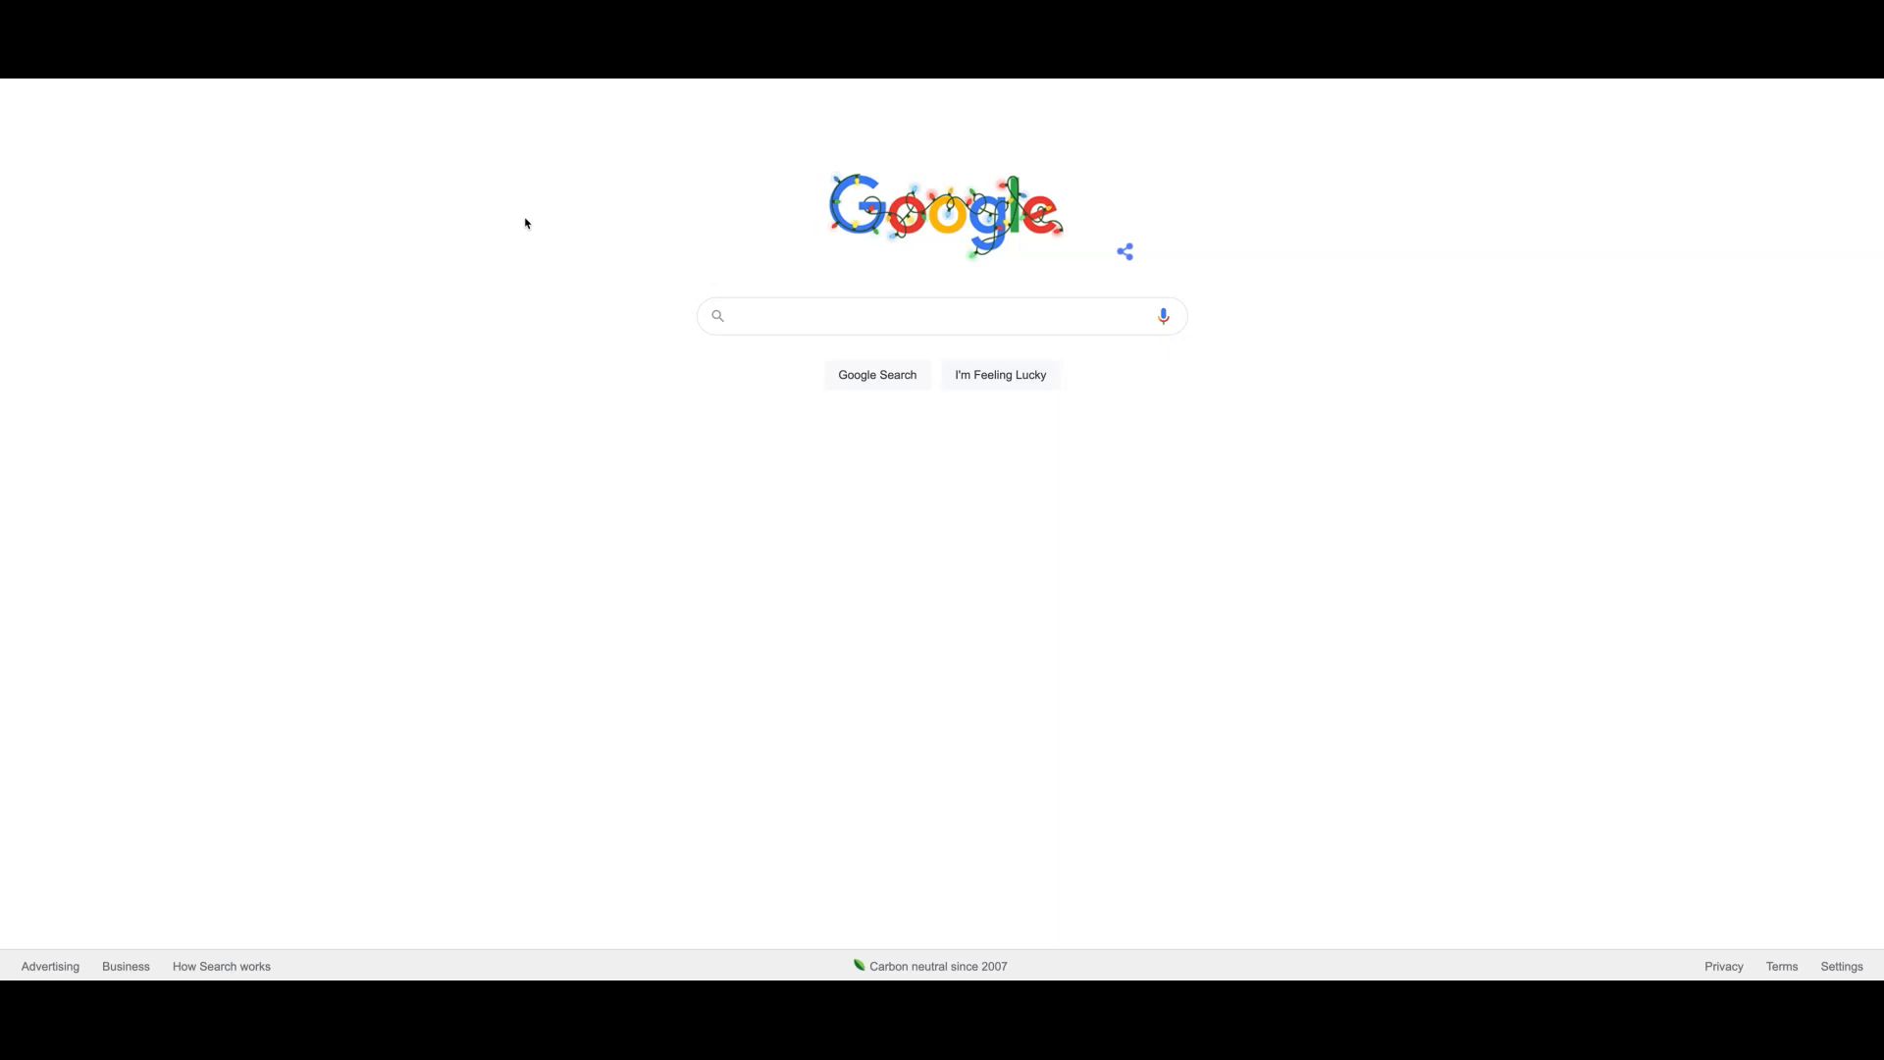
pyautogui.moveTo(791, 549)
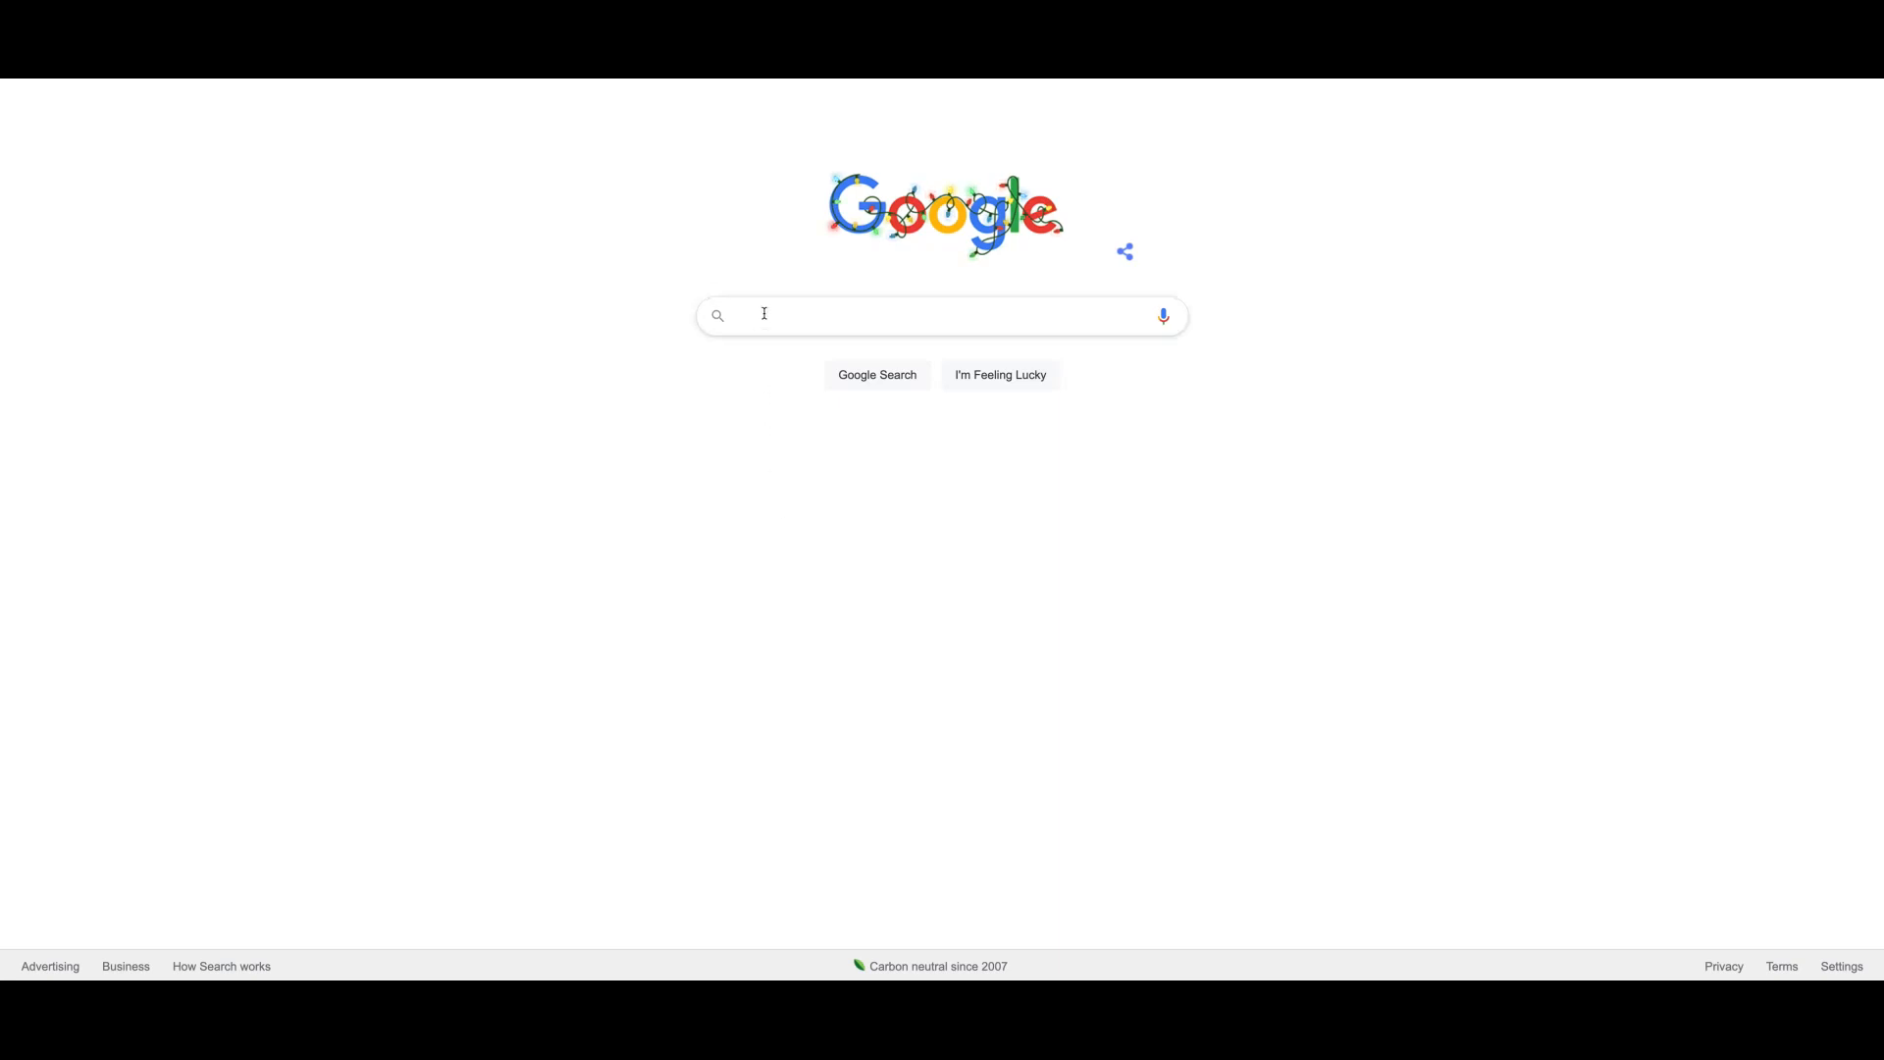
pyautogui.moveTo(763, 314)
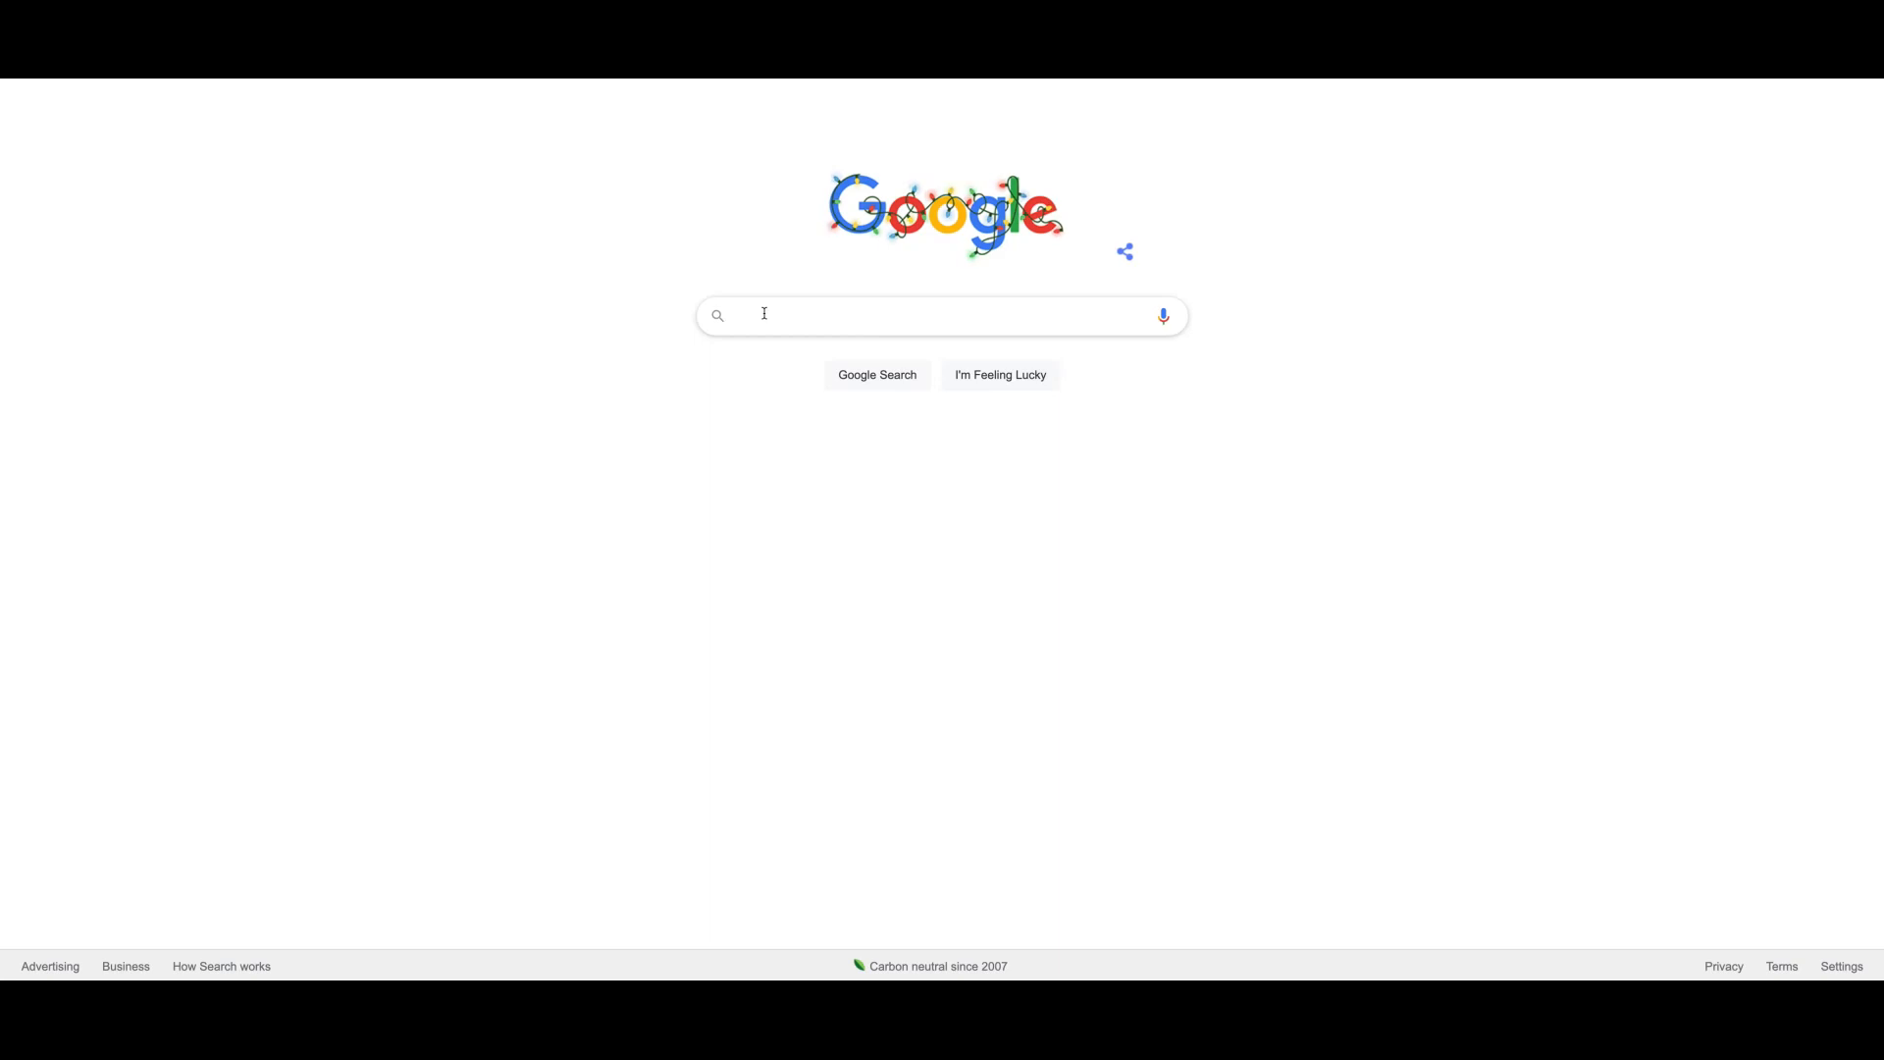
# Step: Search Google for 'plumber' and scroll through the sponsored plumber ads and local map listings
pyautogui.write('plumb')
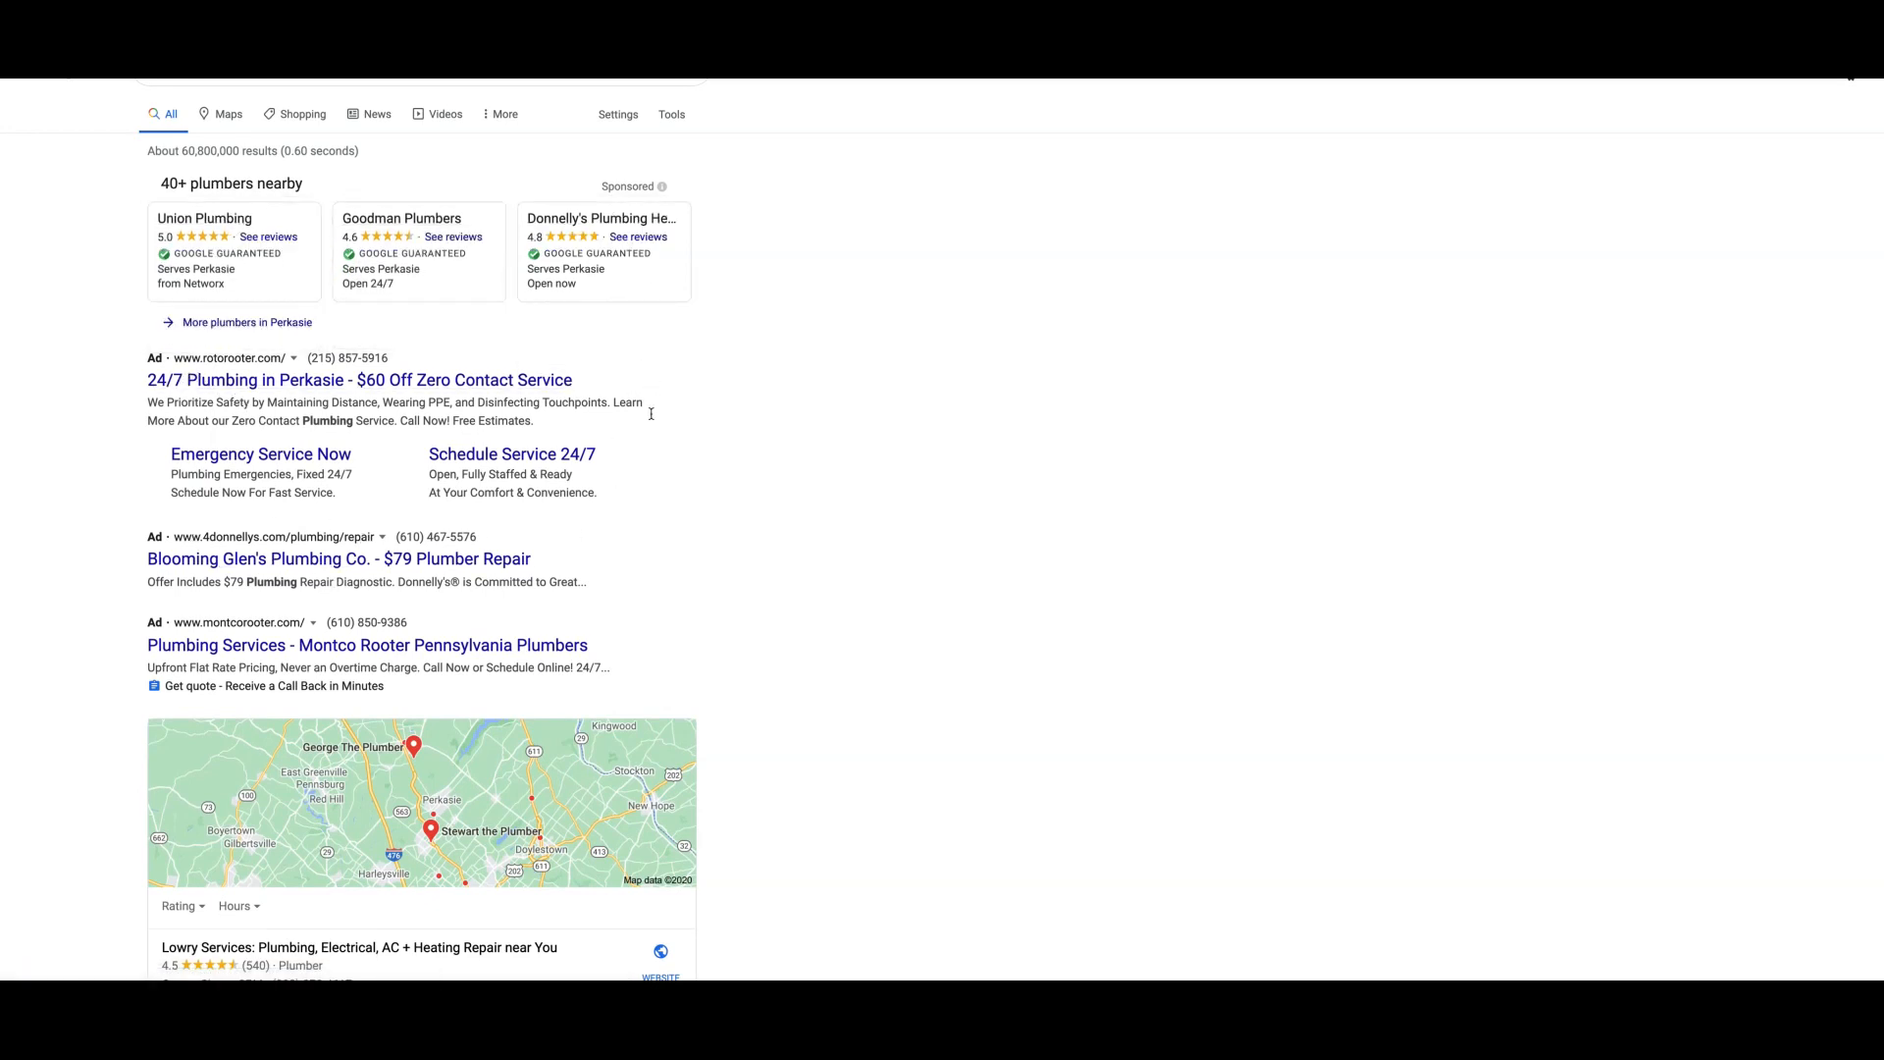
pyautogui.moveTo(747, 491)
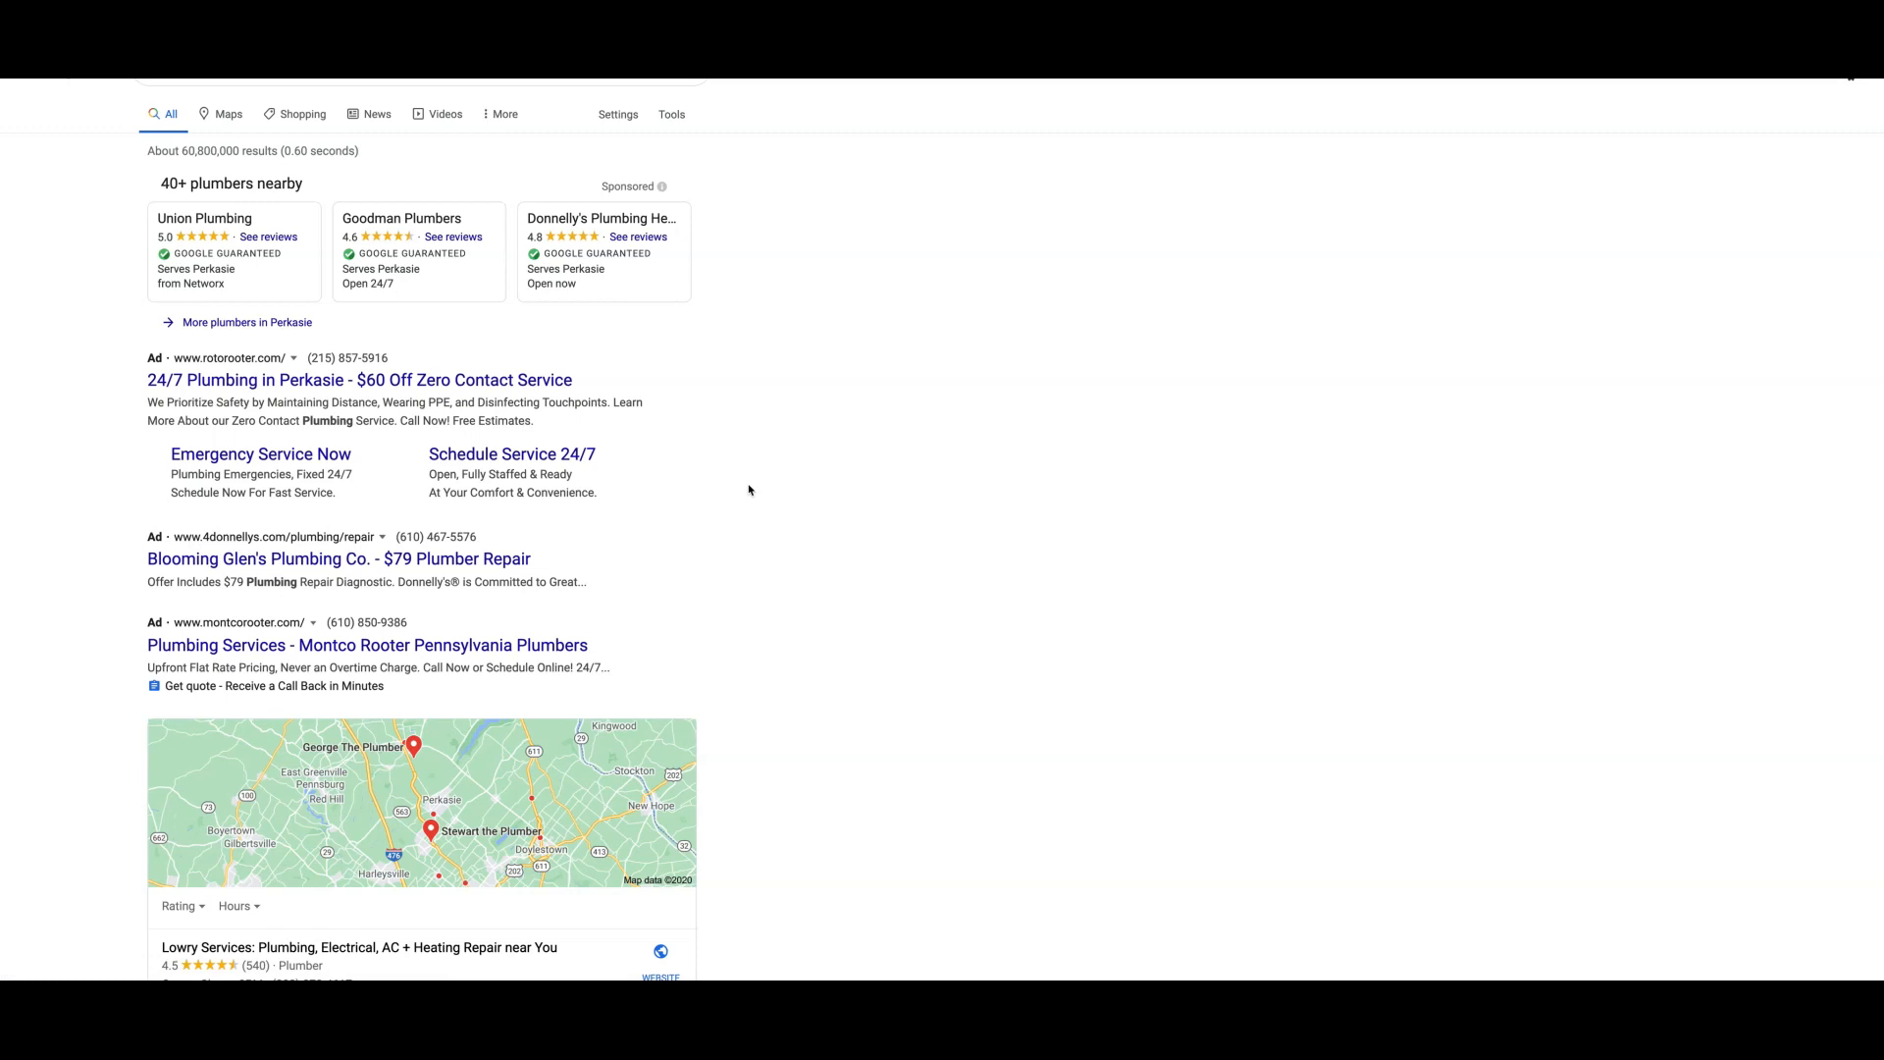
pyautogui.moveTo(718, 516)
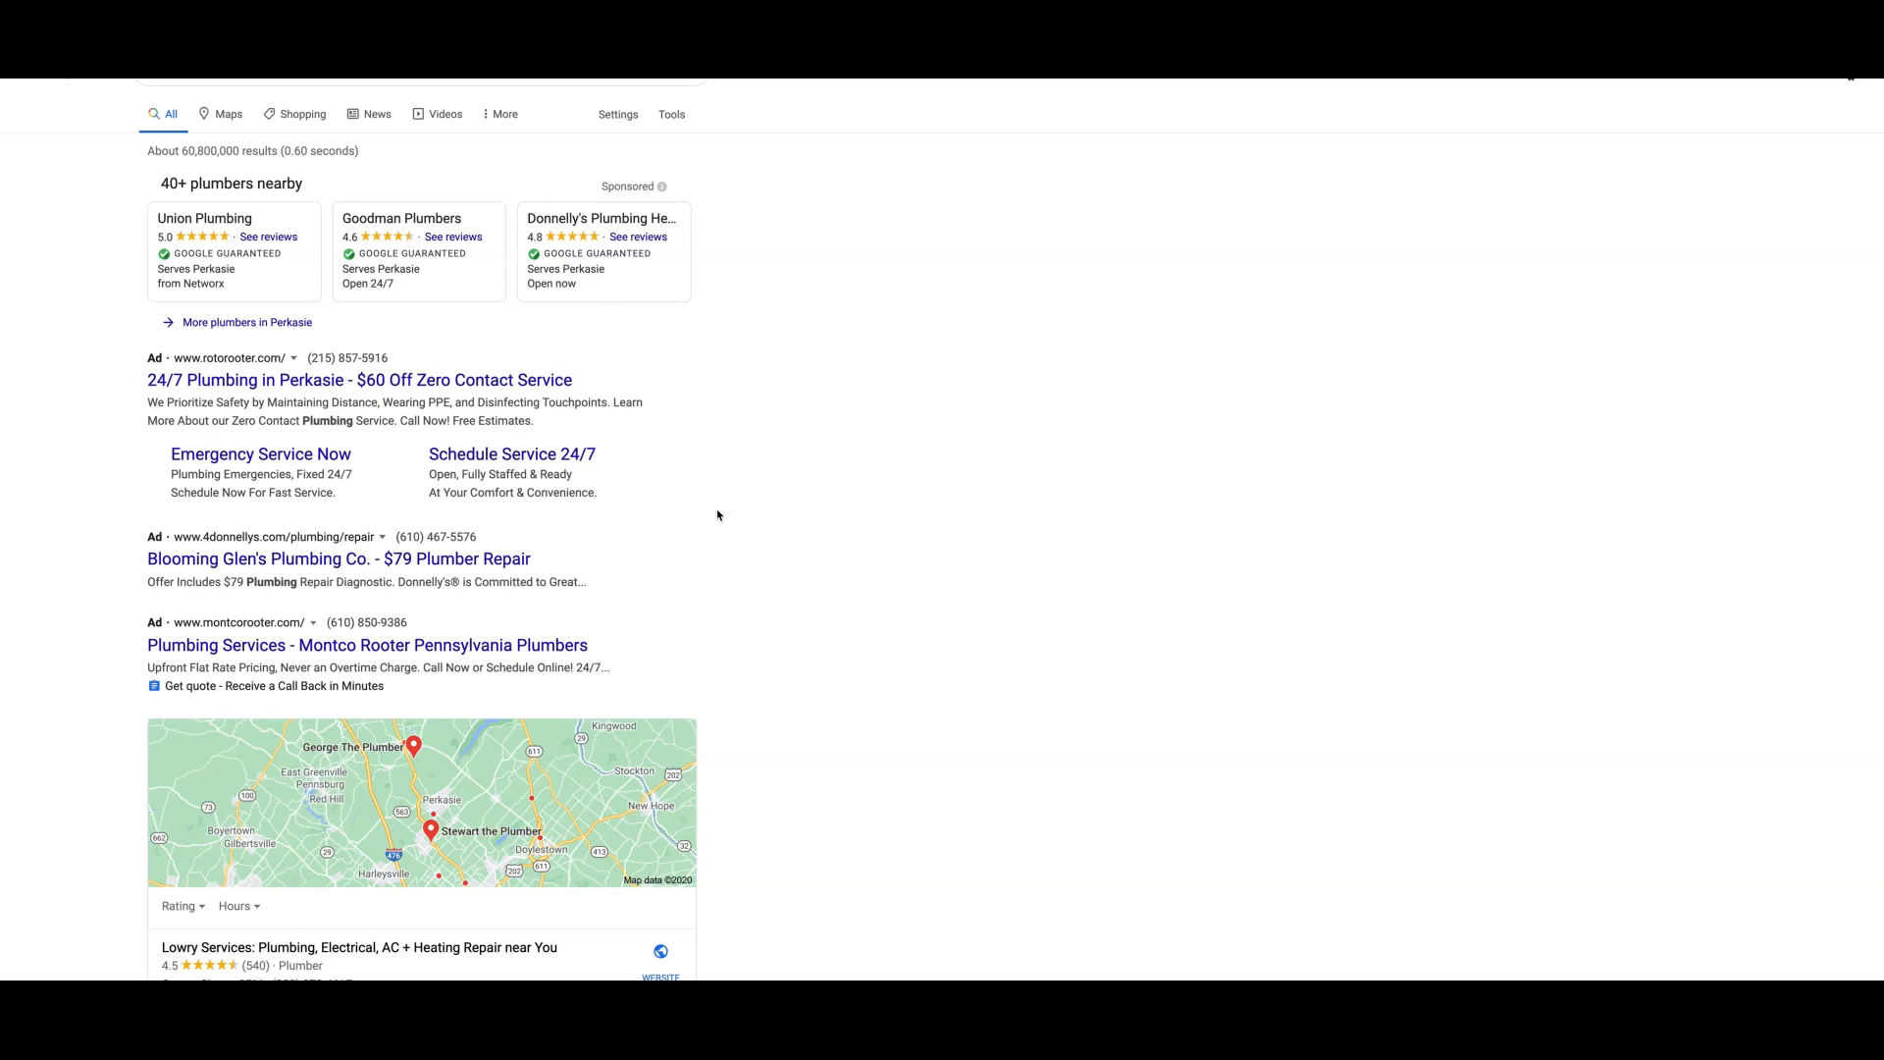
pyautogui.moveTo(673, 544)
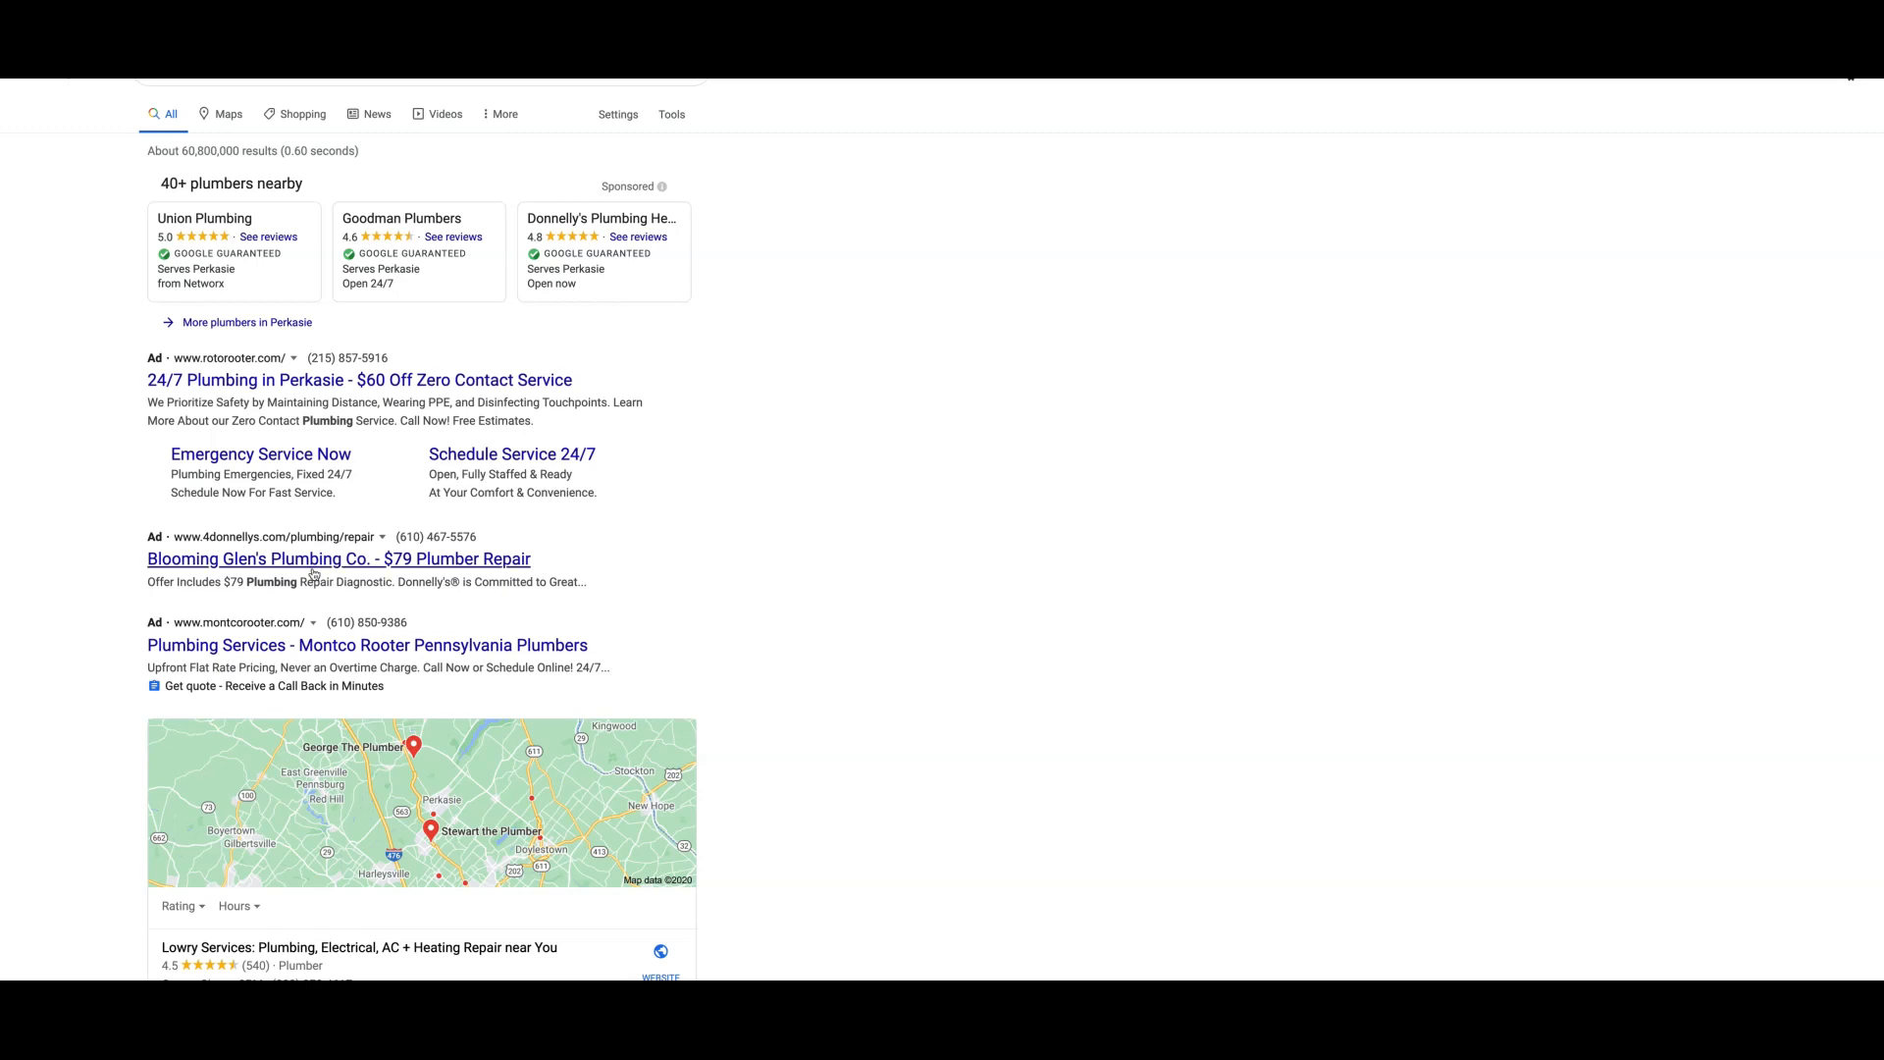
pyautogui.moveTo(206, 603)
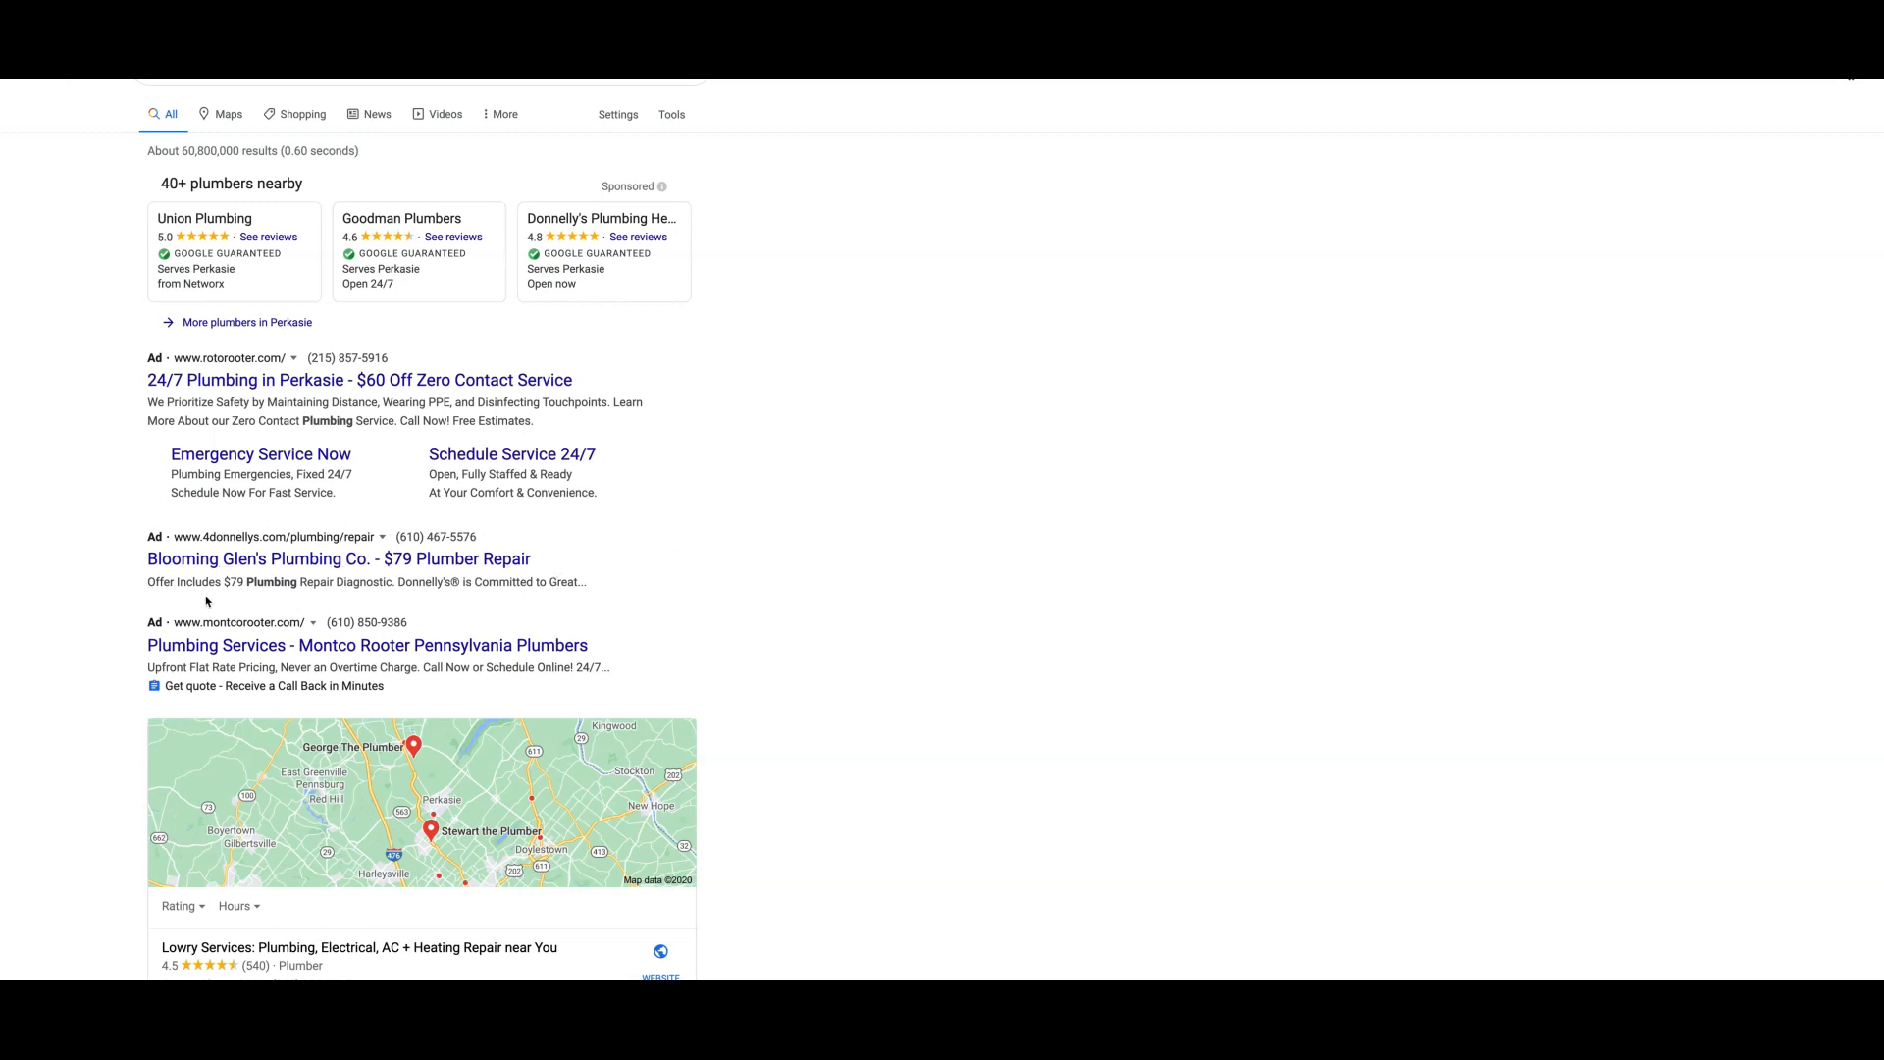
pyautogui.moveTo(196, 574)
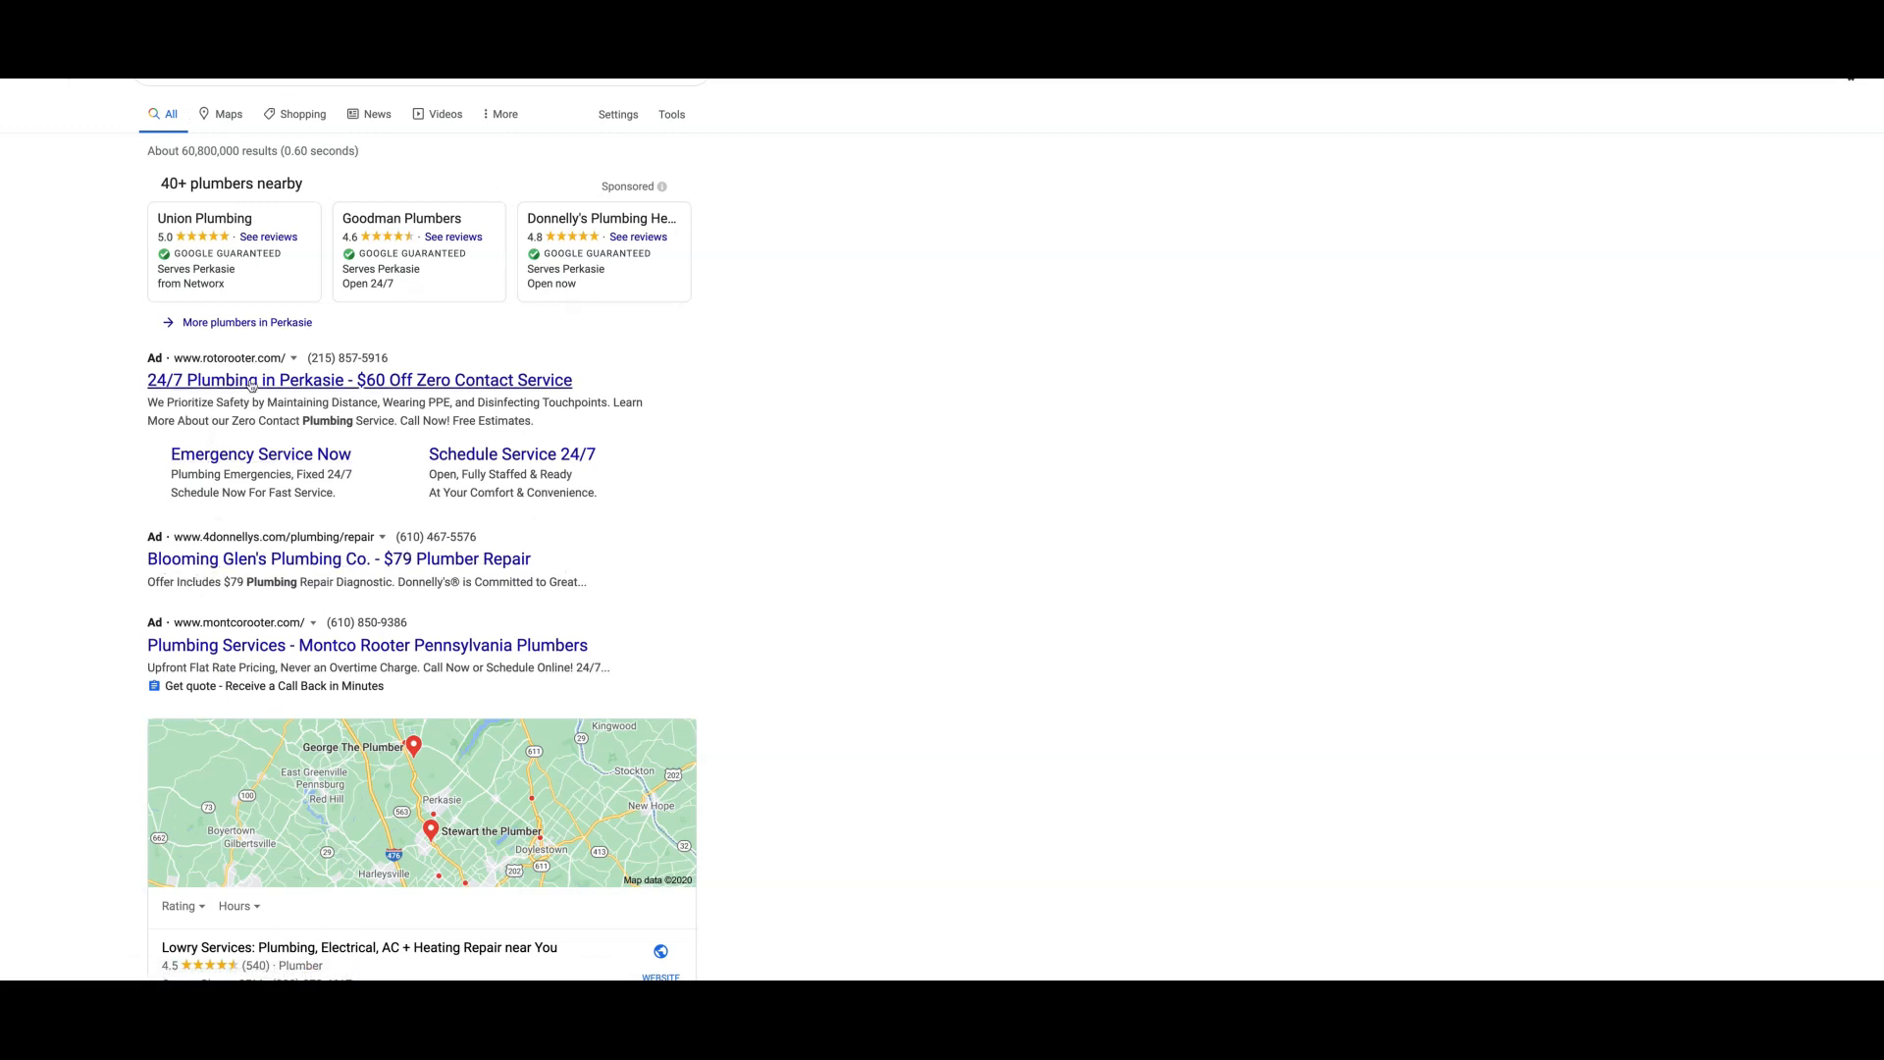
pyautogui.scroll(-3)
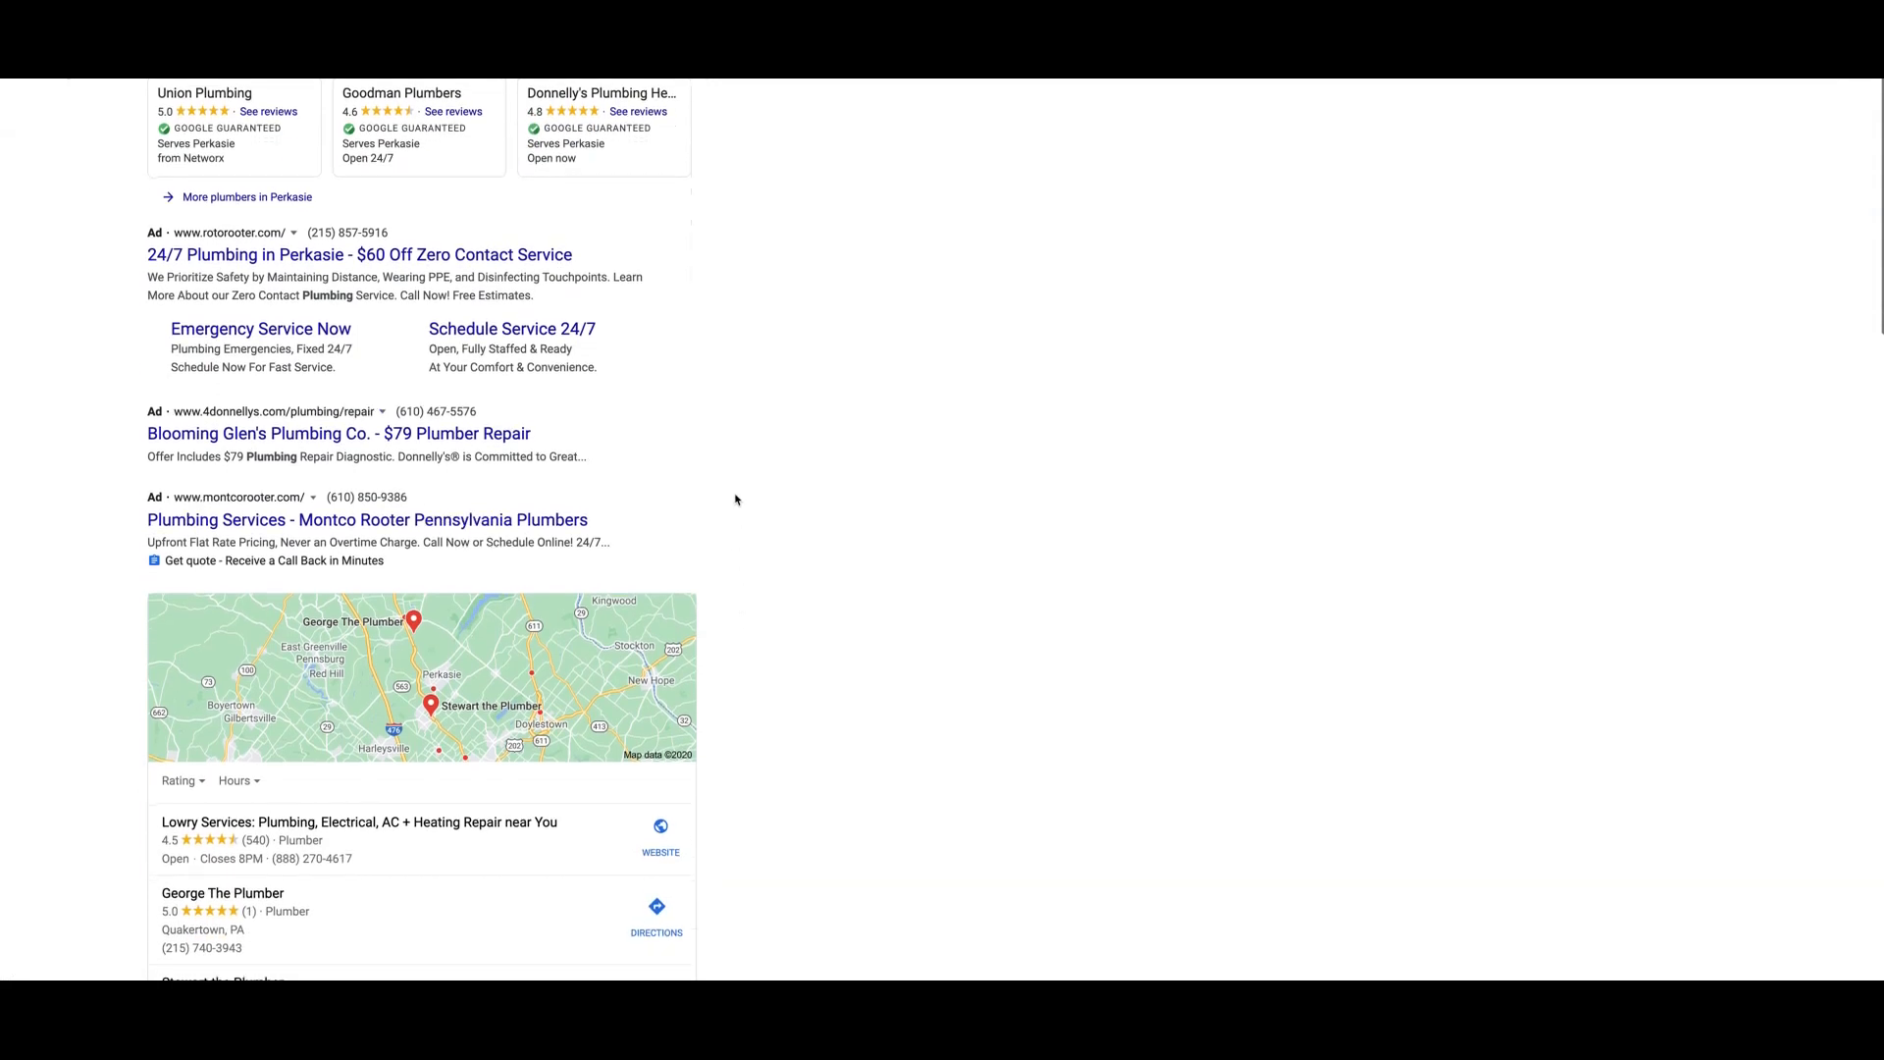
pyautogui.scroll(3)
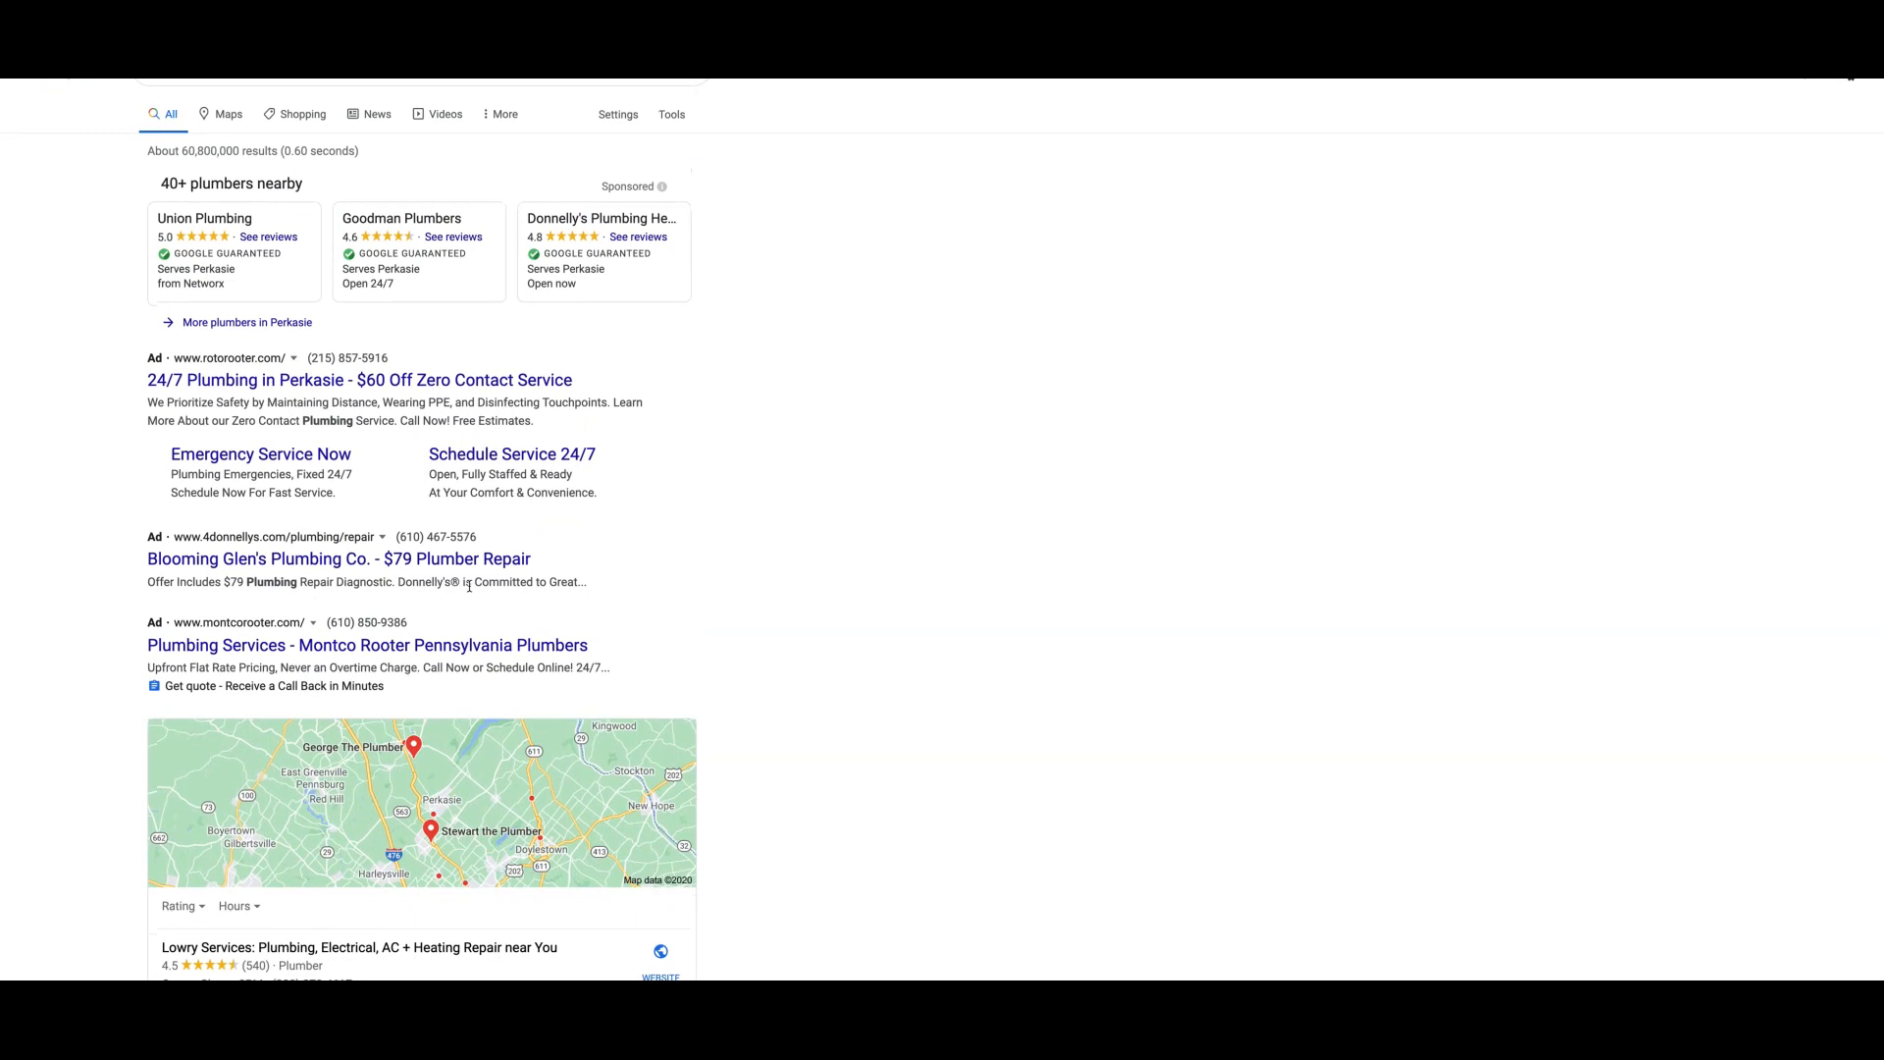
pyautogui.moveTo(842, 506)
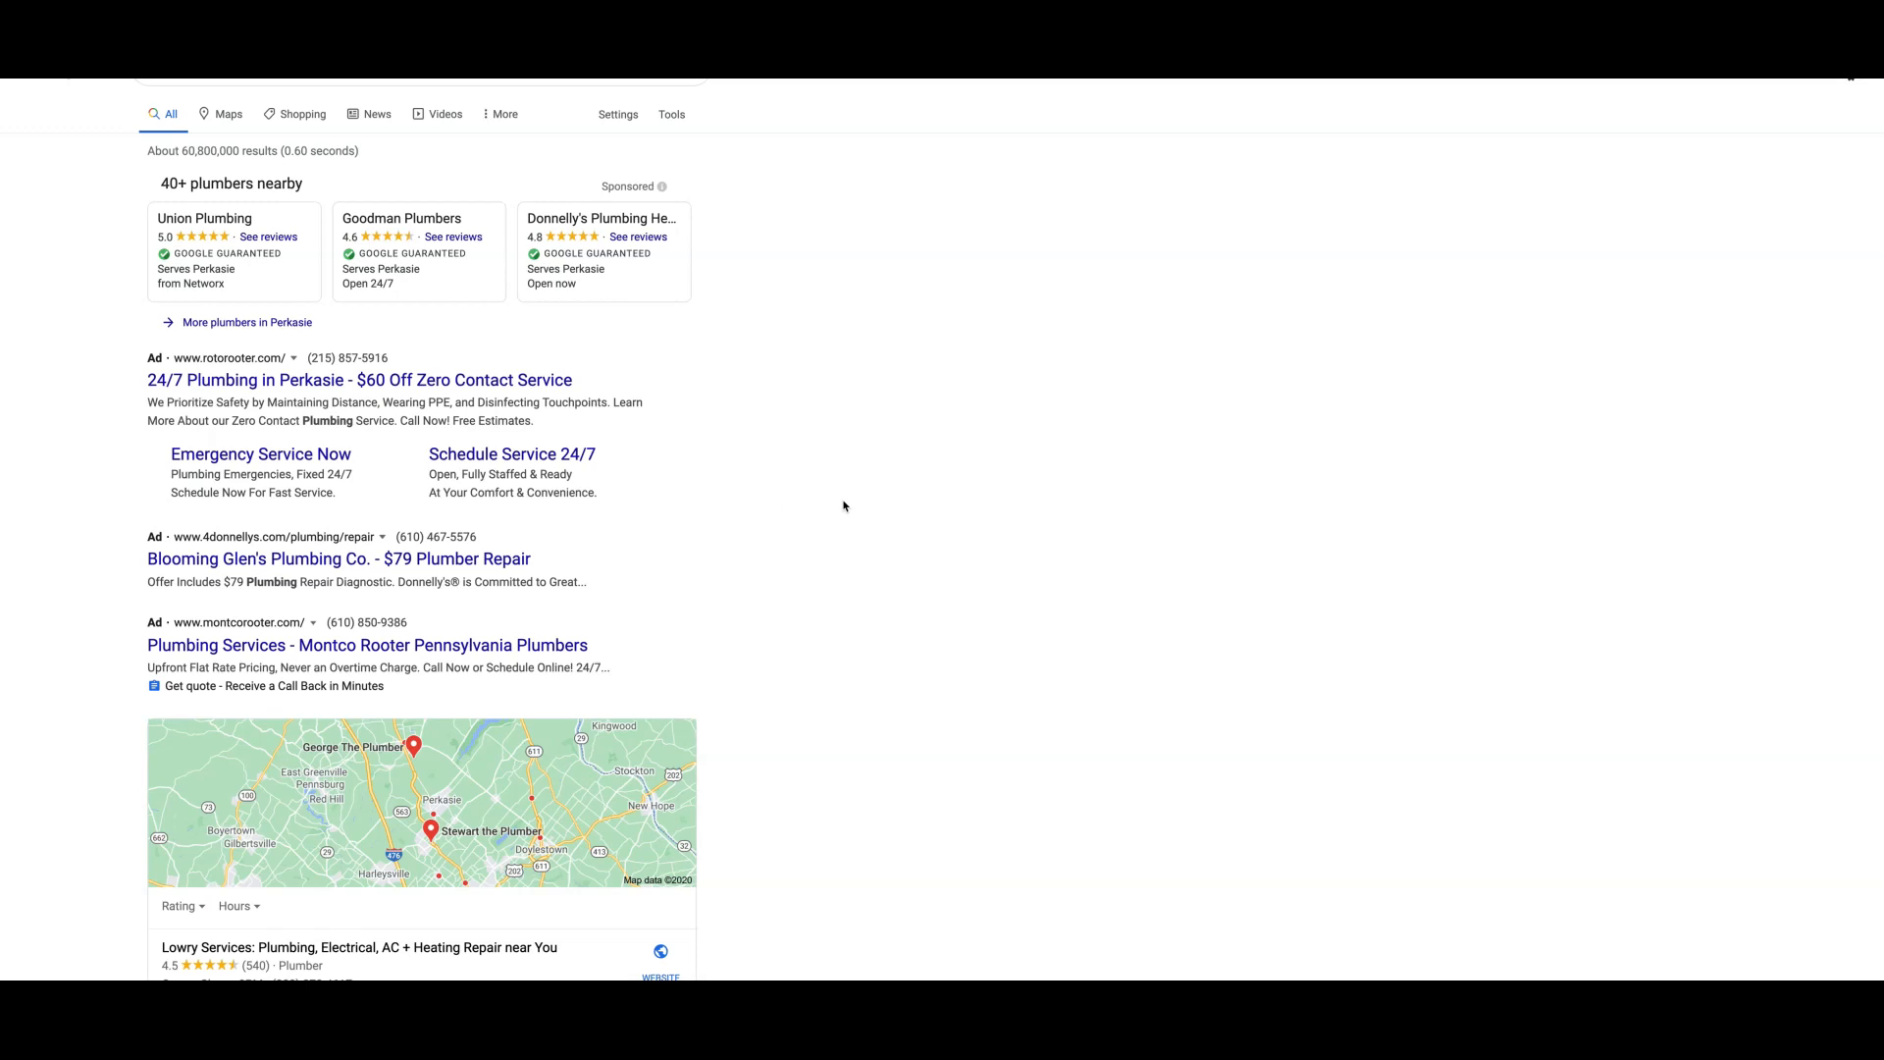
pyautogui.moveTo(877, 469)
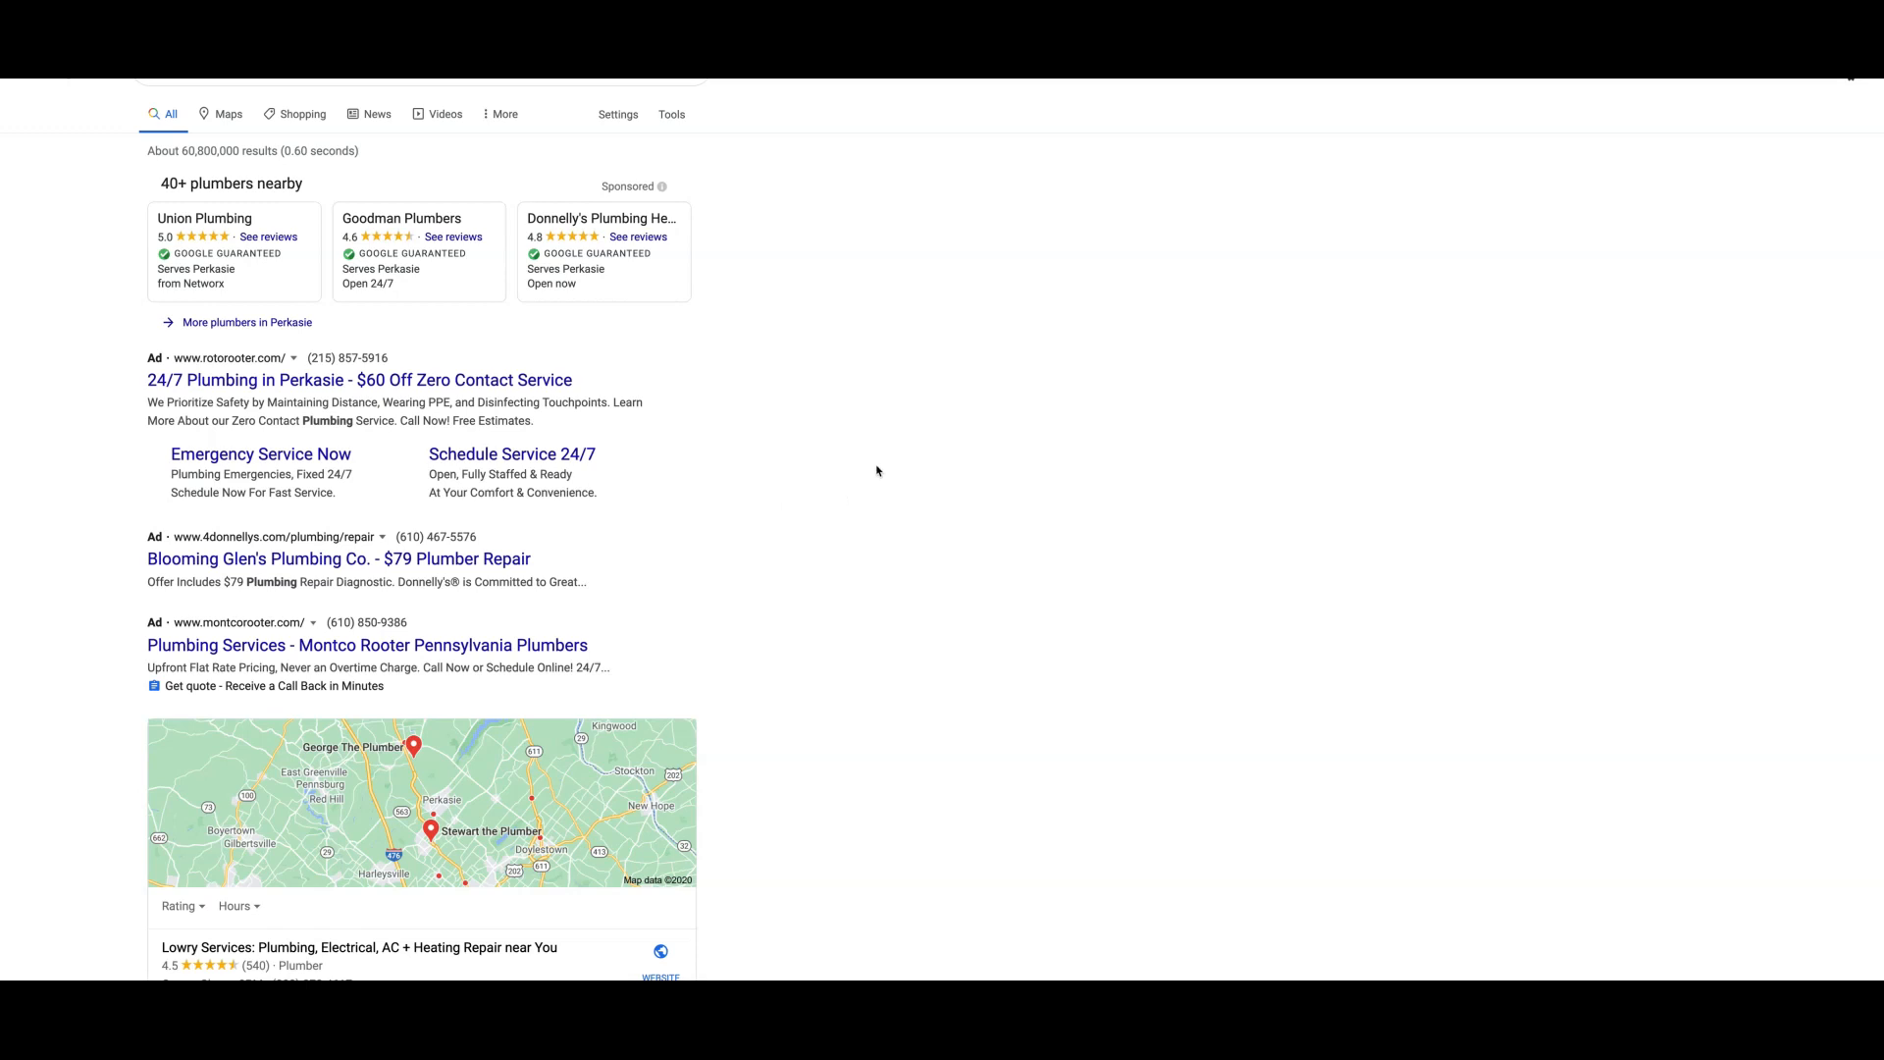
pyautogui.moveTo(713, 579)
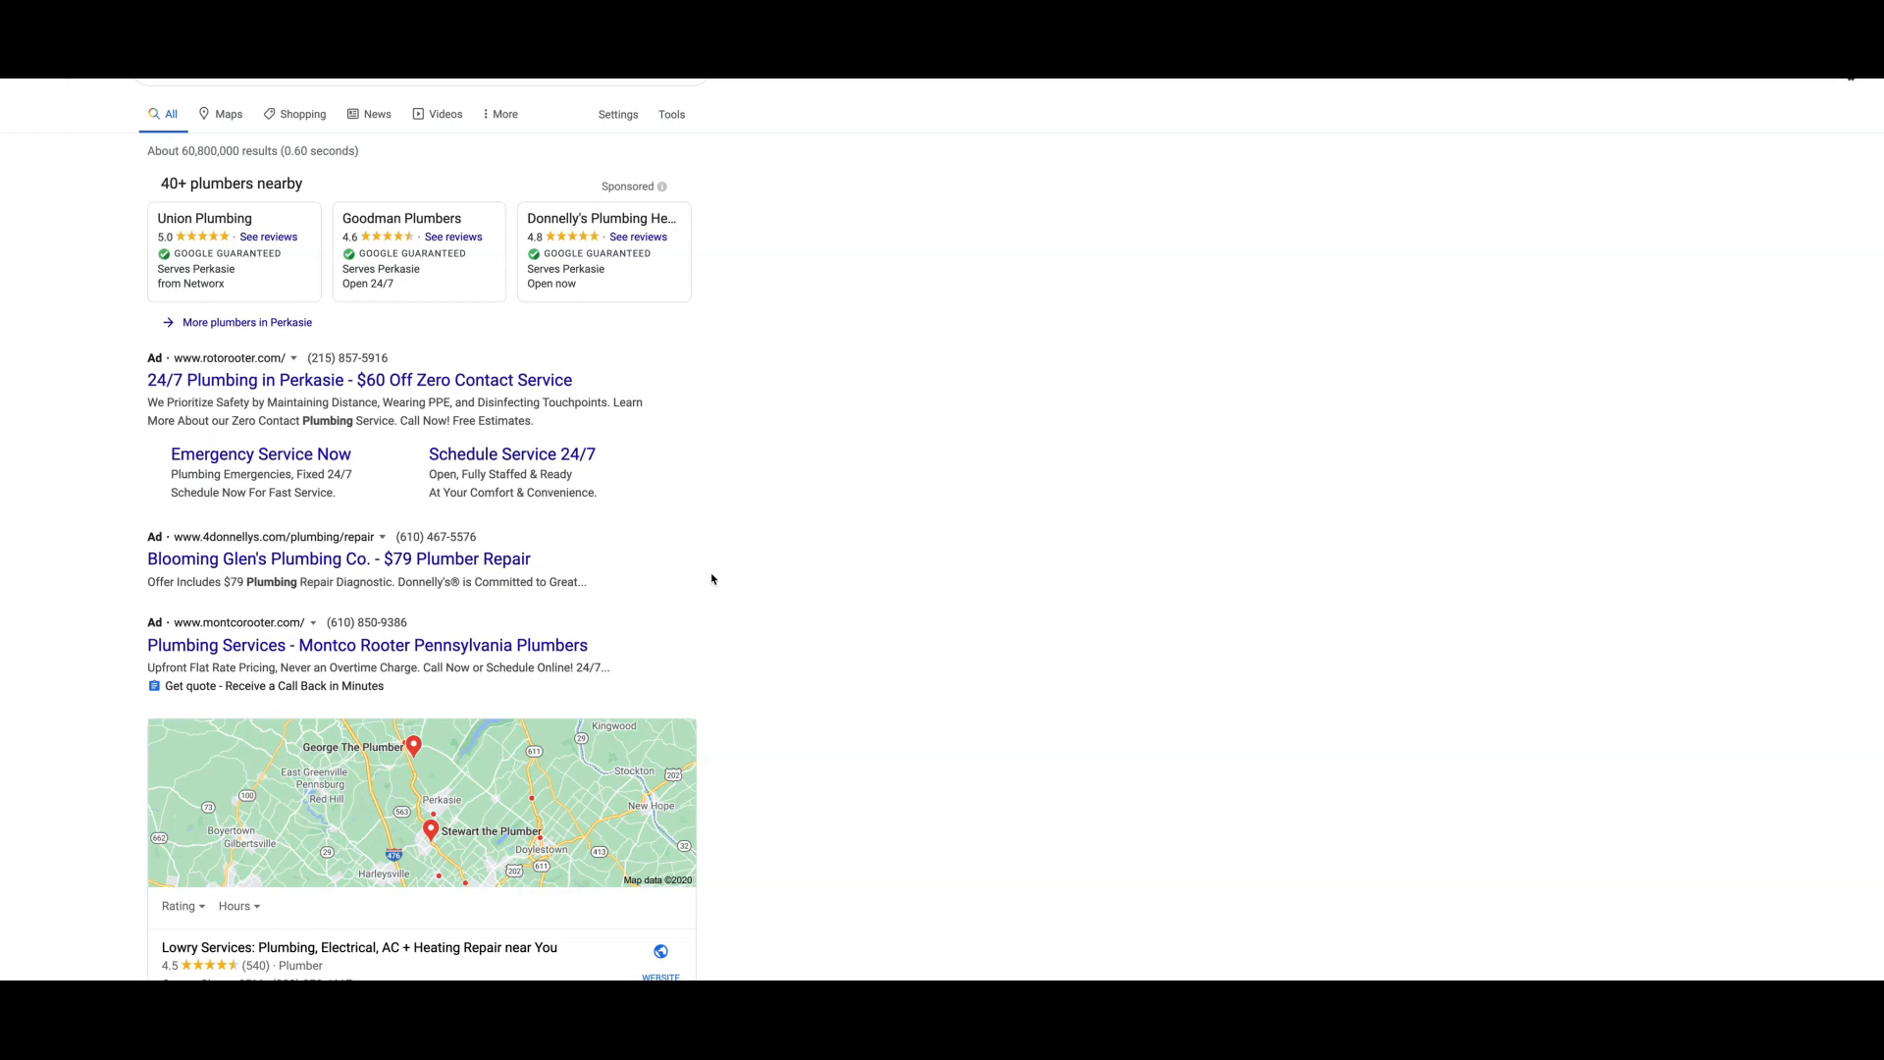
pyautogui.moveTo(730, 583)
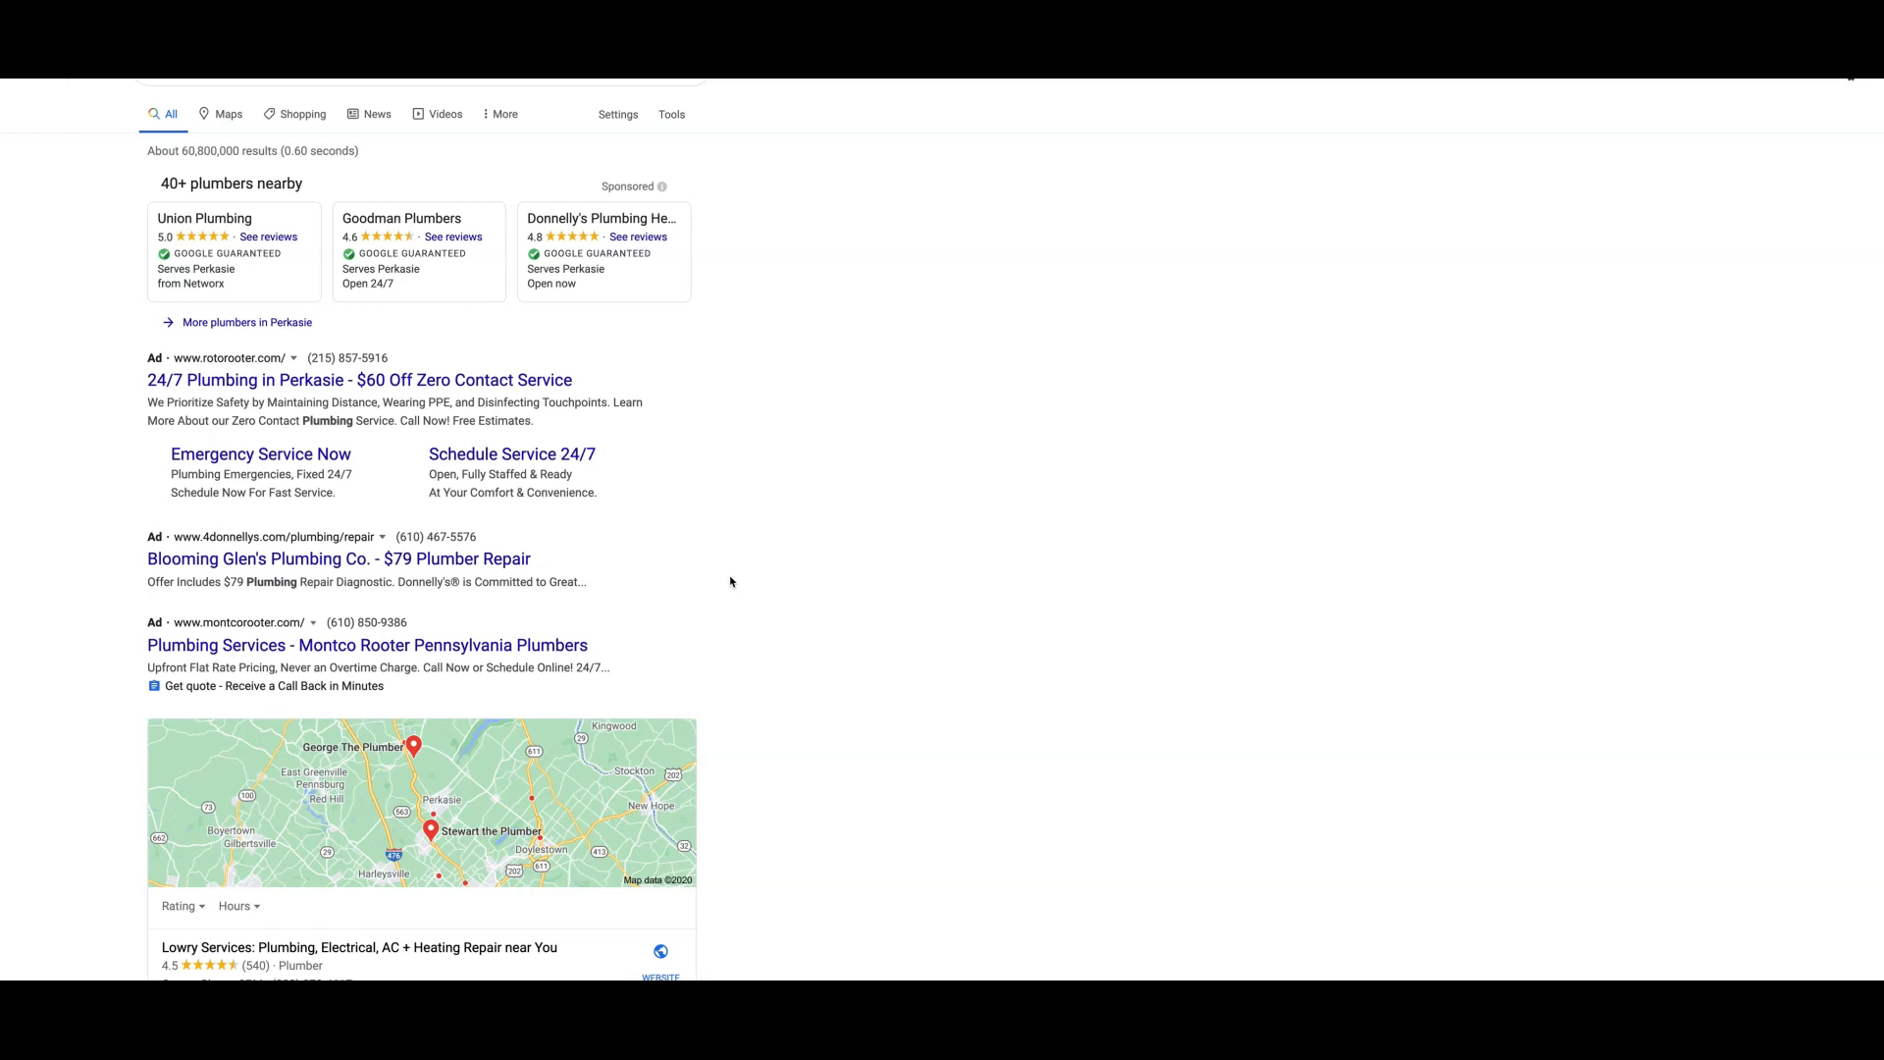
pyautogui.moveTo(491, 581)
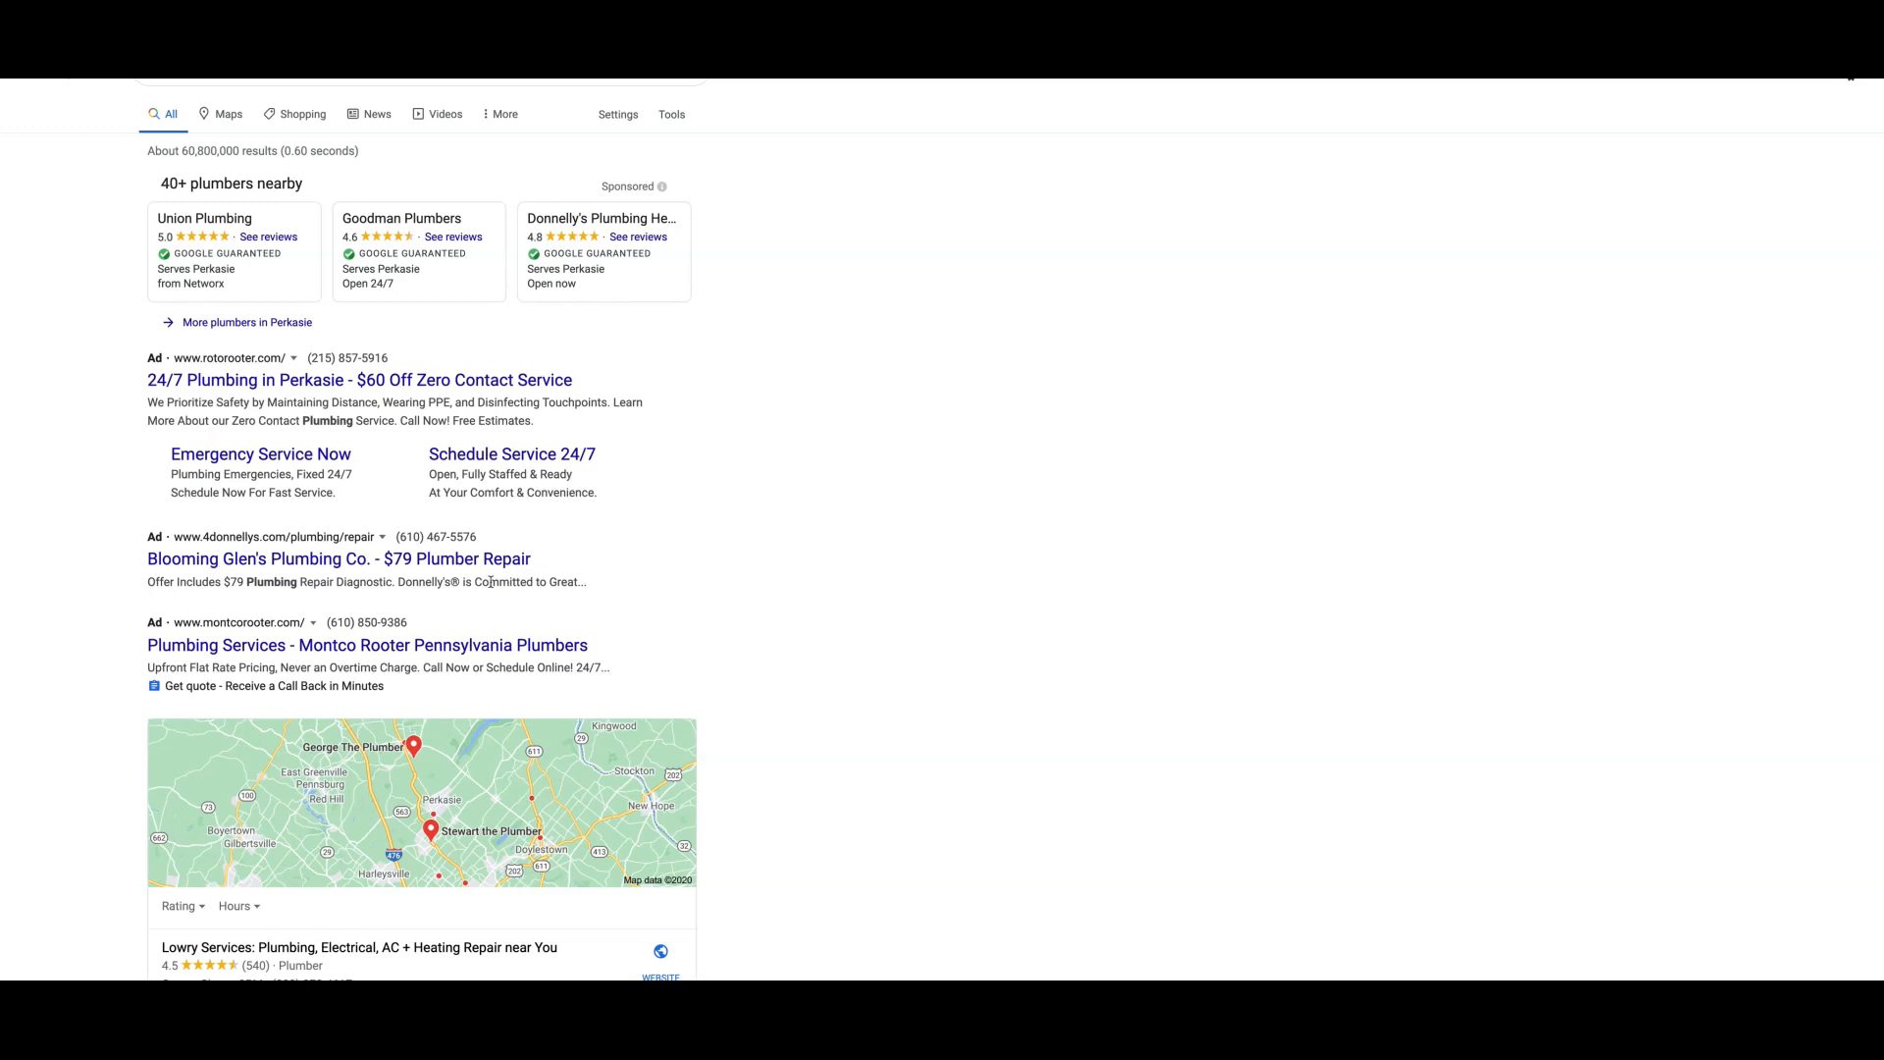
pyautogui.moveTo(779, 561)
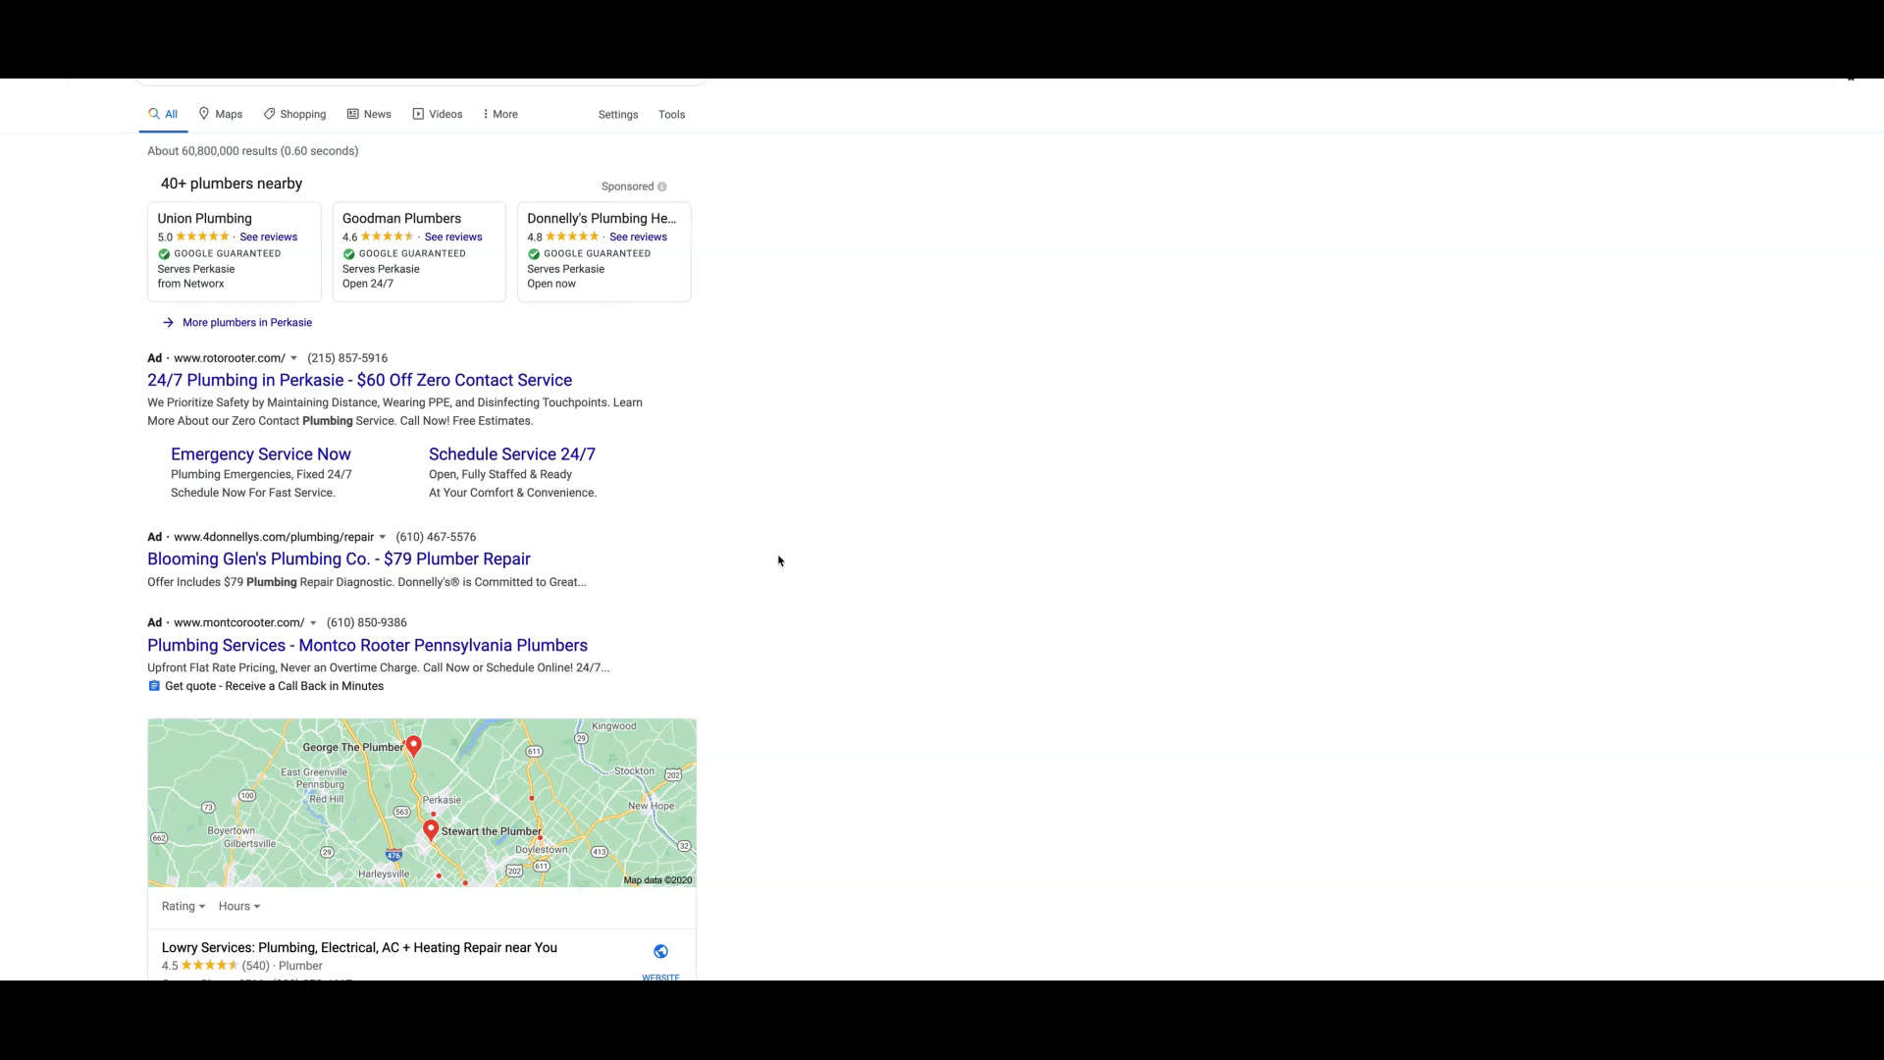
pyautogui.moveTo(779, 605)
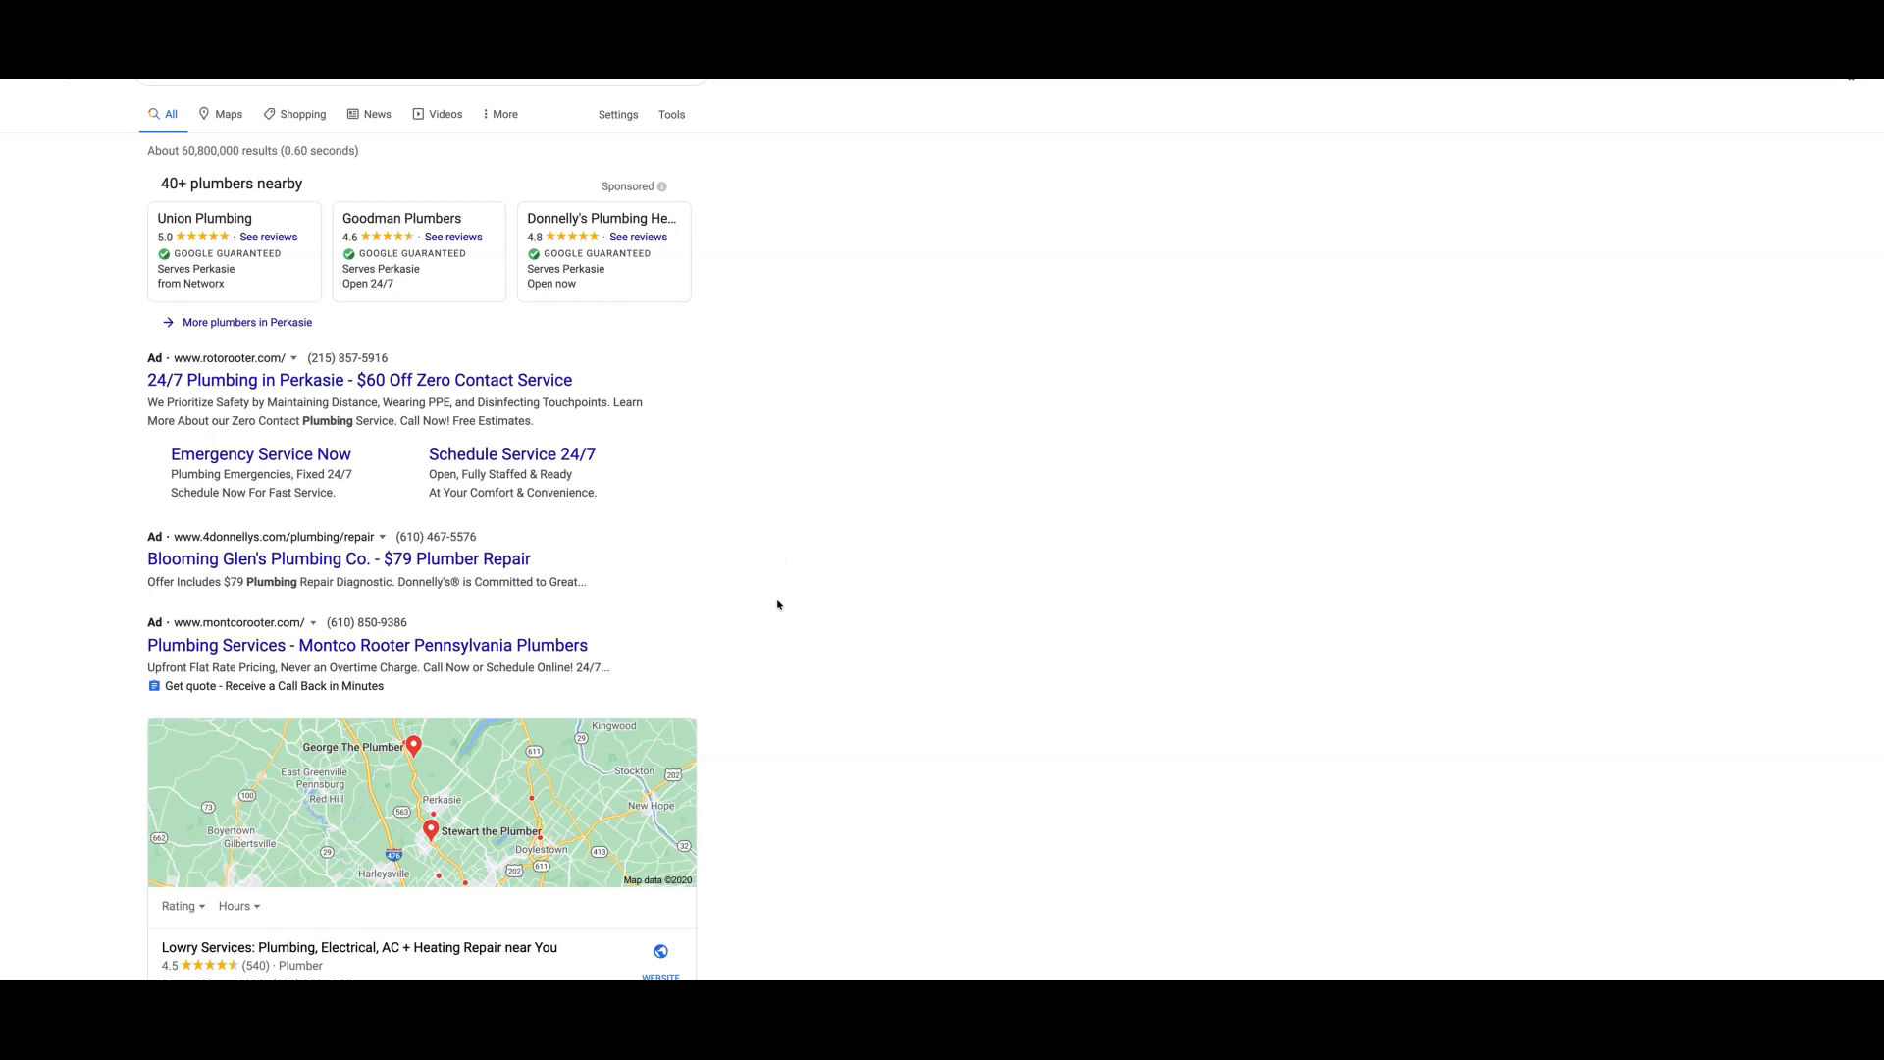
pyautogui.moveTo(223, 667)
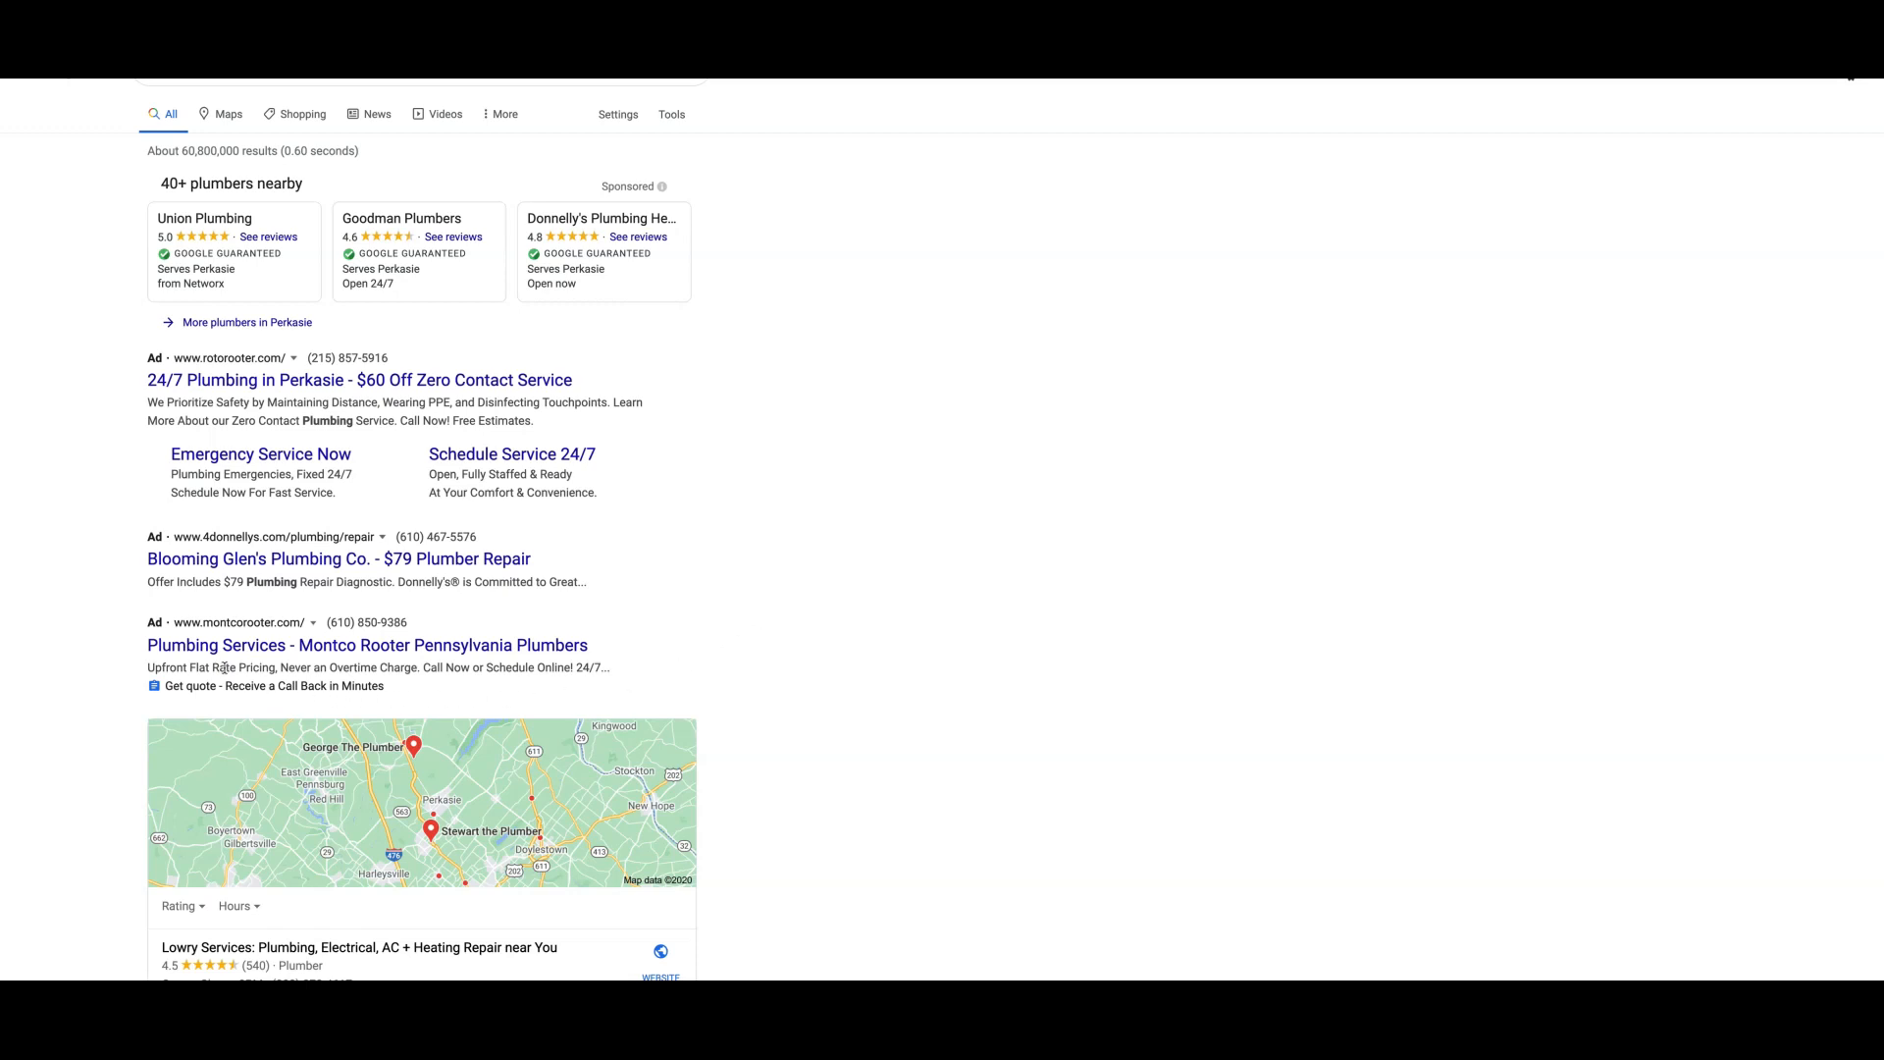
pyautogui.moveTo(553, 692)
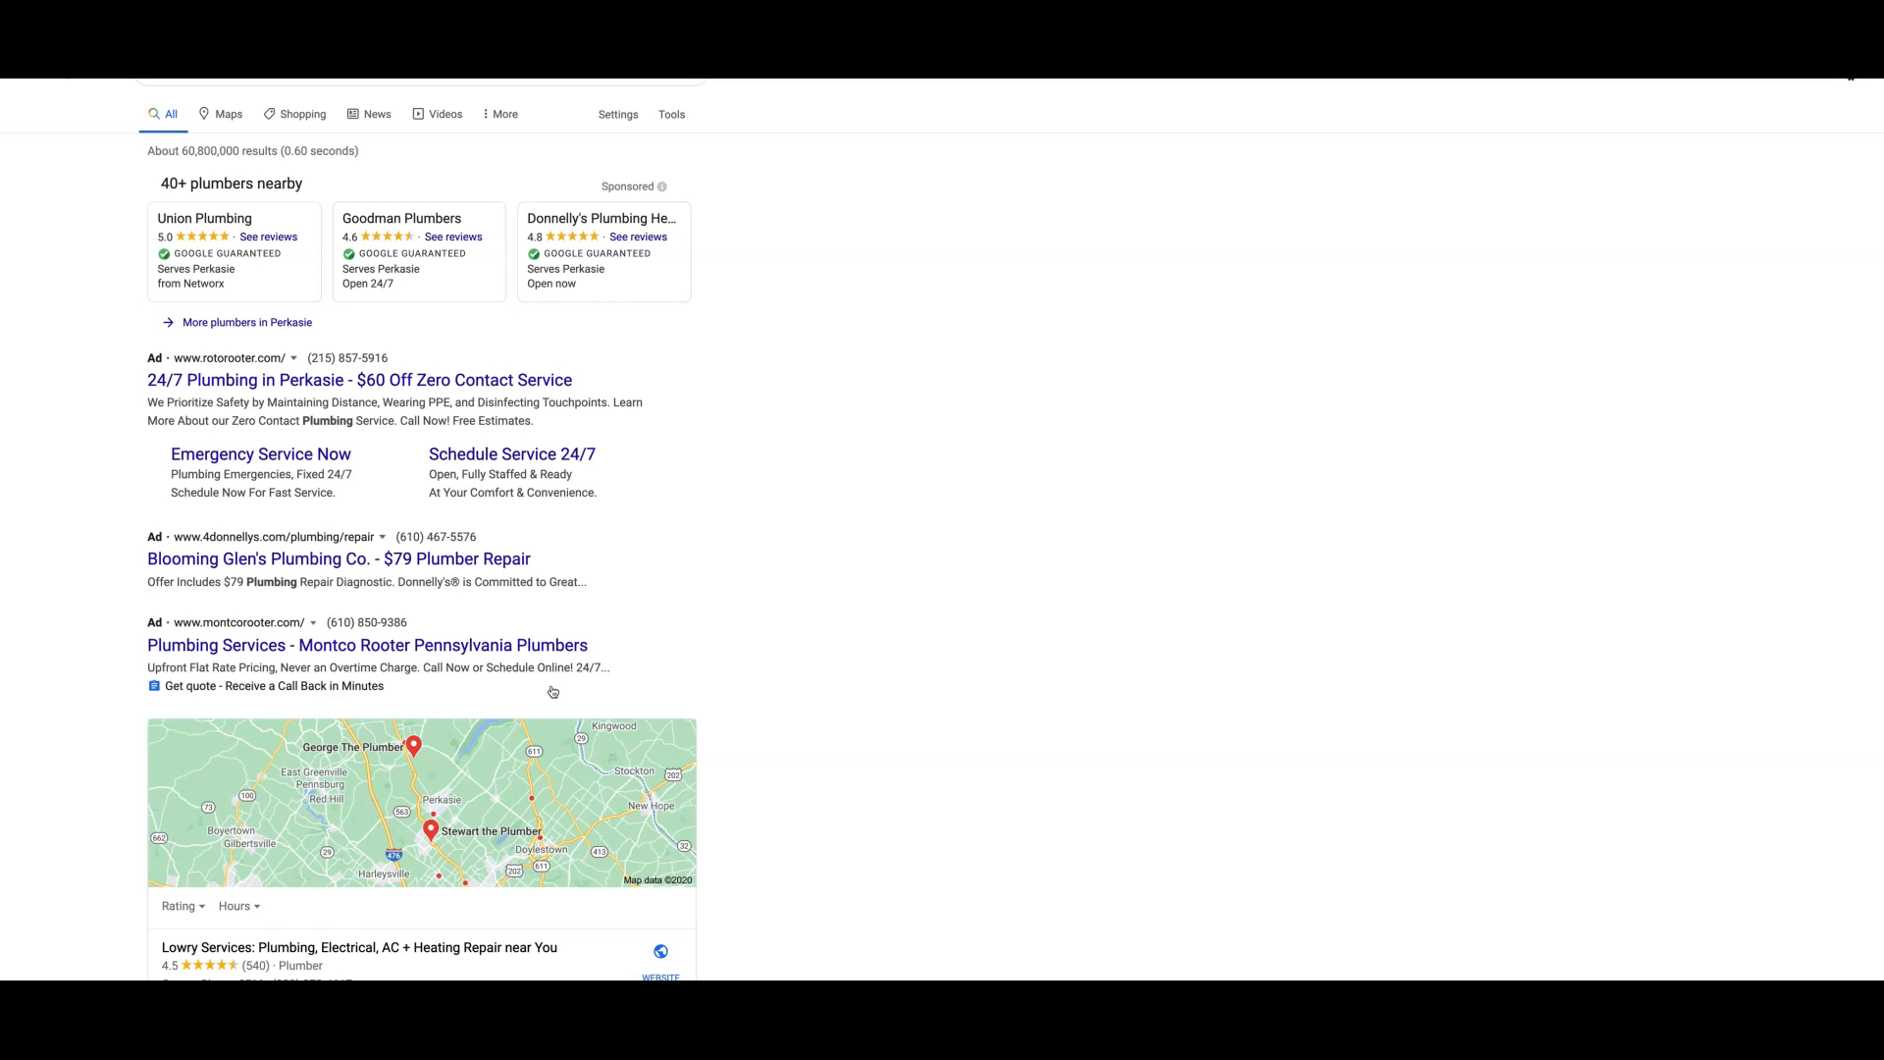
pyautogui.moveTo(420, 664)
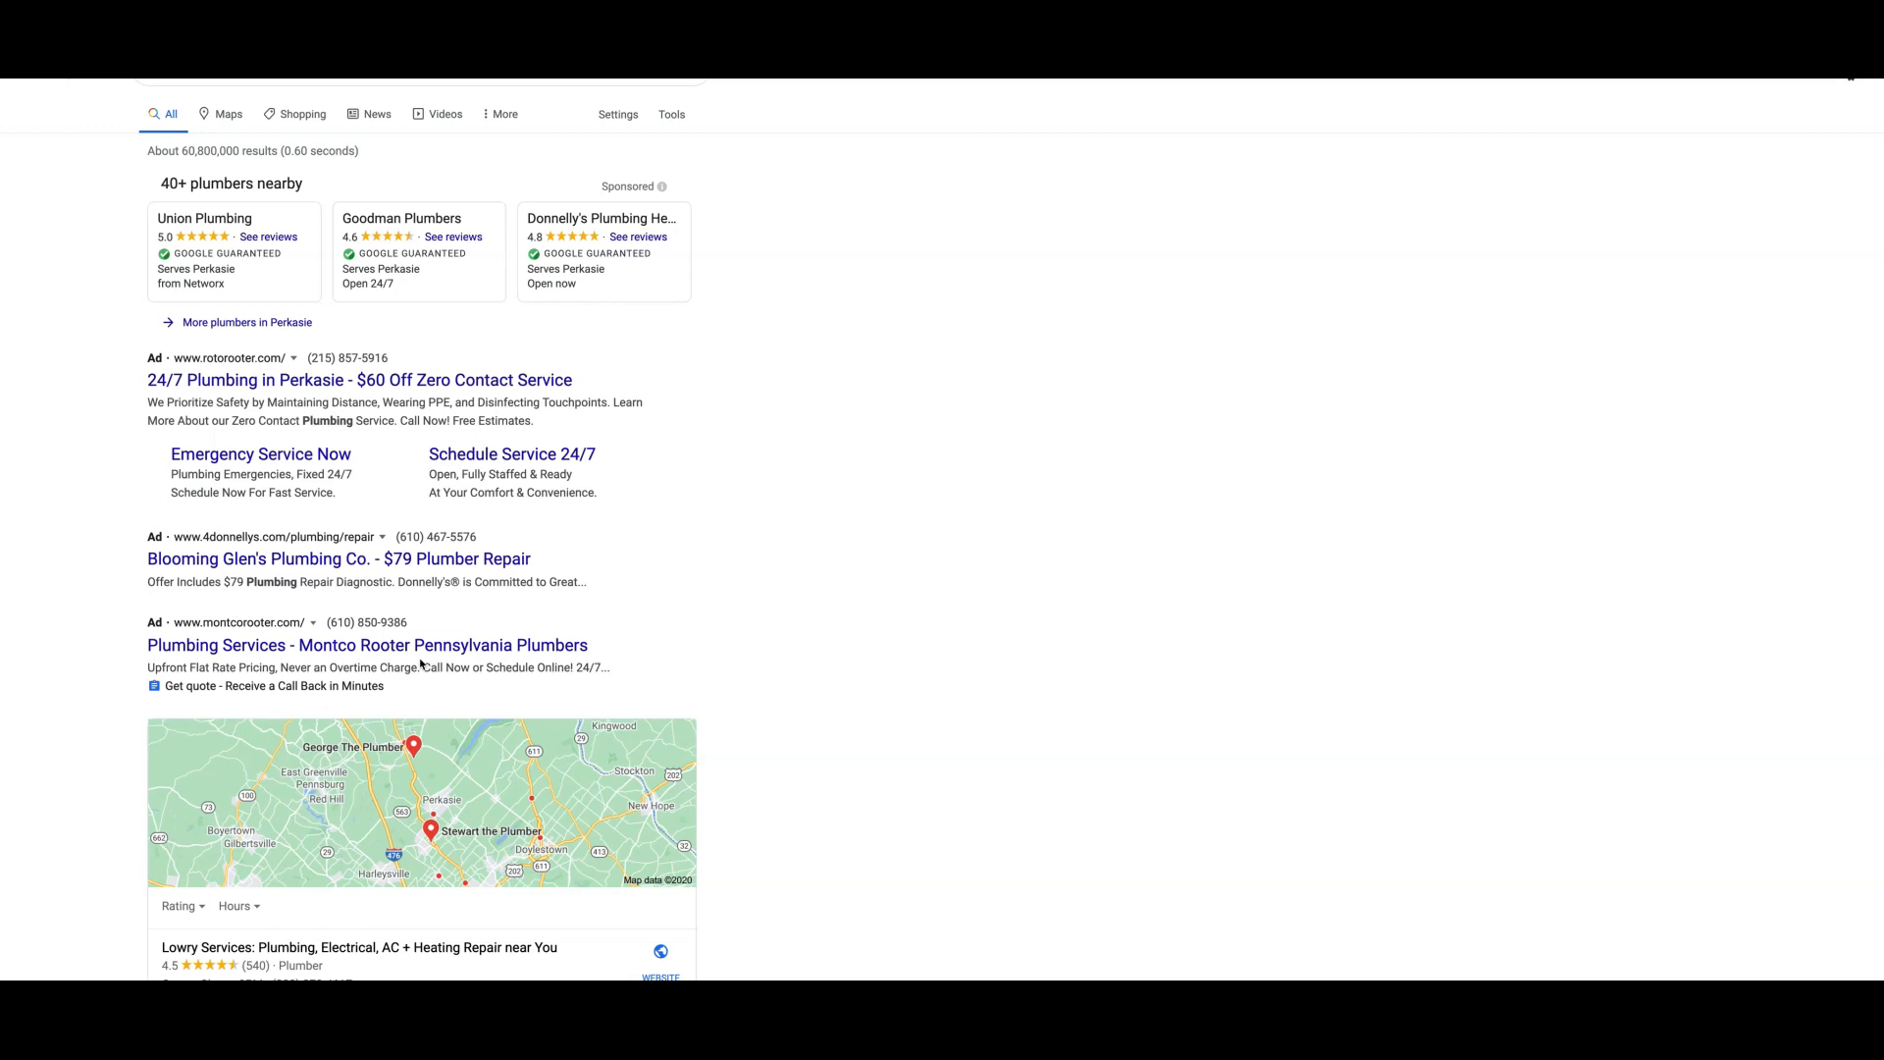
pyautogui.moveTo(506, 695)
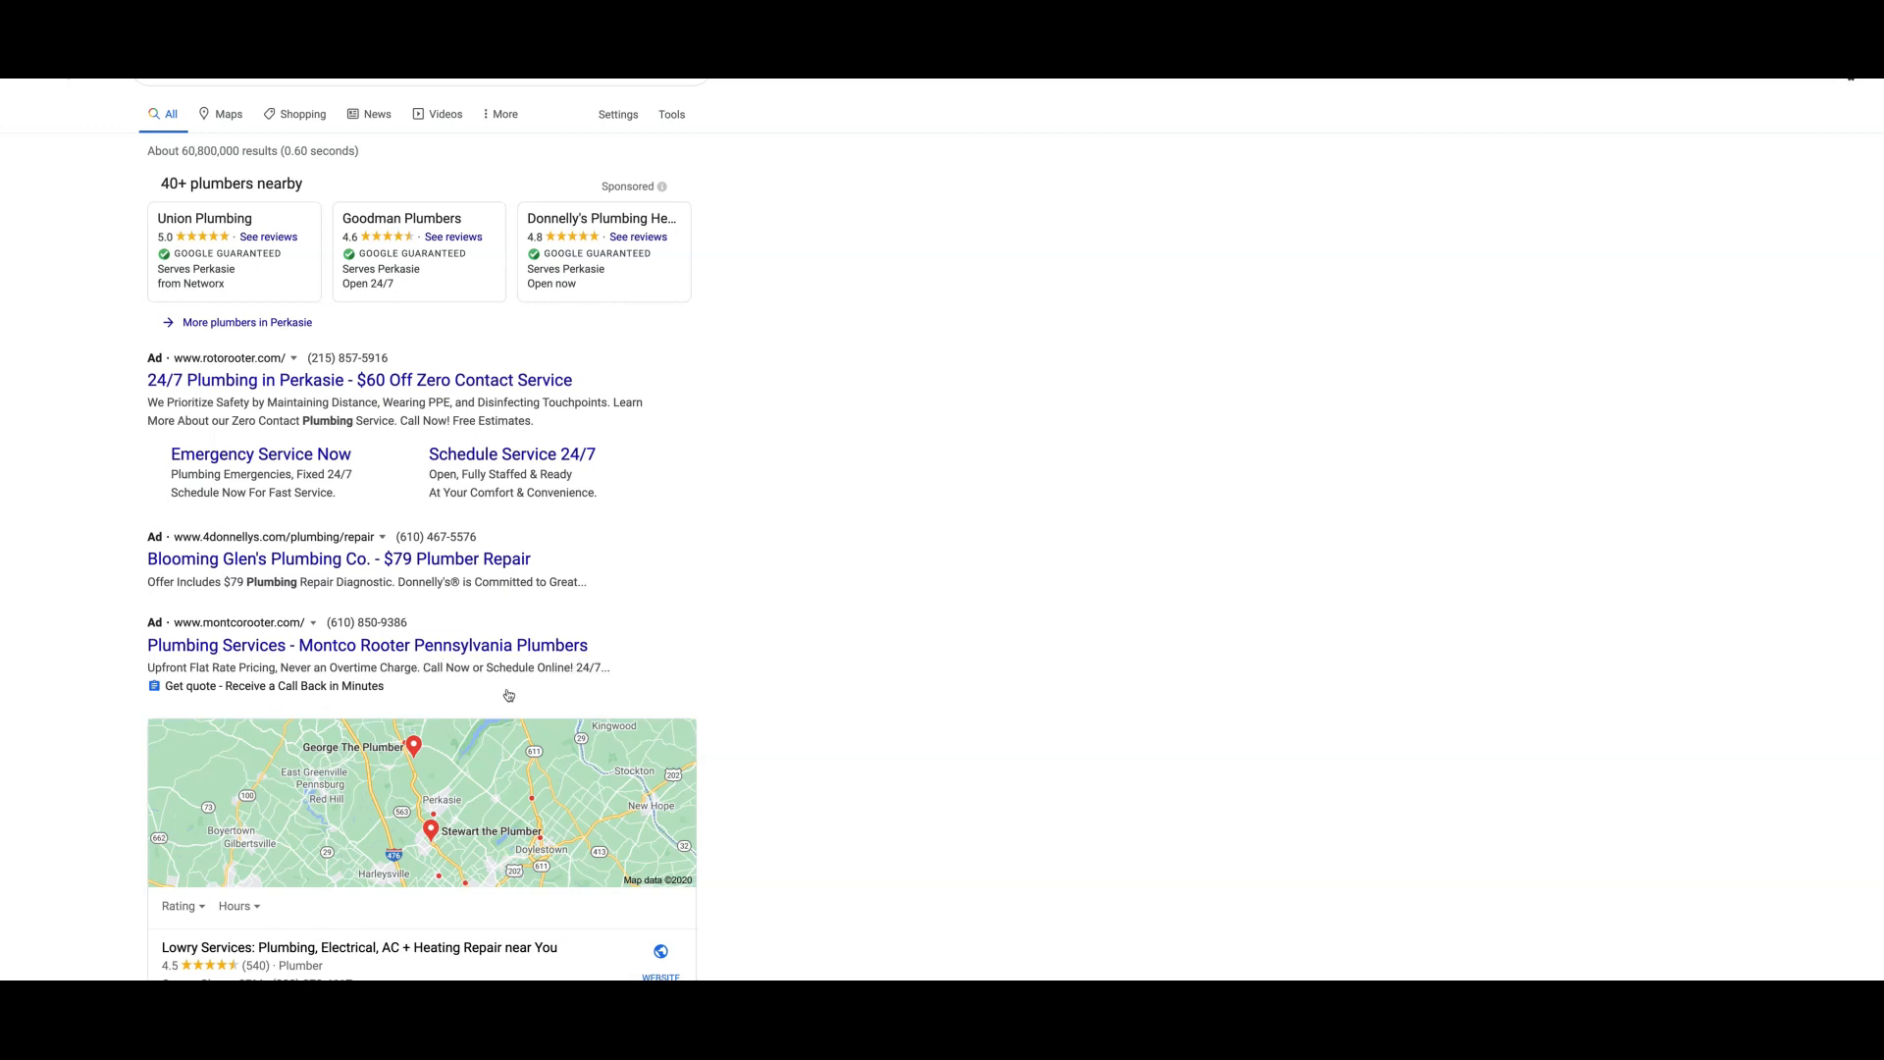
pyautogui.moveTo(334, 707)
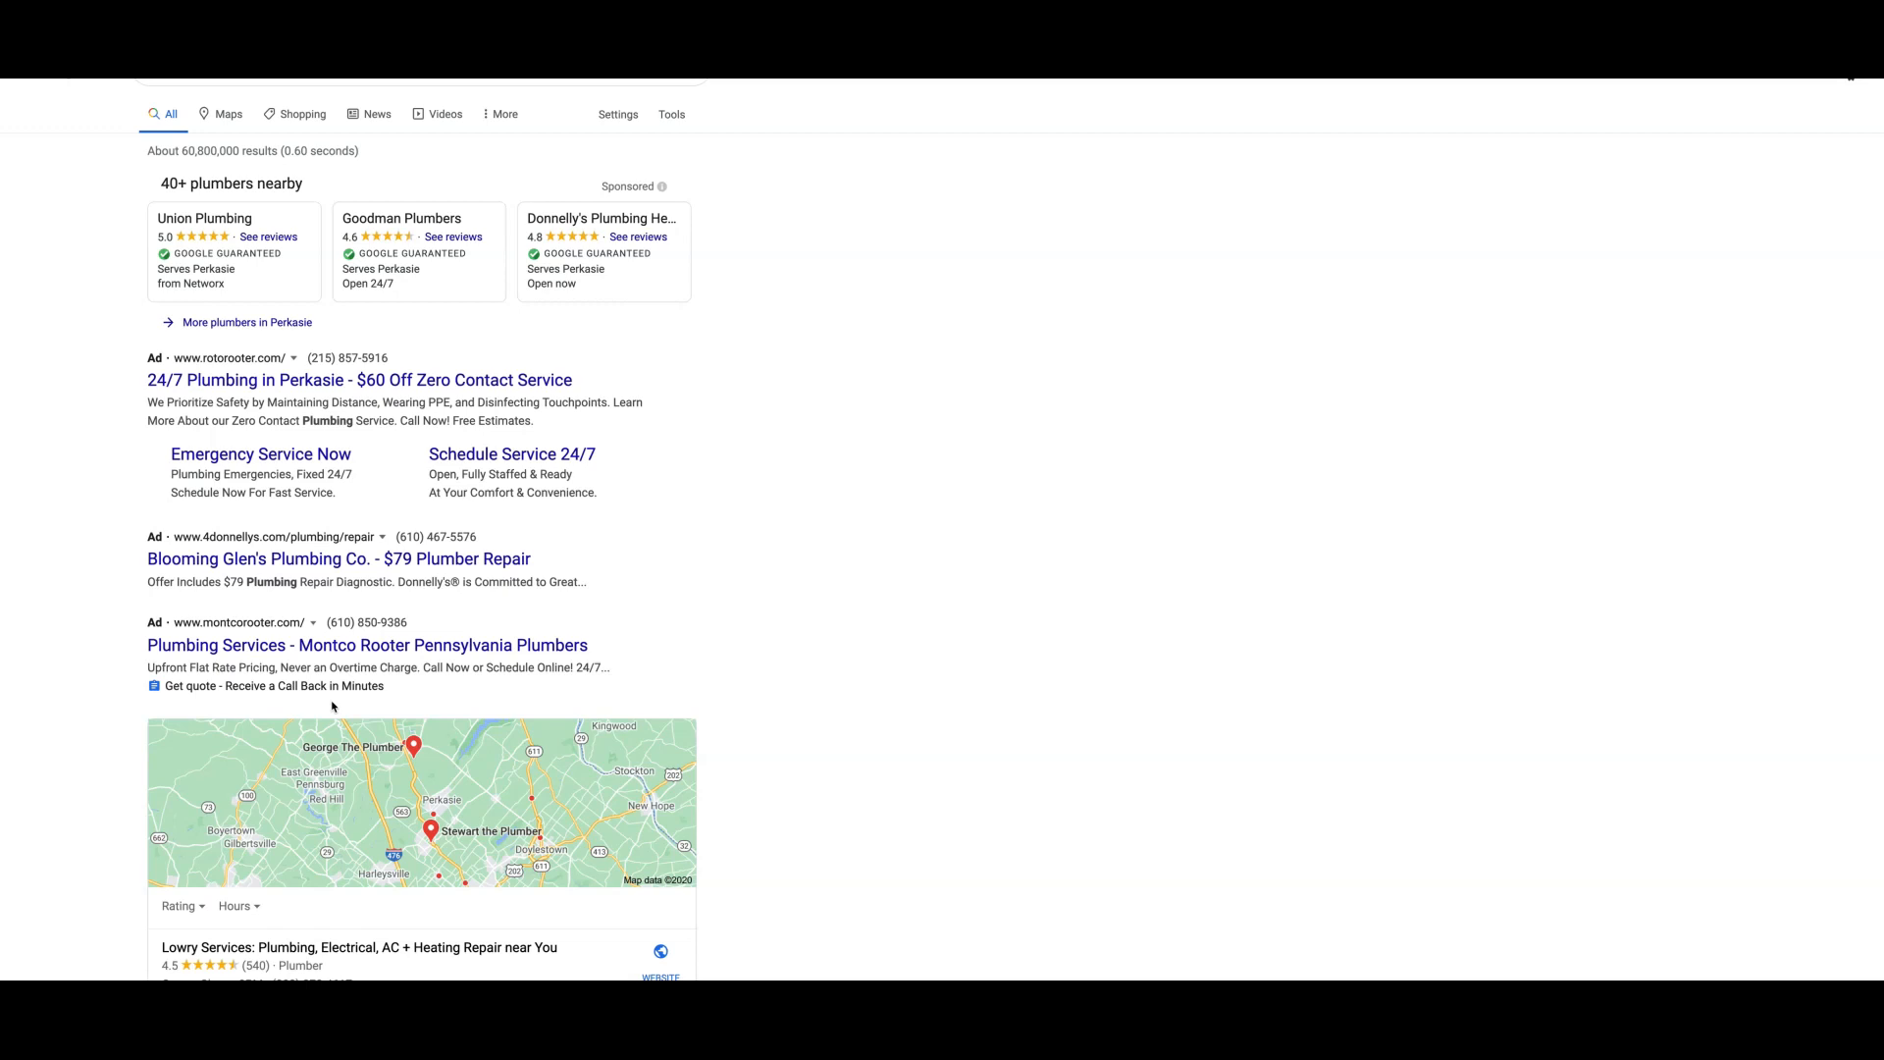
pyautogui.moveTo(549, 691)
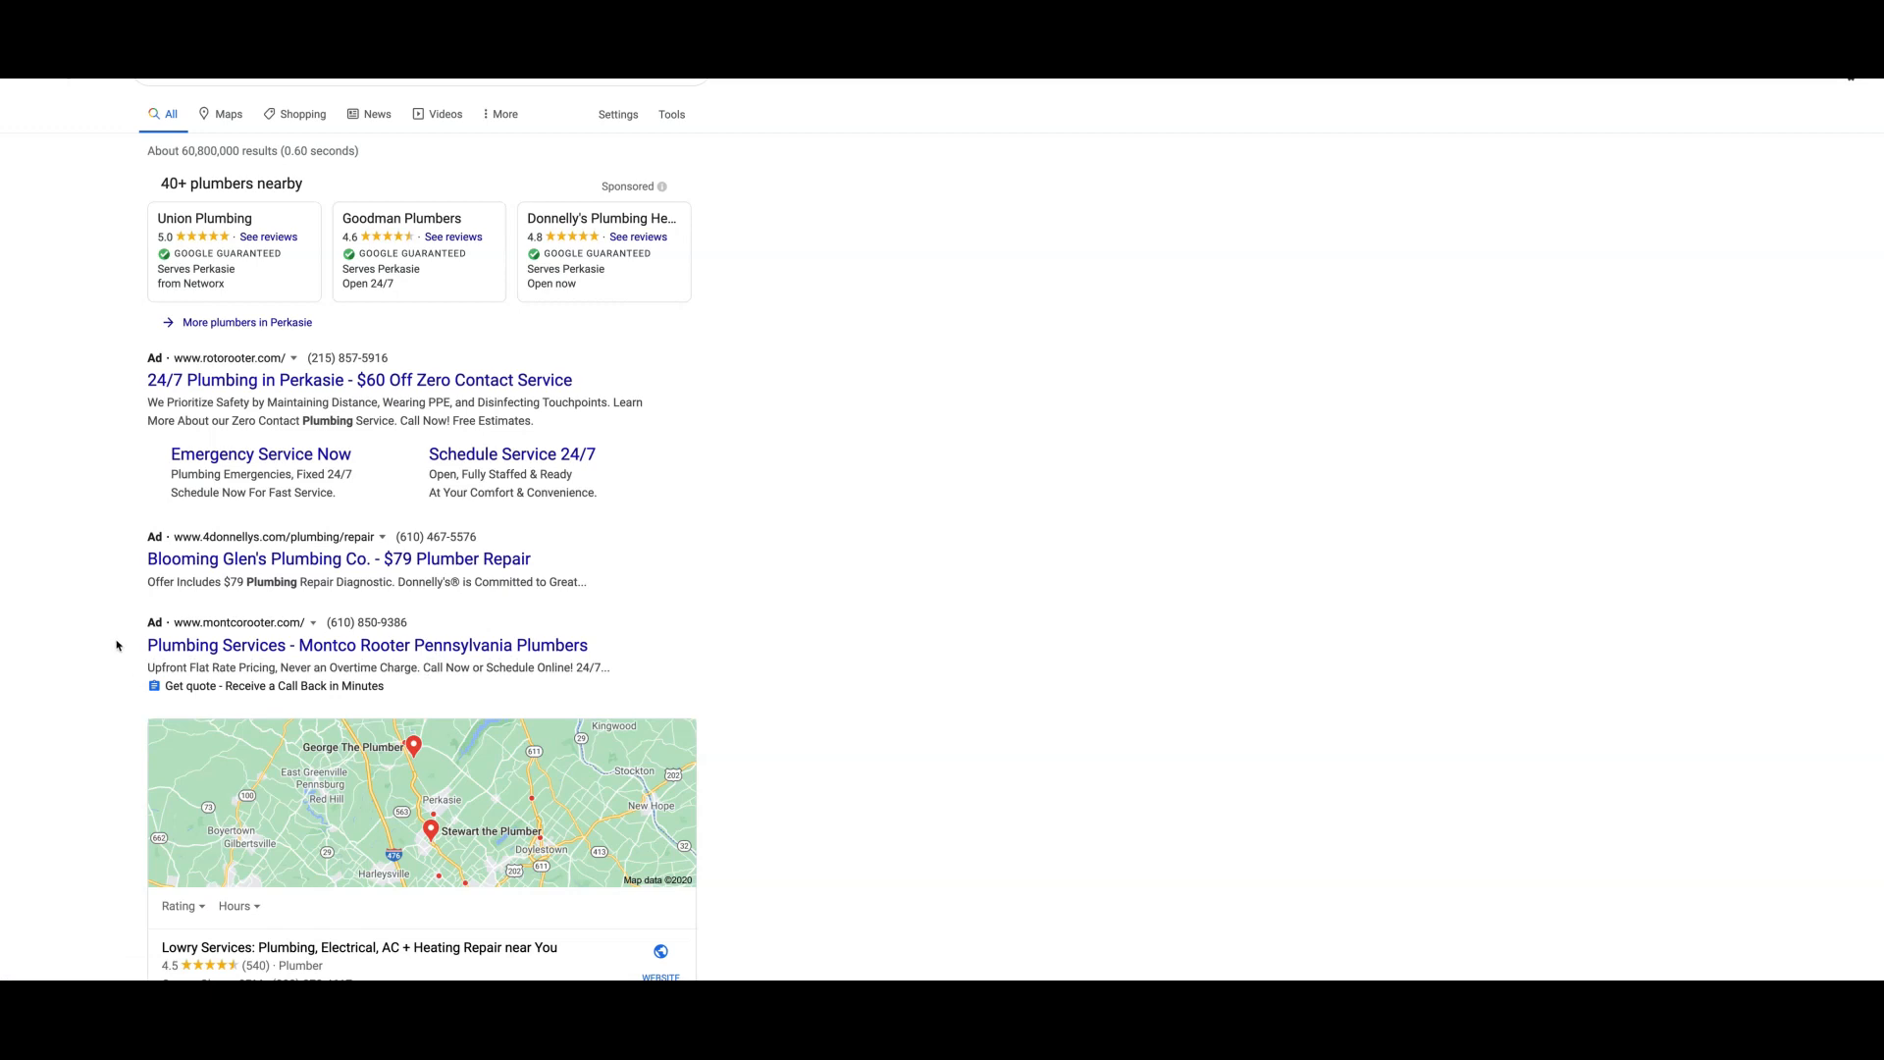
pyautogui.moveTo(210, 651)
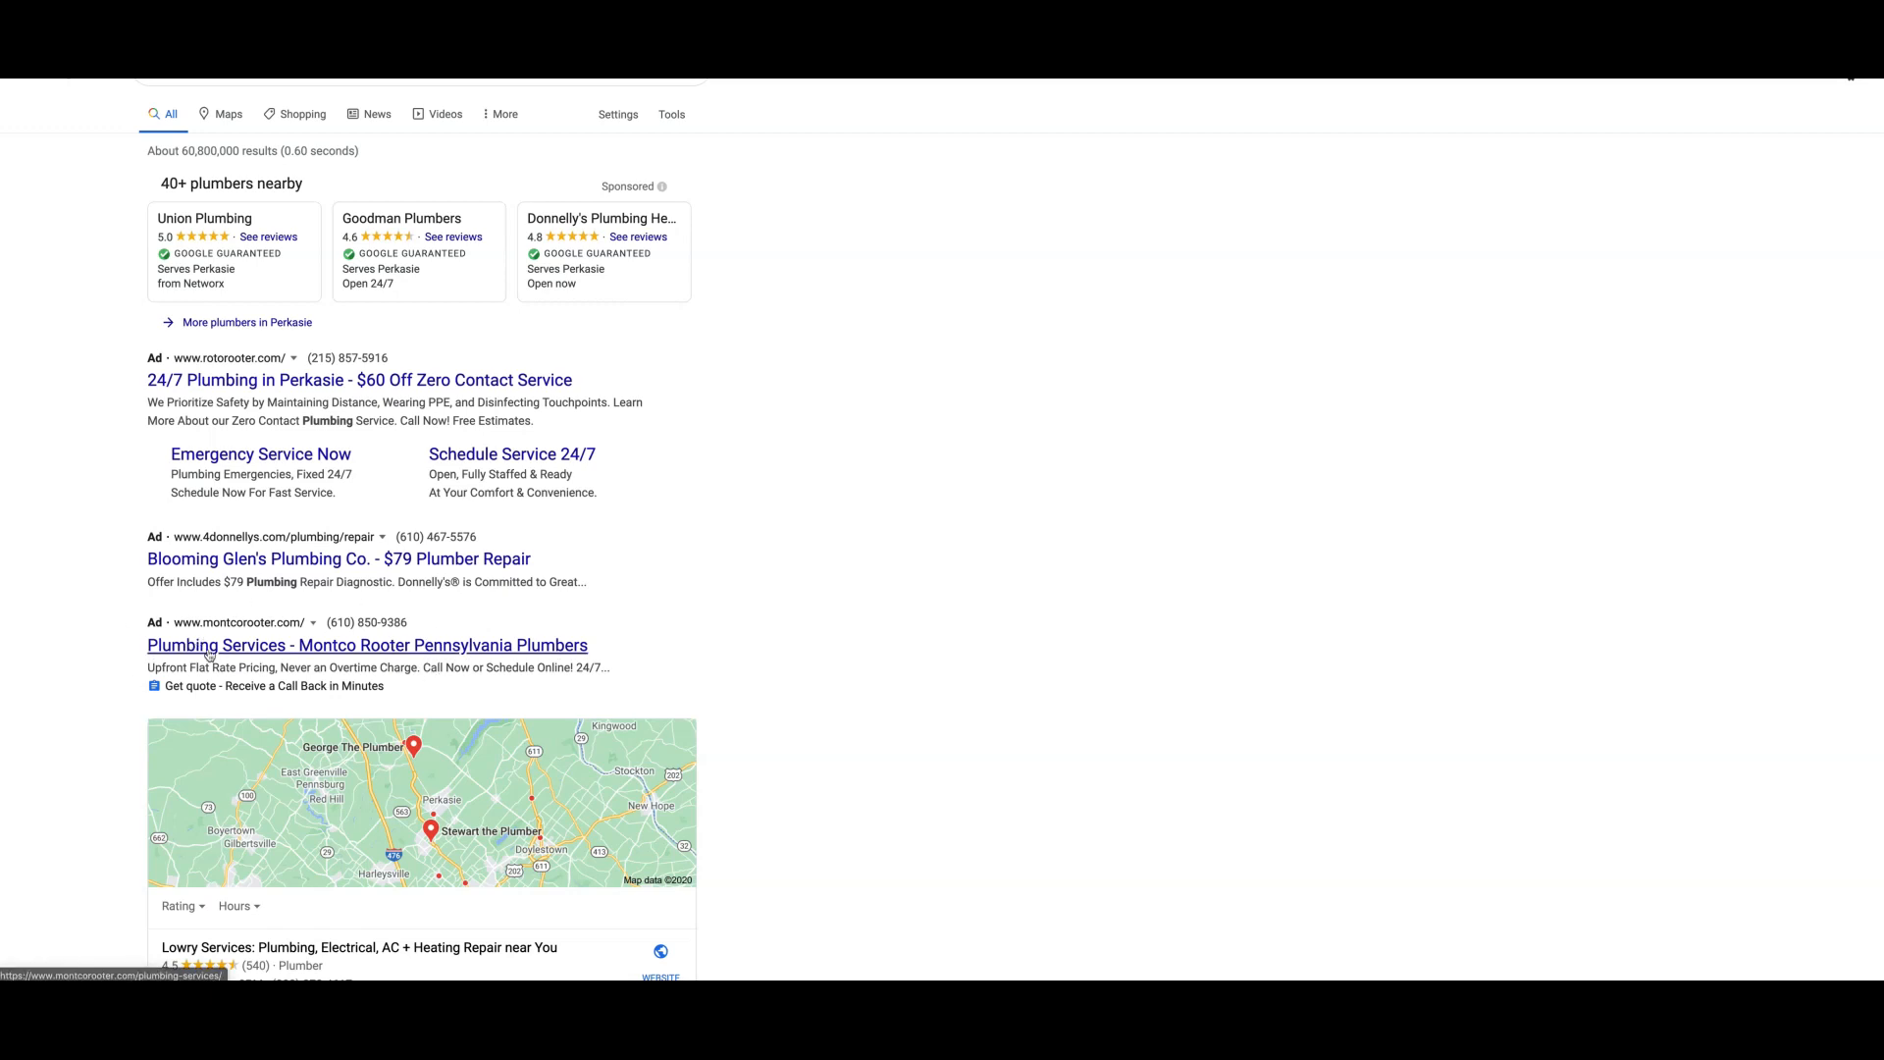
pyautogui.moveTo(430, 675)
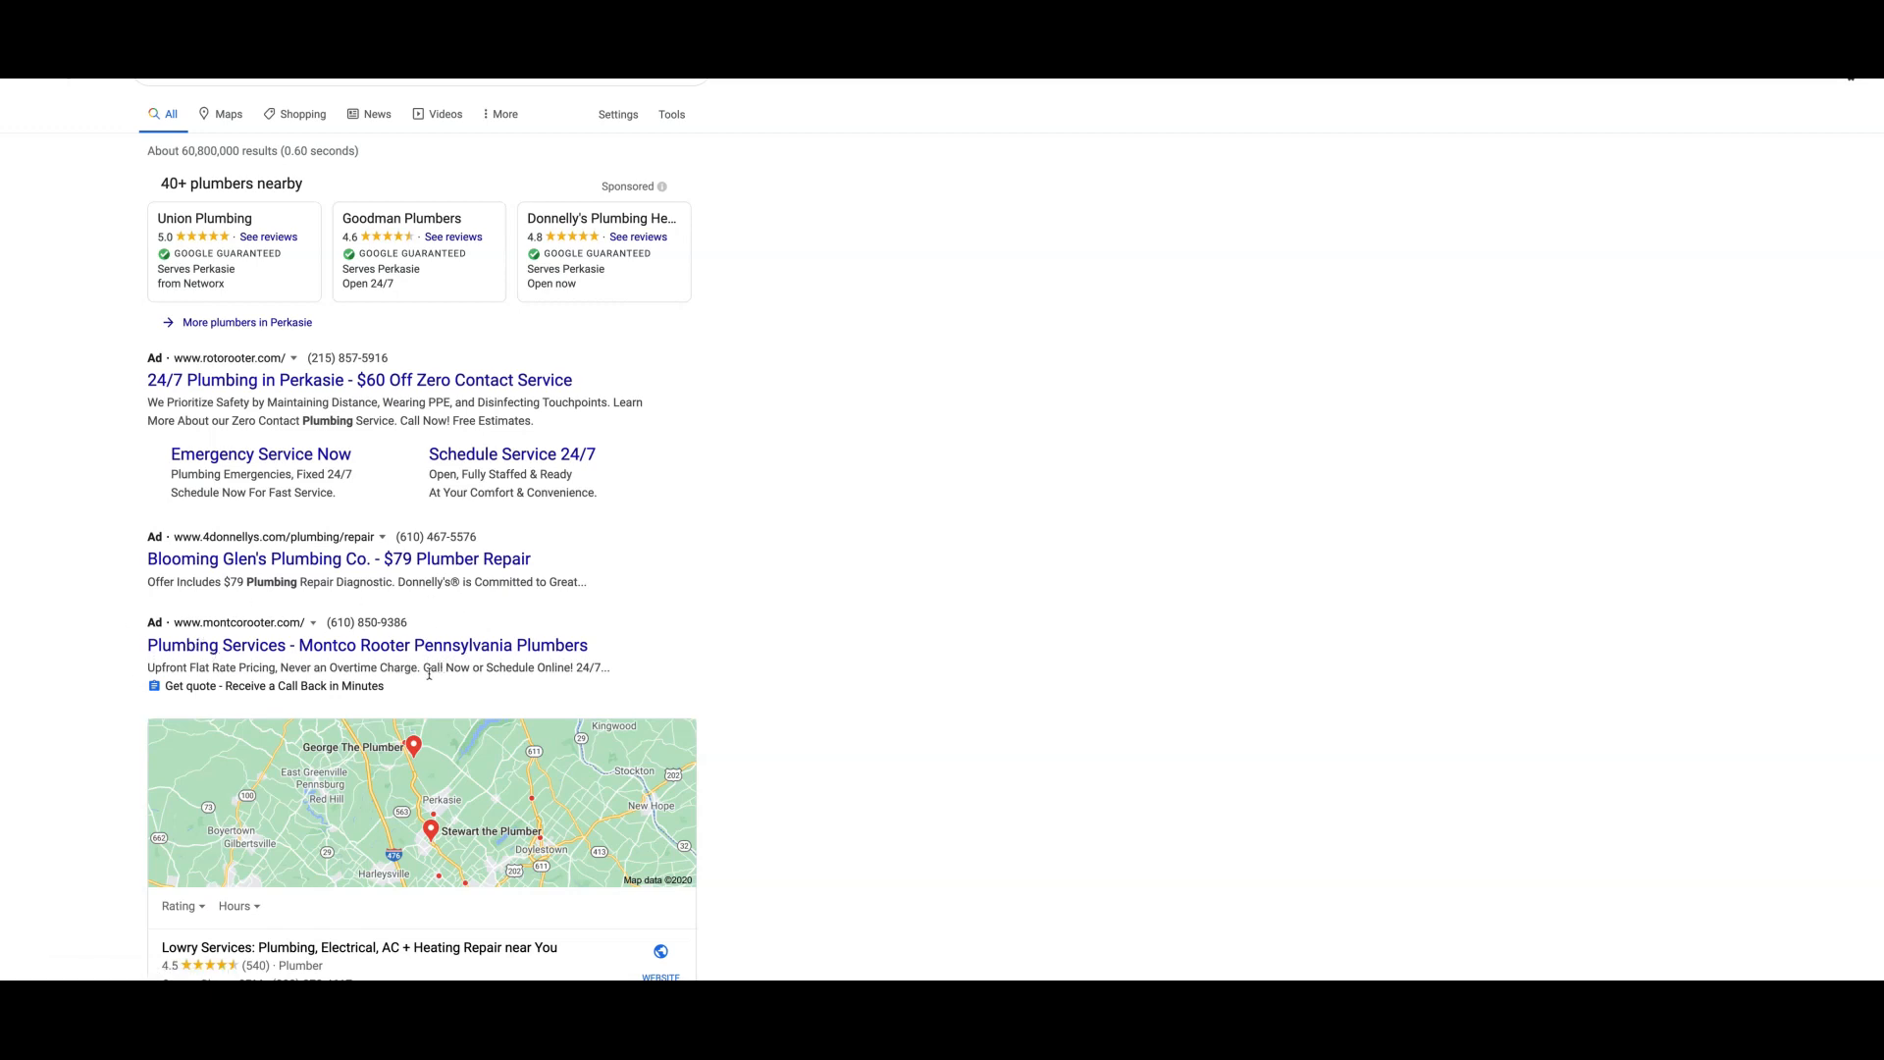
pyautogui.moveTo(434, 689)
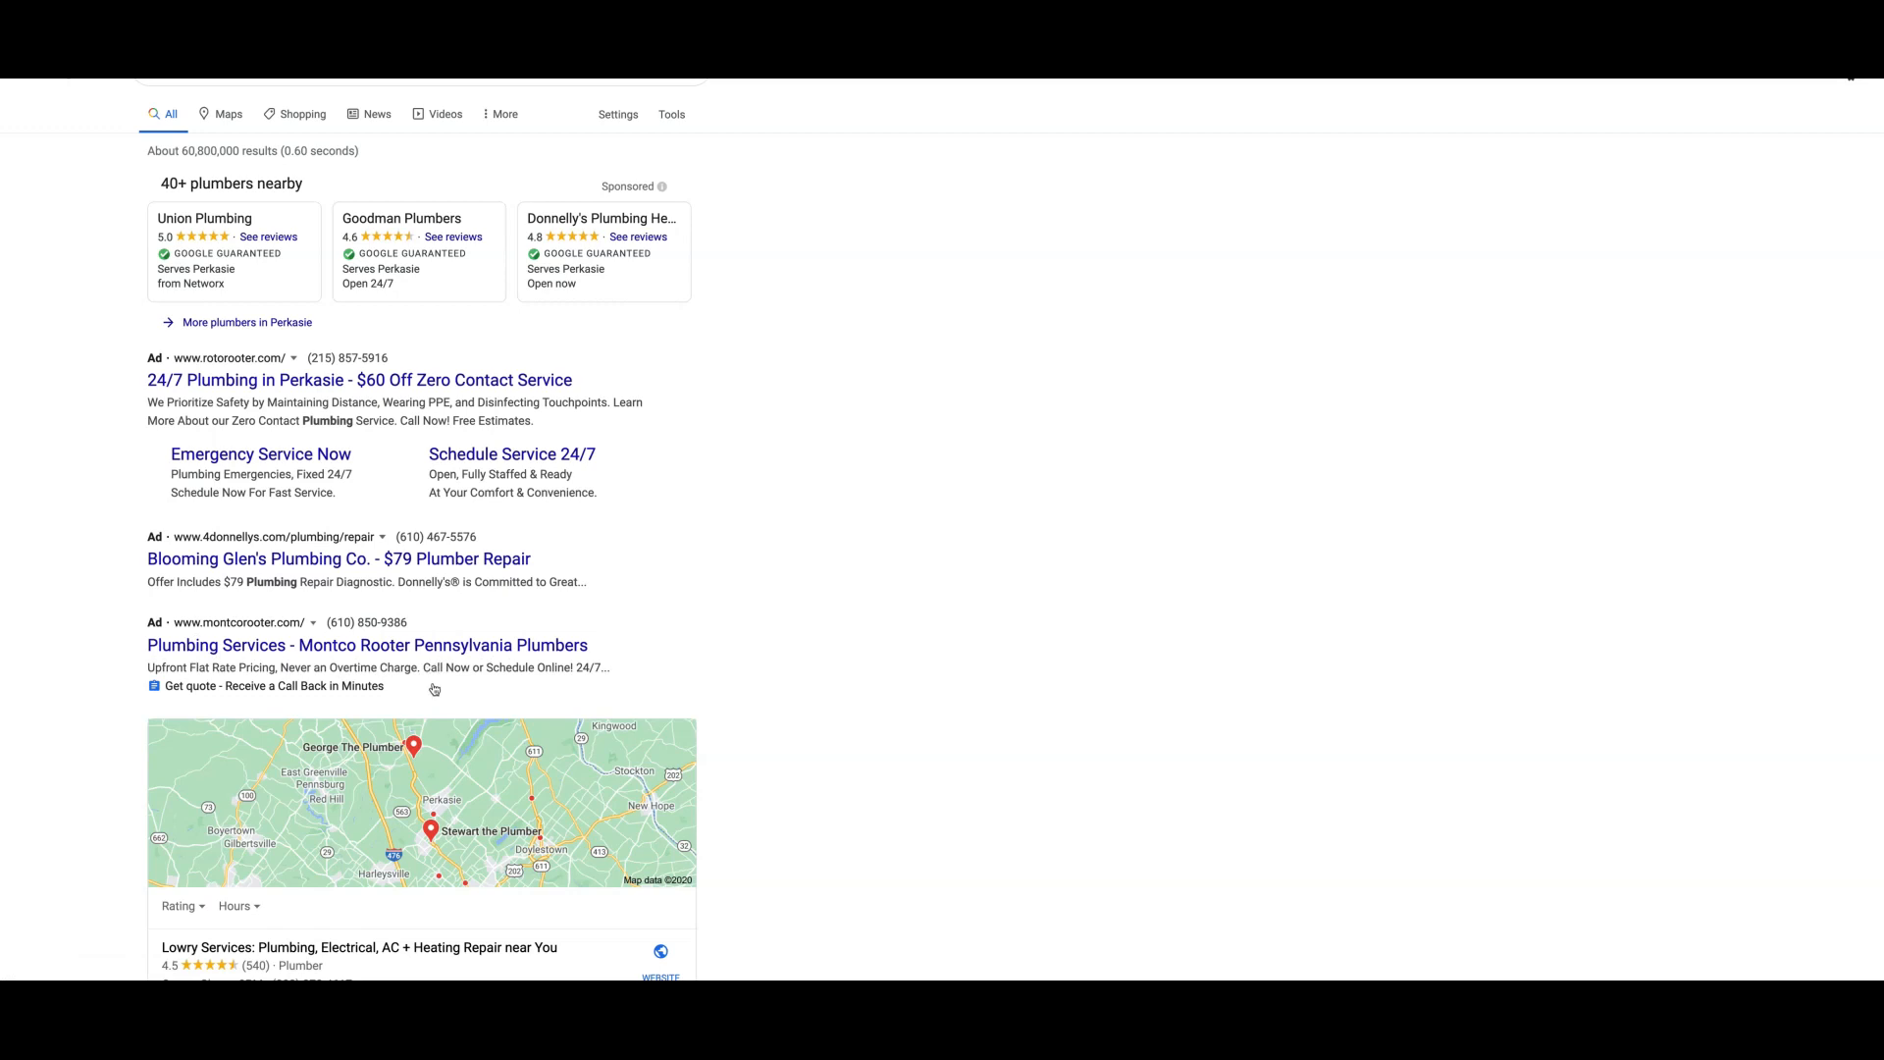
pyautogui.moveTo(585, 697)
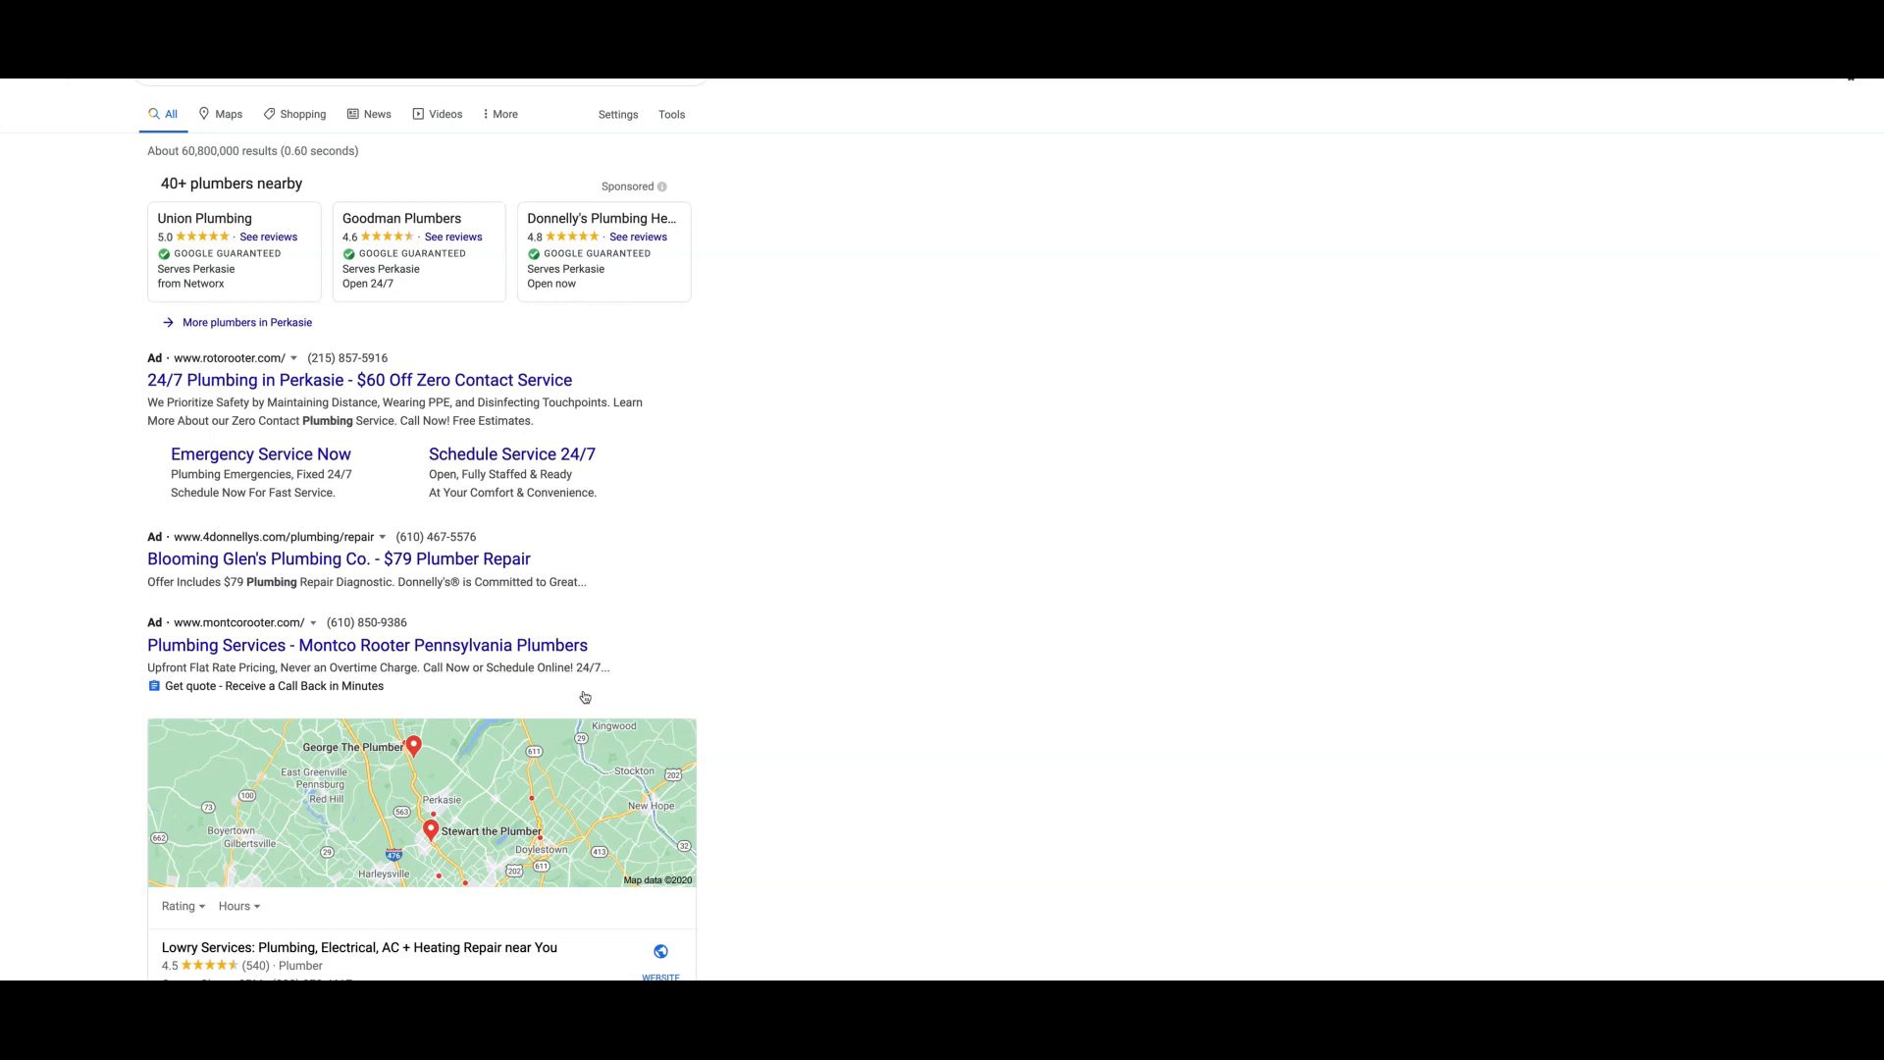
pyautogui.moveTo(487, 697)
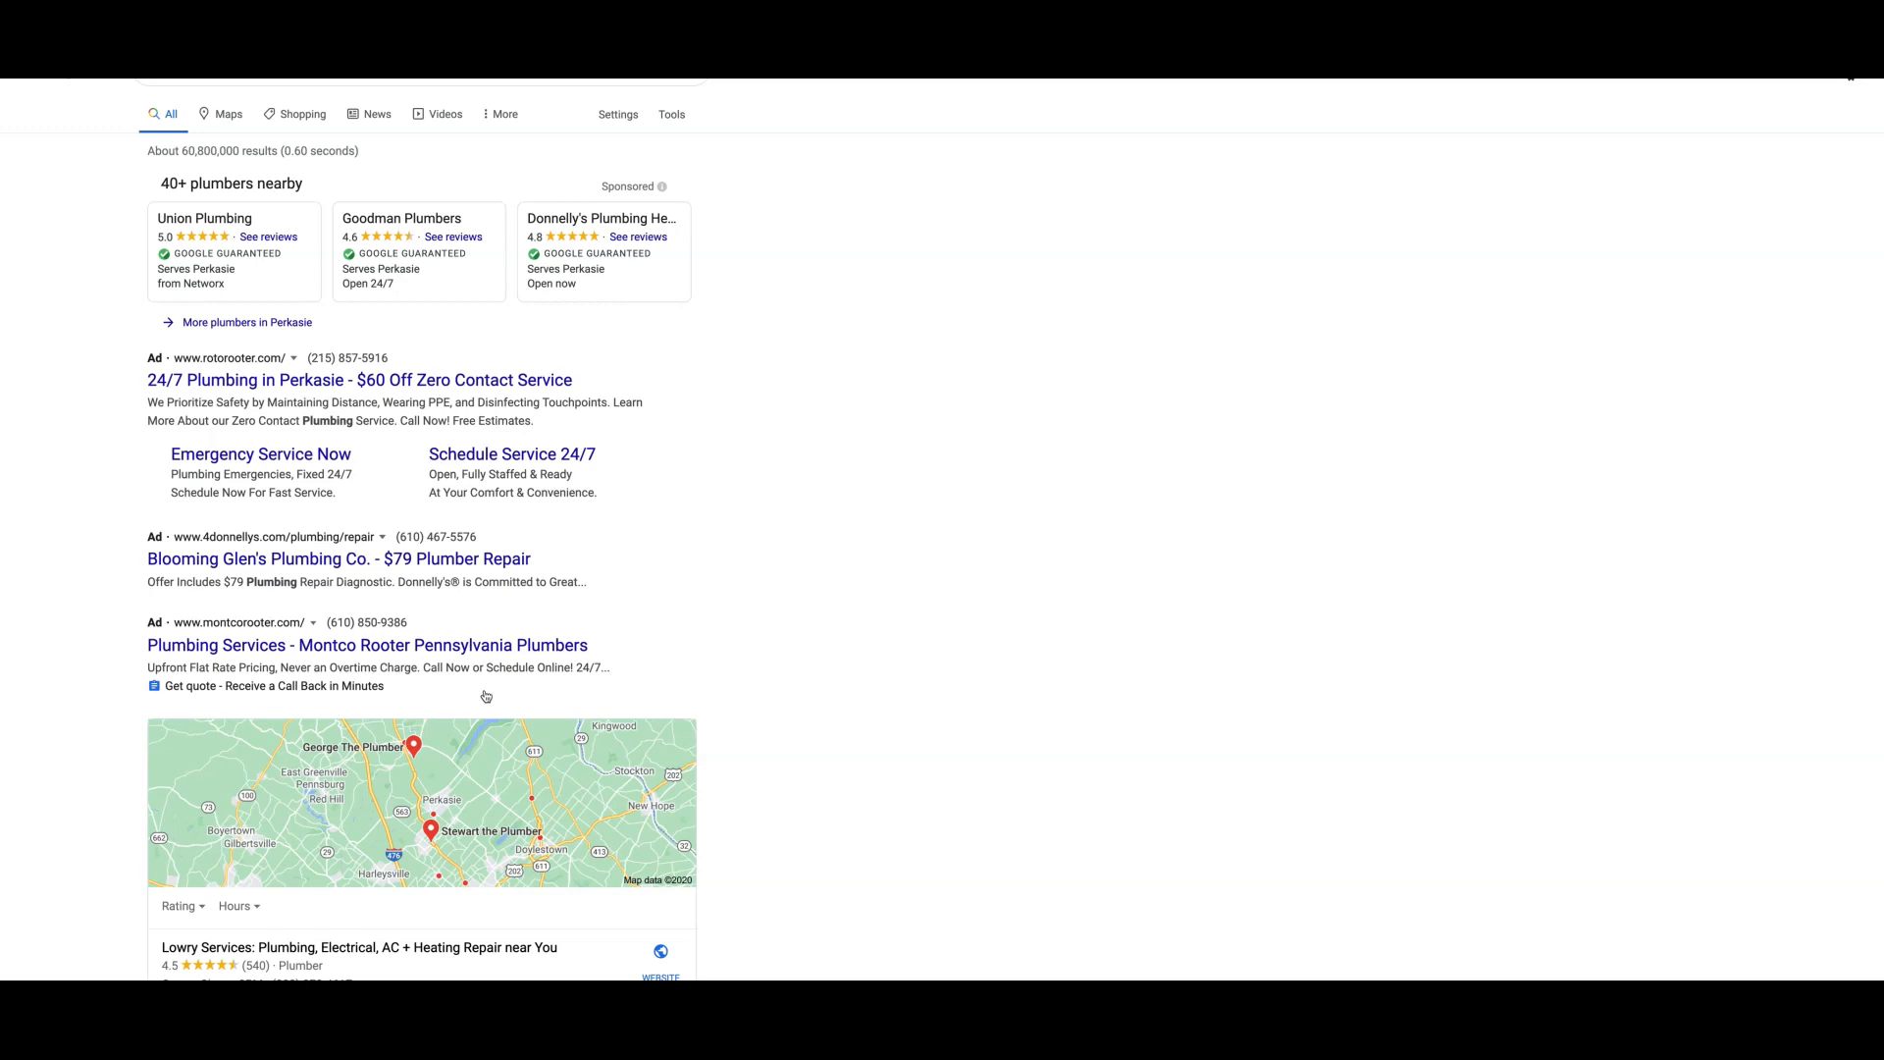
pyautogui.moveTo(306, 696)
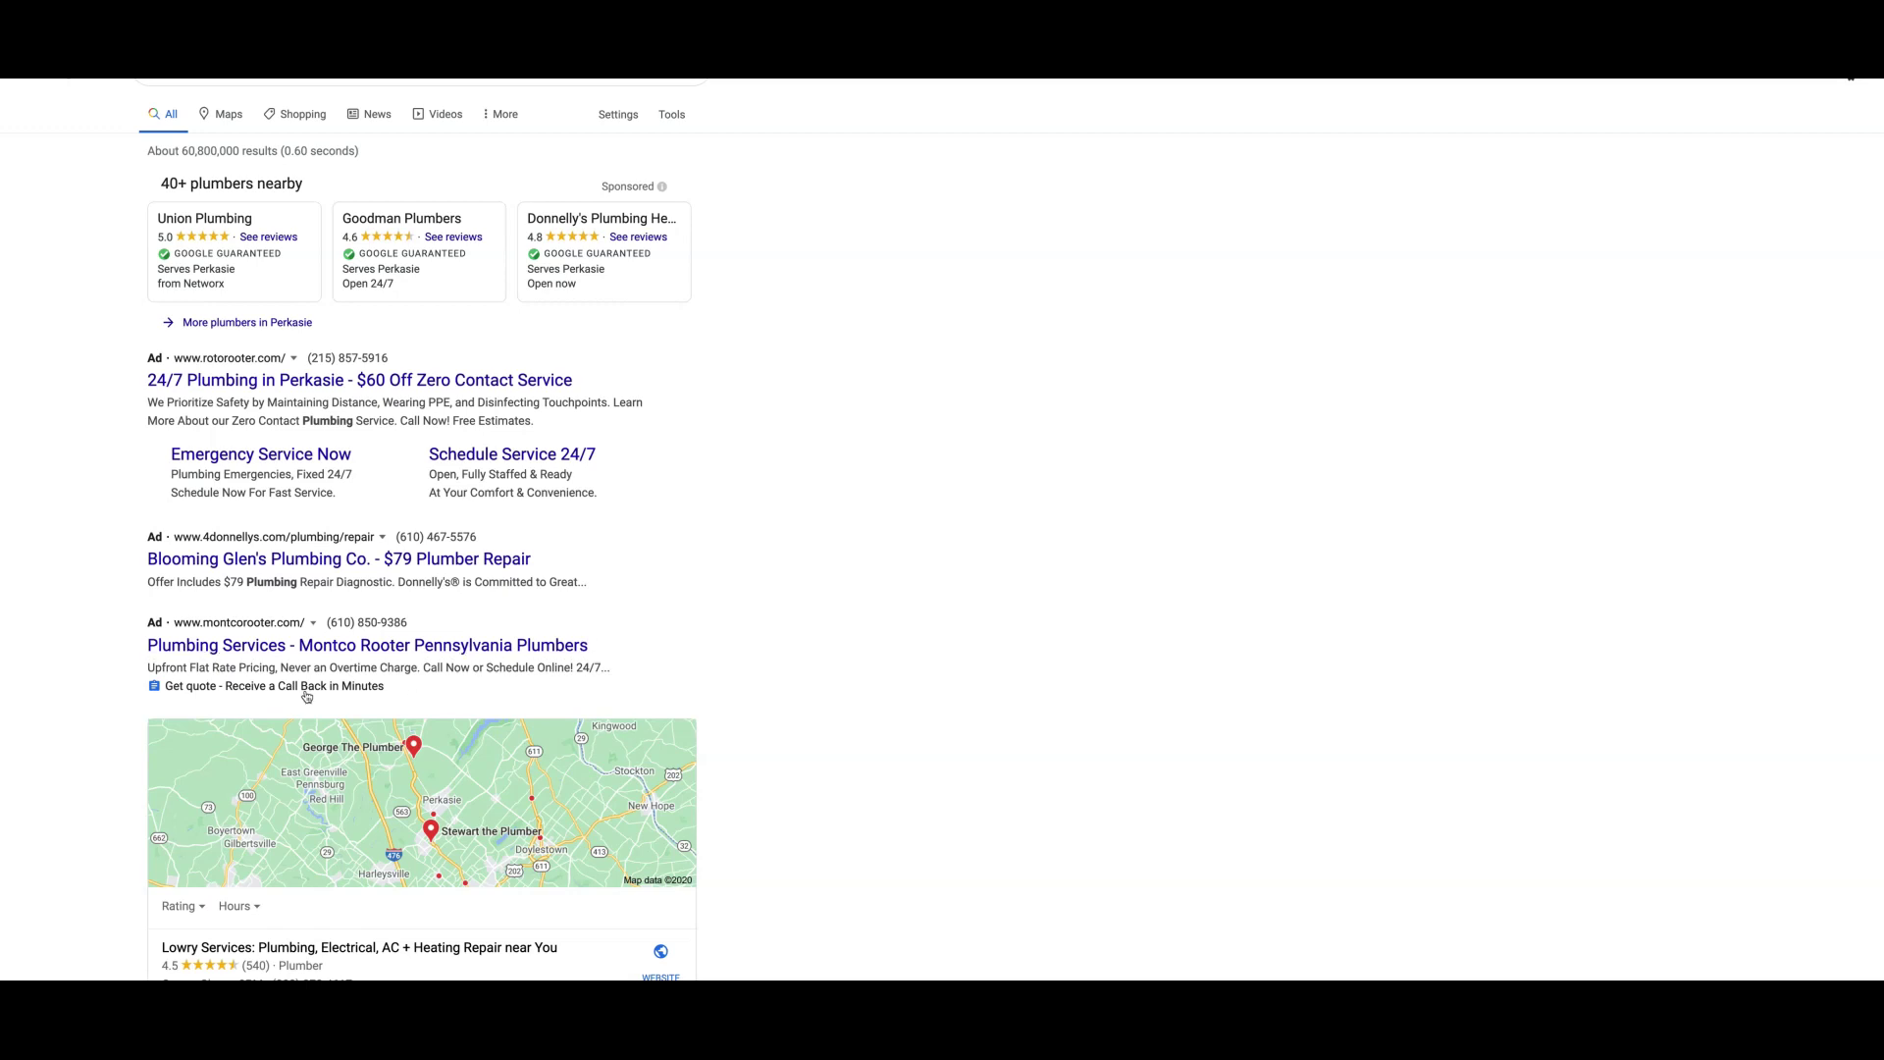
pyautogui.moveTo(408, 688)
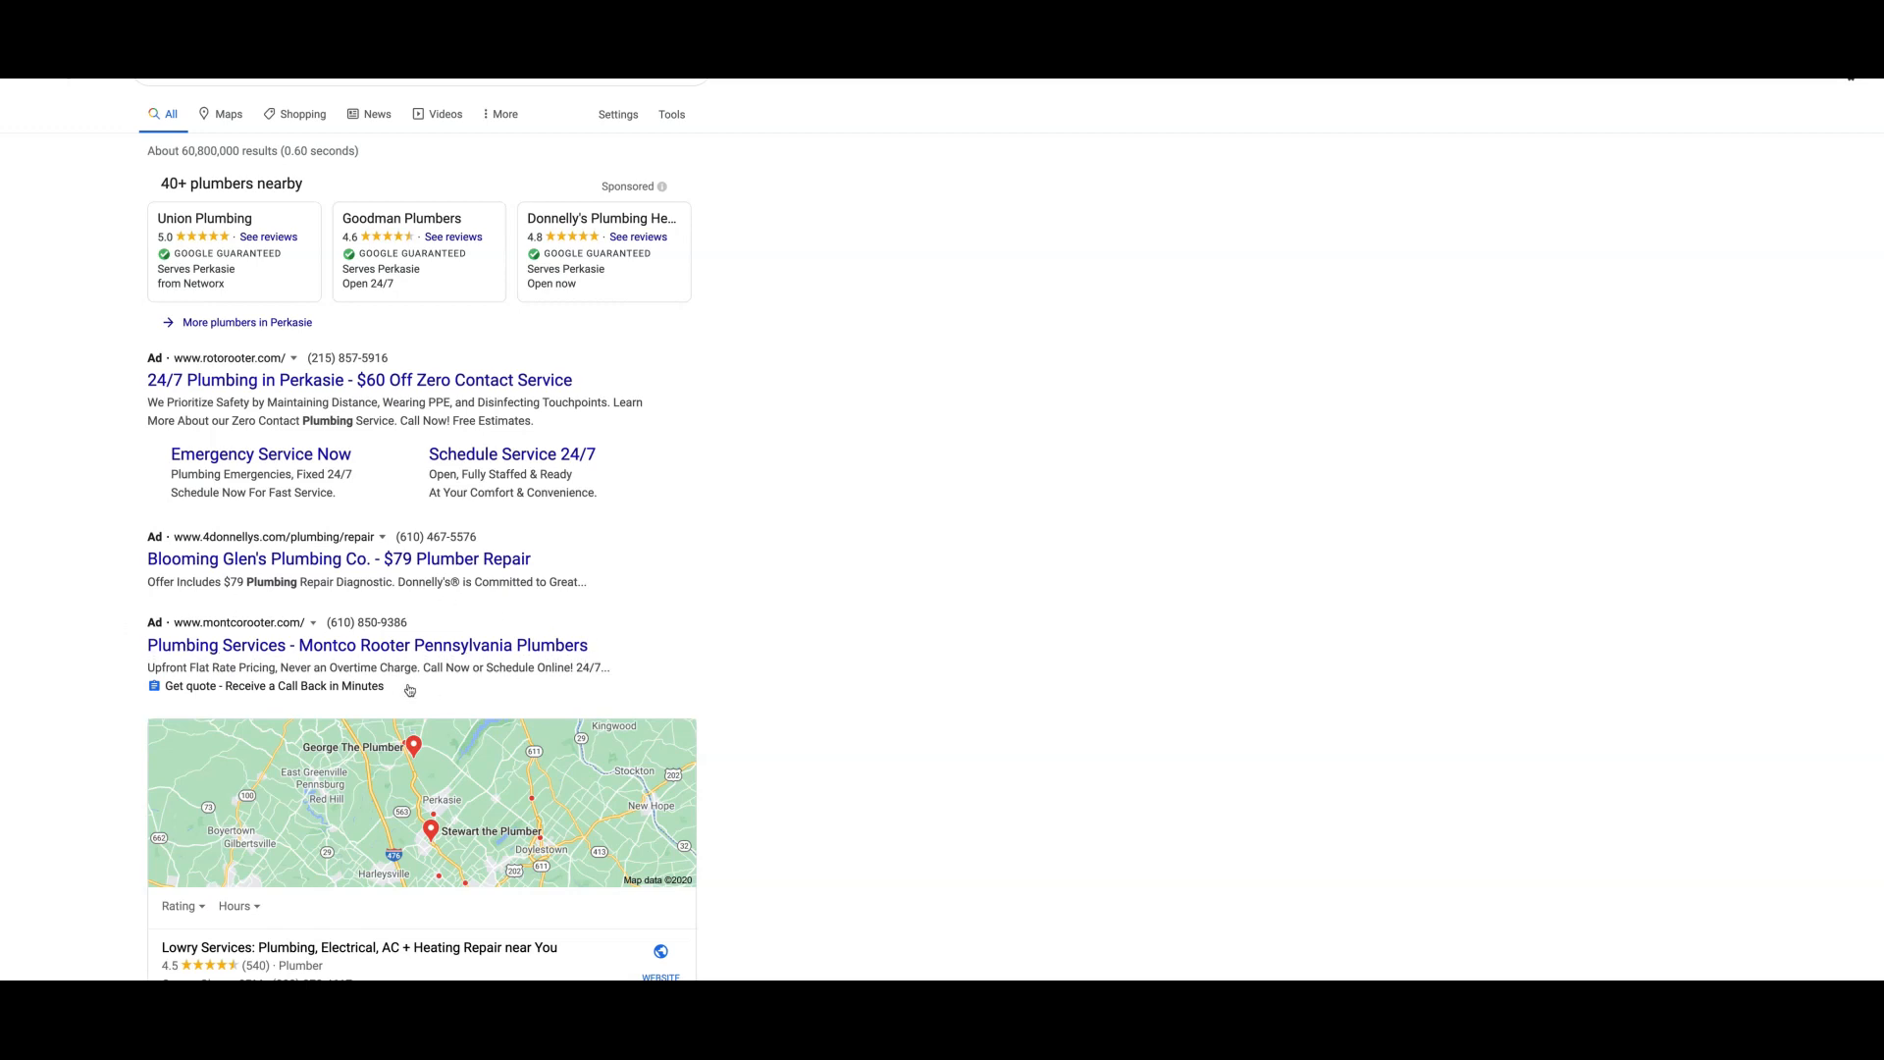
pyautogui.moveTo(190, 714)
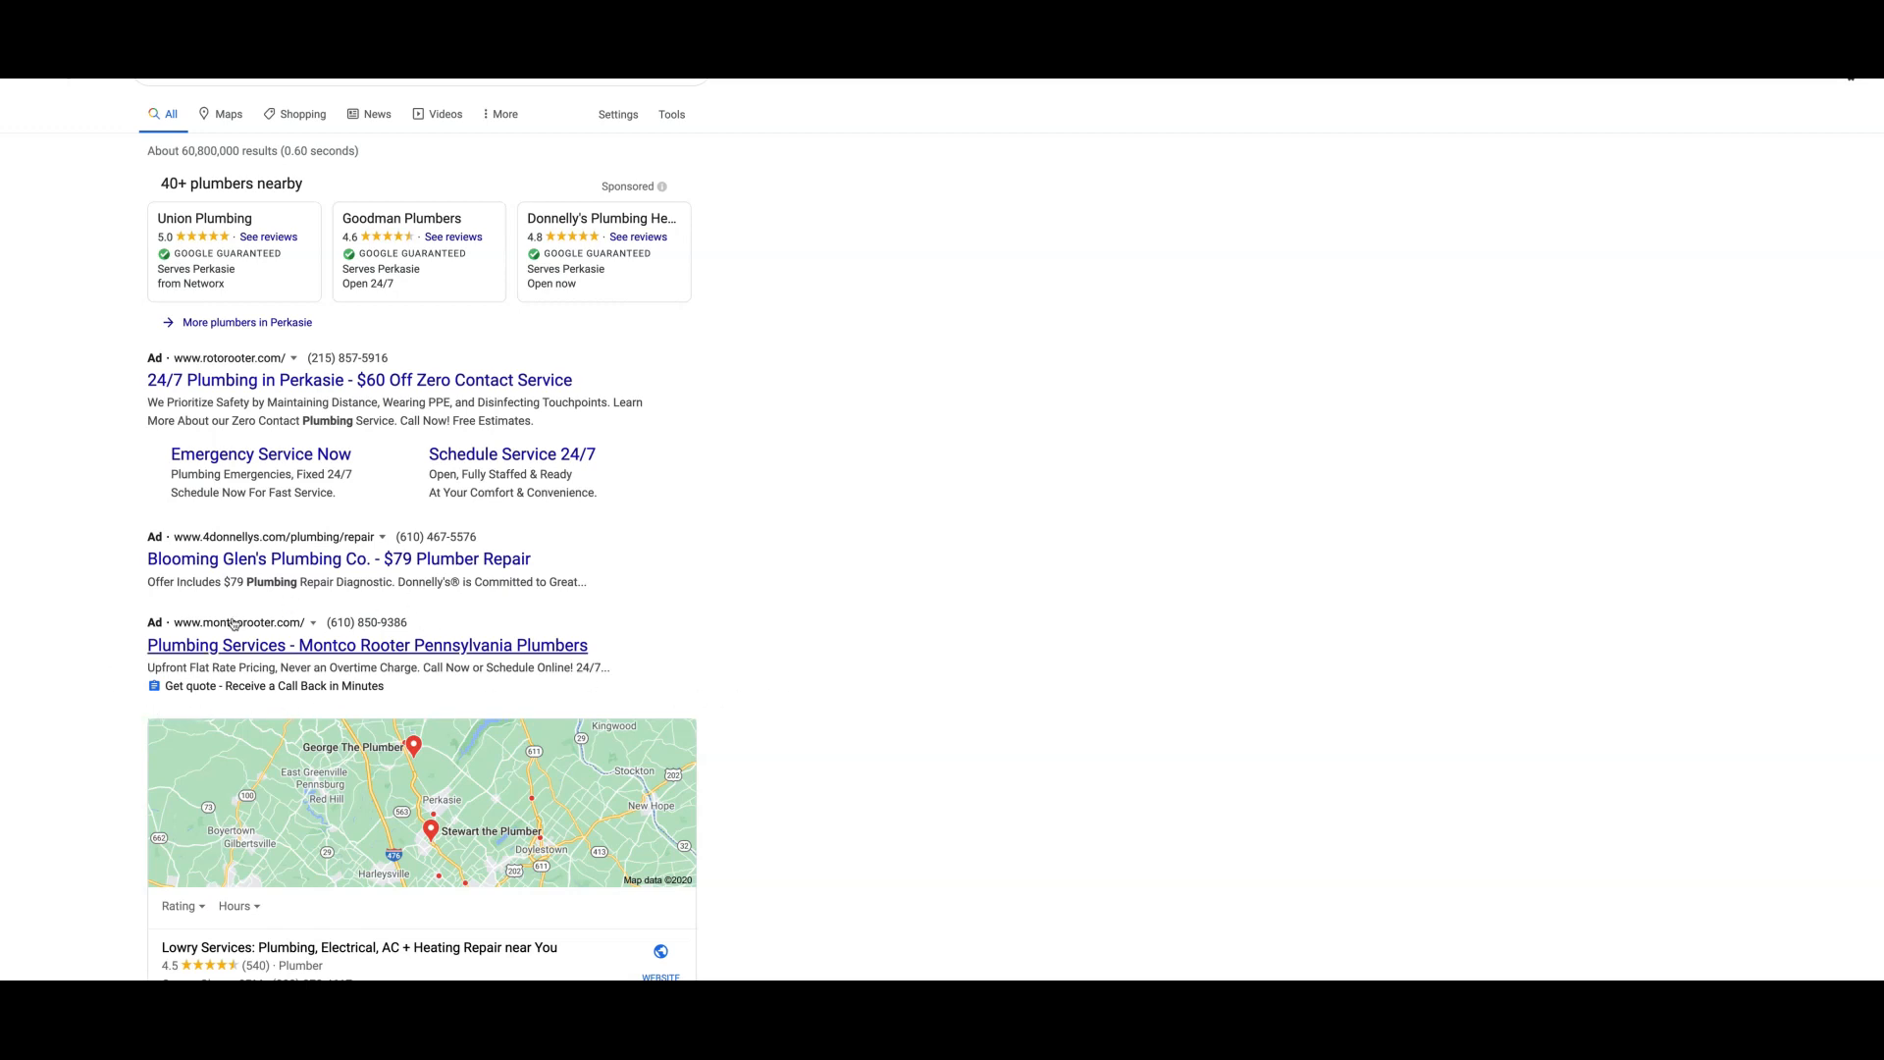
pyautogui.moveTo(306, 554)
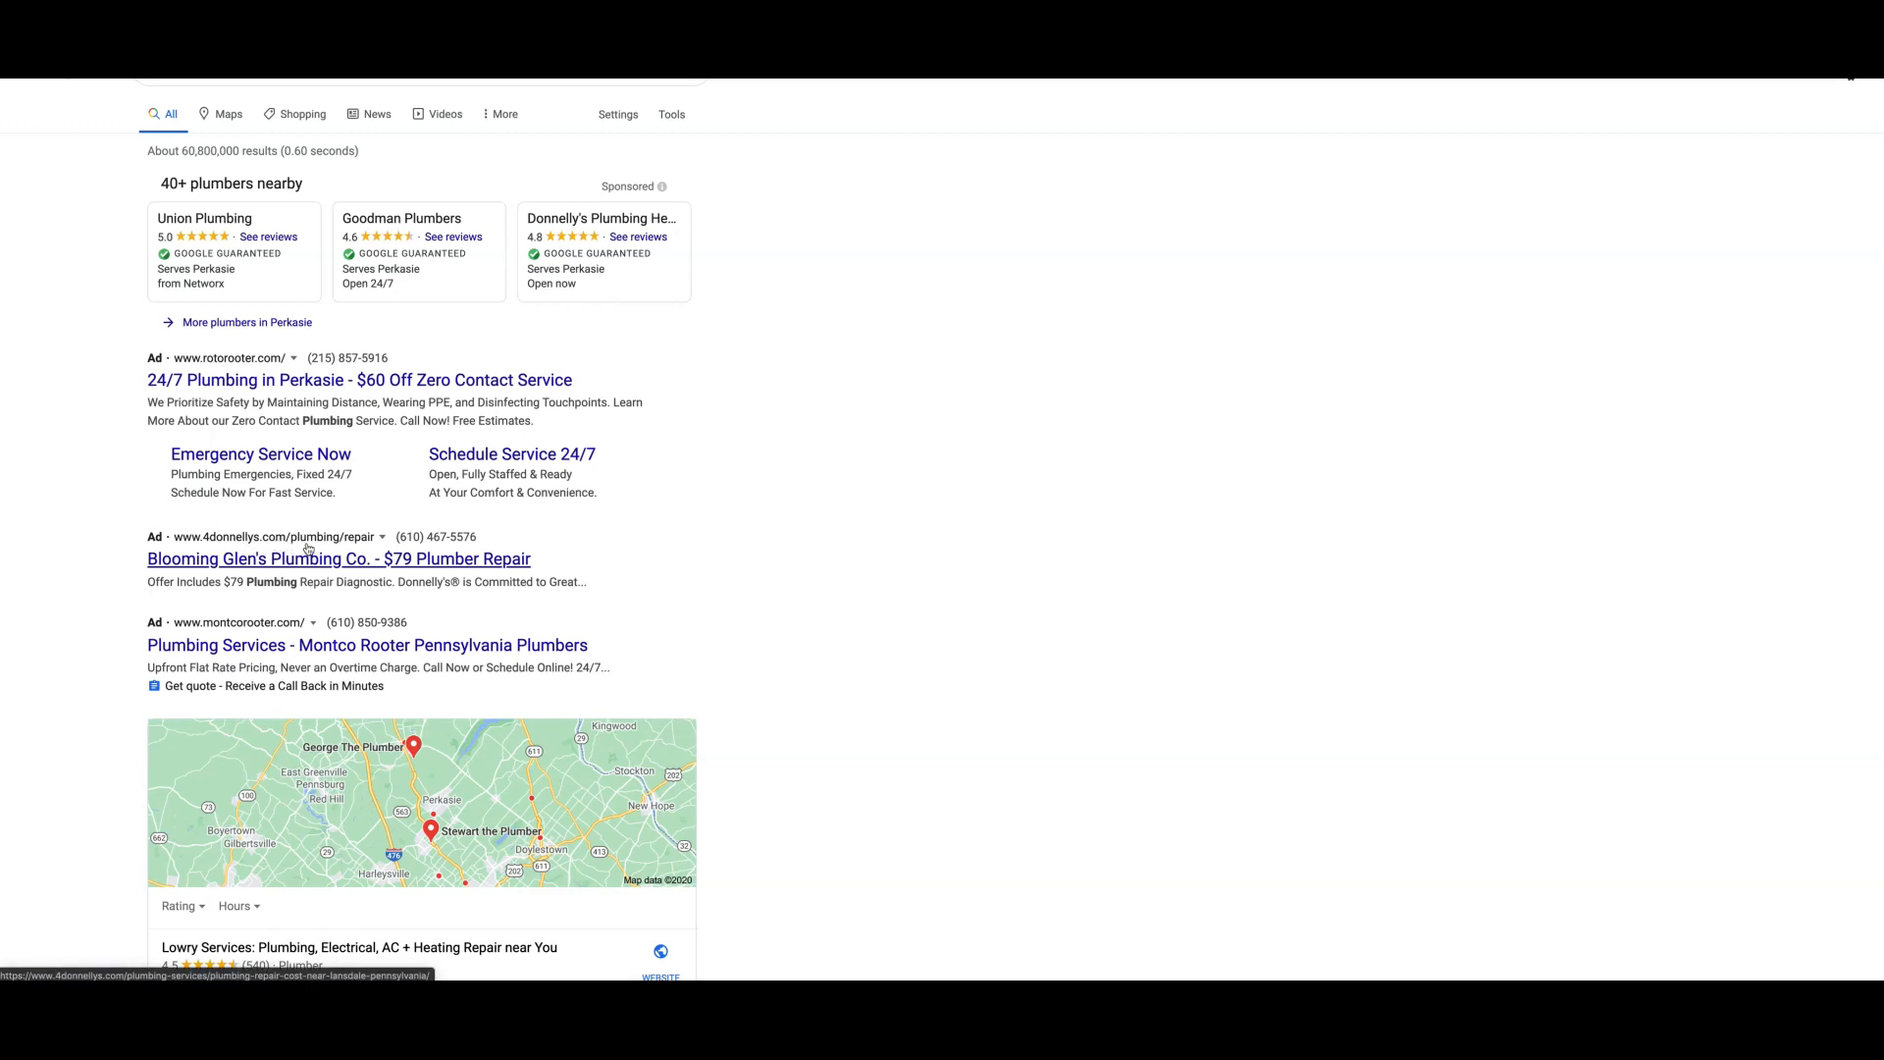
pyautogui.moveTo(440, 614)
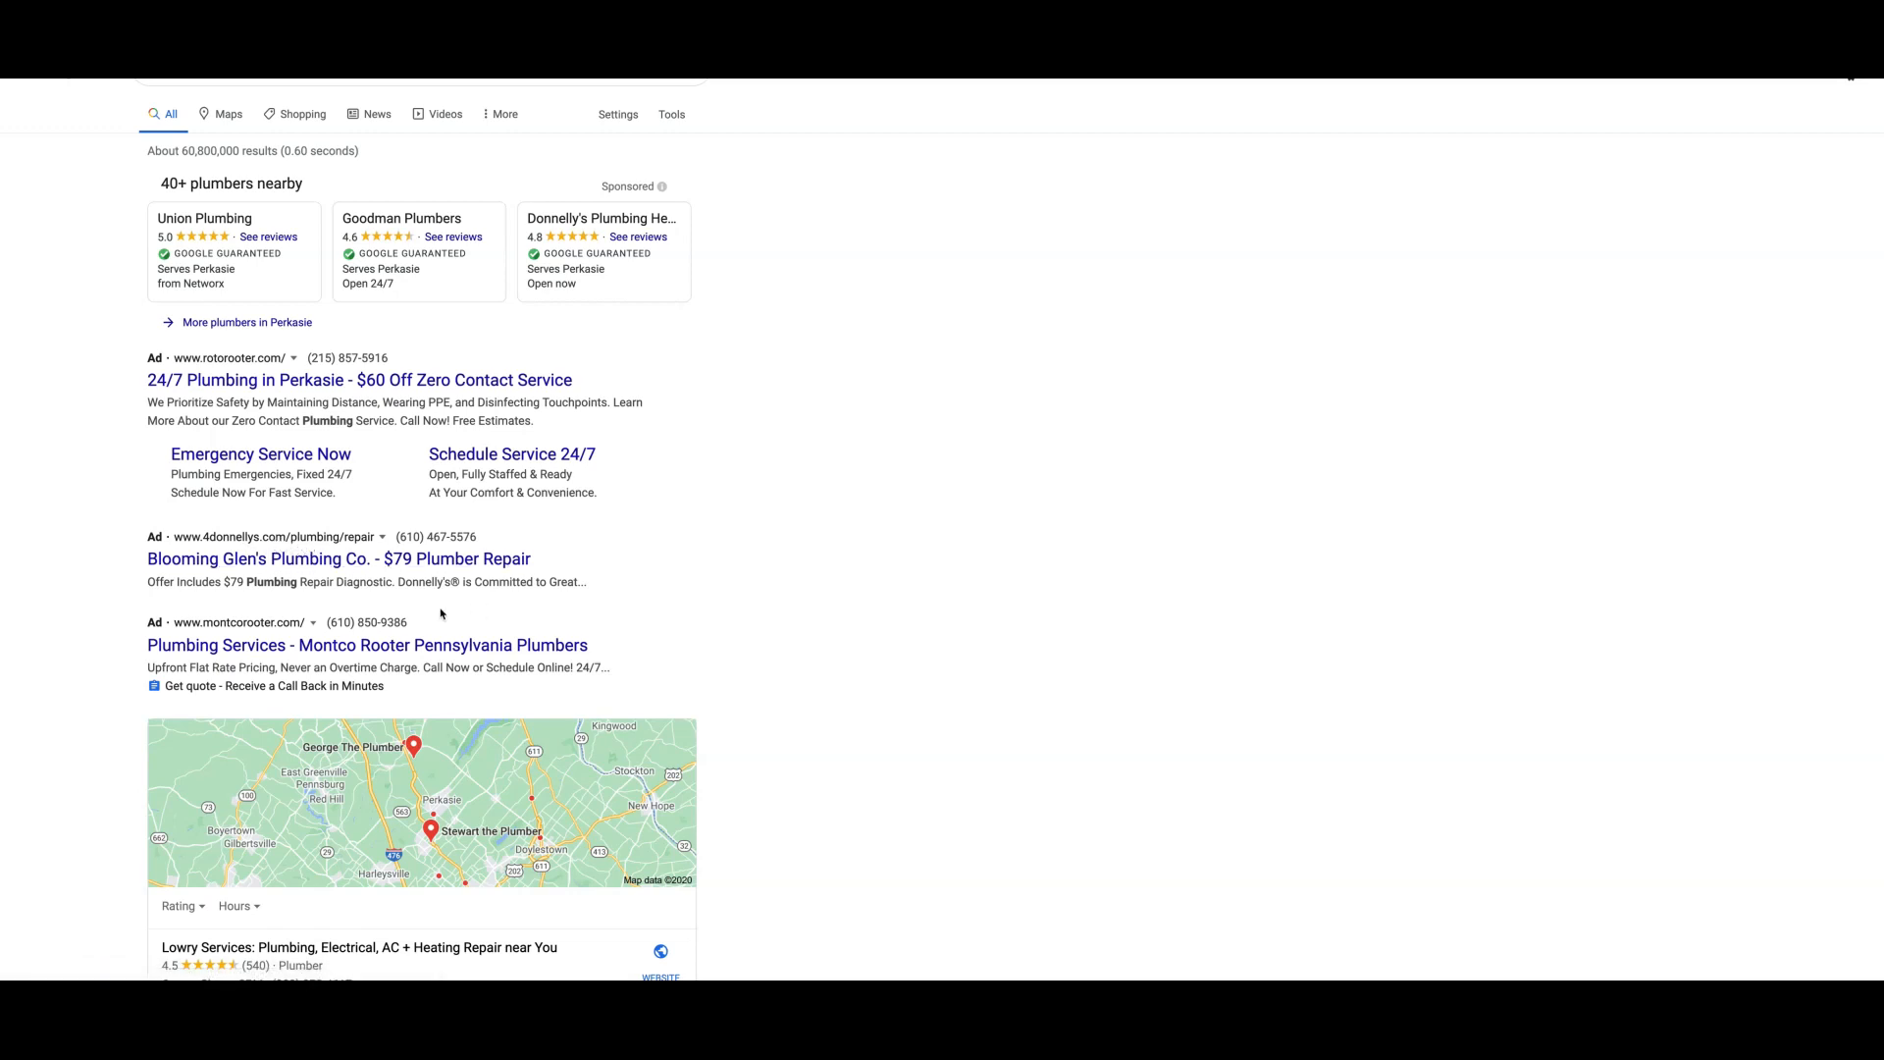
pyautogui.moveTo(395, 604)
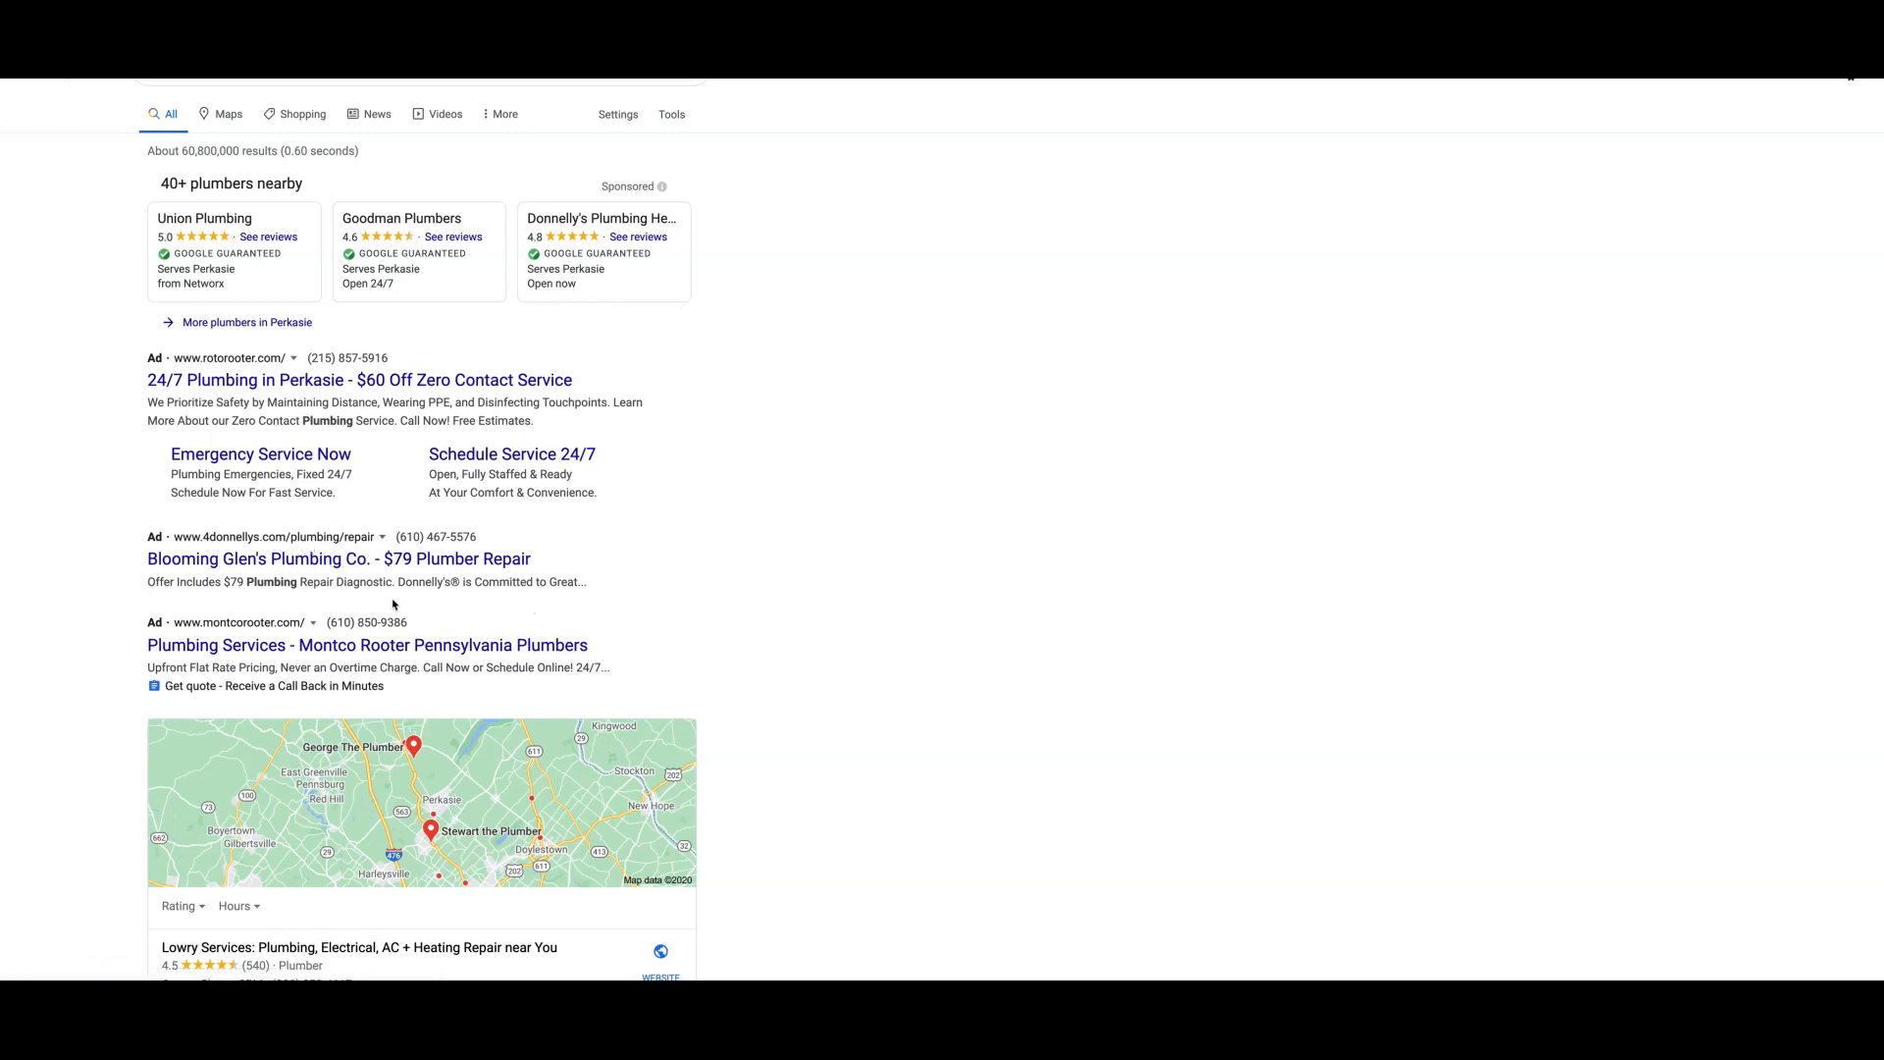
pyautogui.moveTo(210, 581)
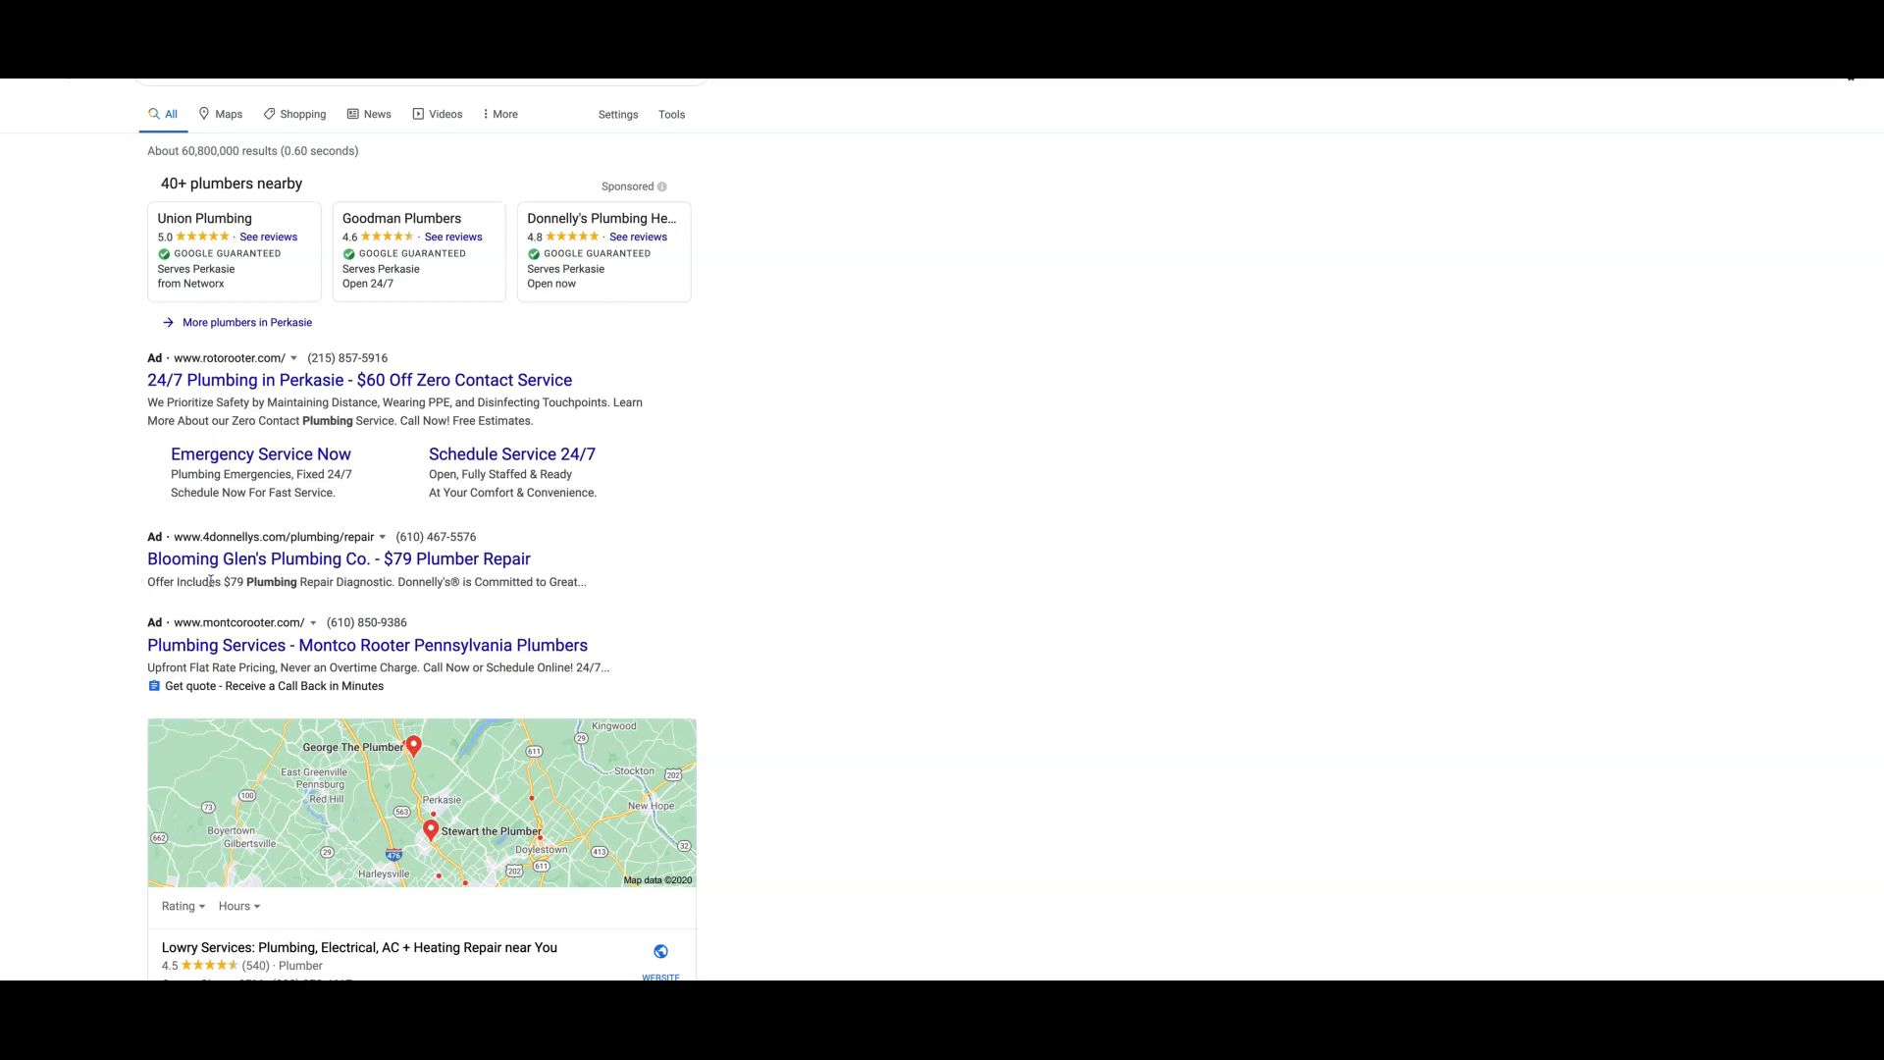
pyautogui.moveTo(336, 560)
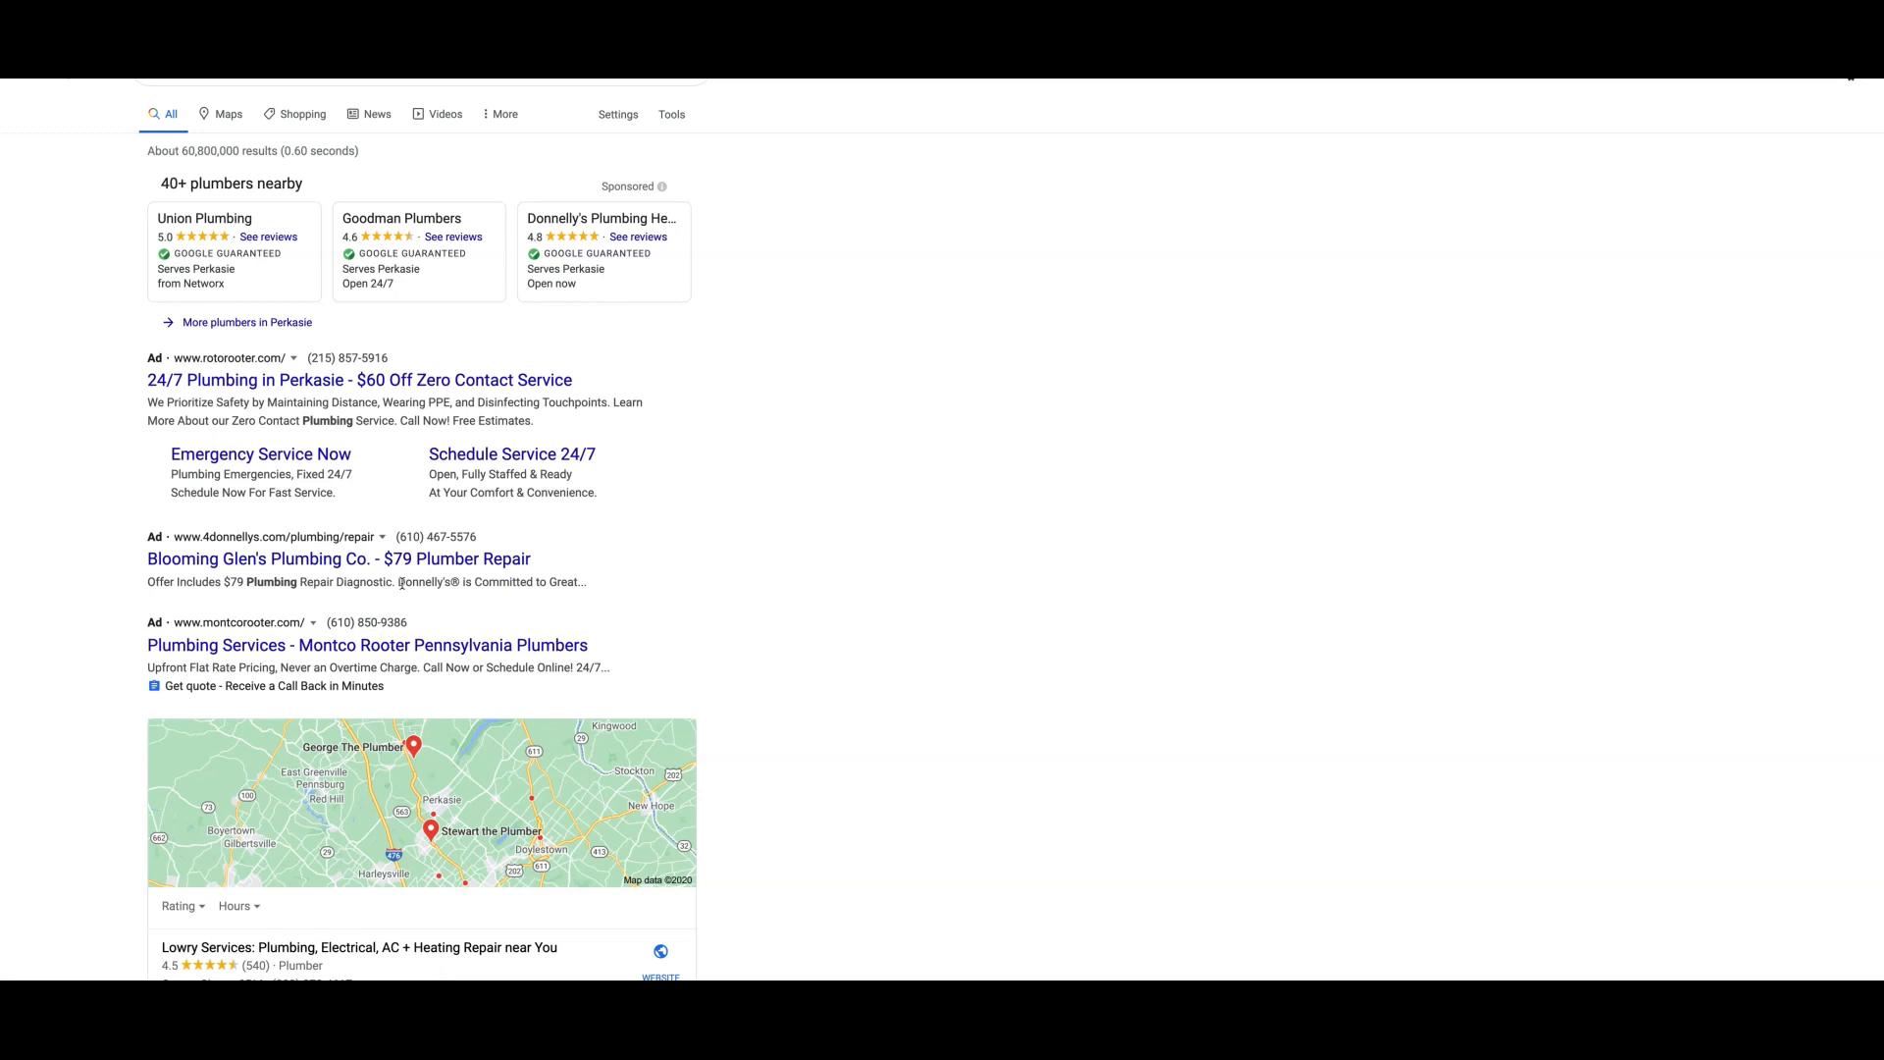
pyautogui.moveTo(475, 602)
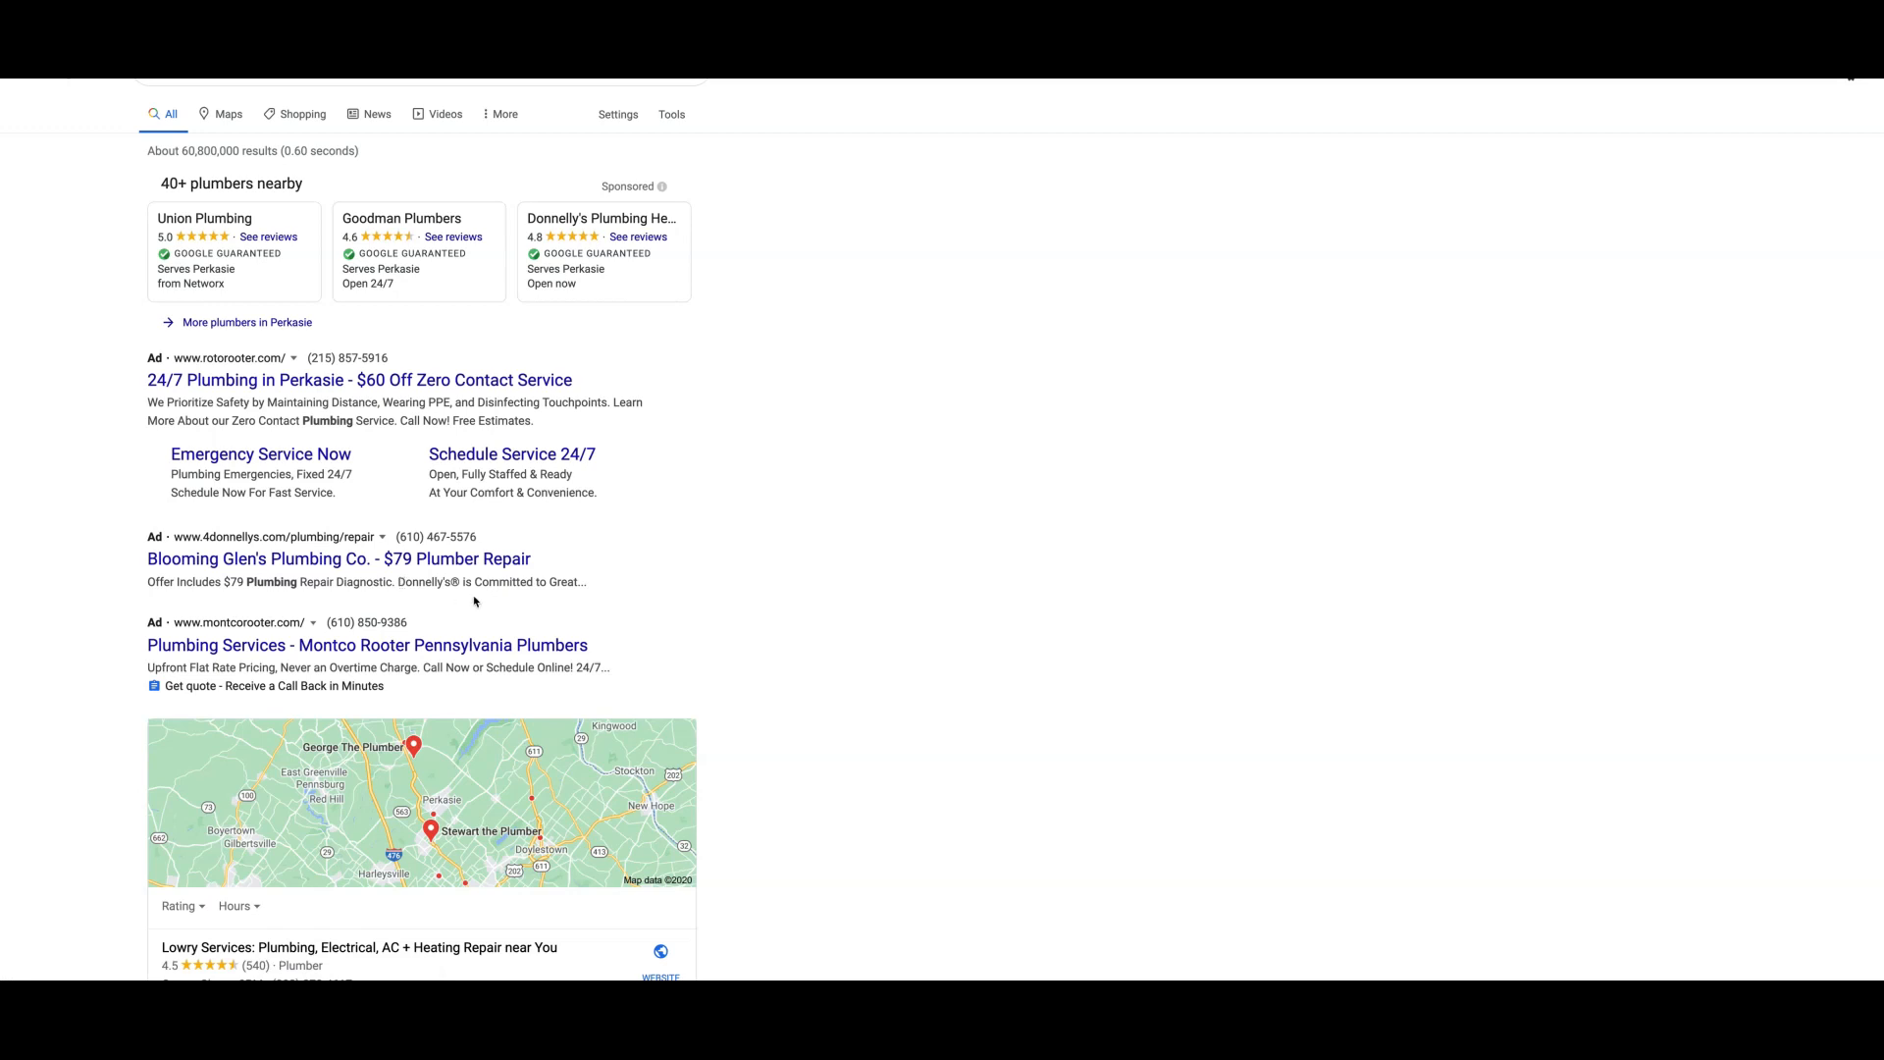
pyautogui.moveTo(430, 604)
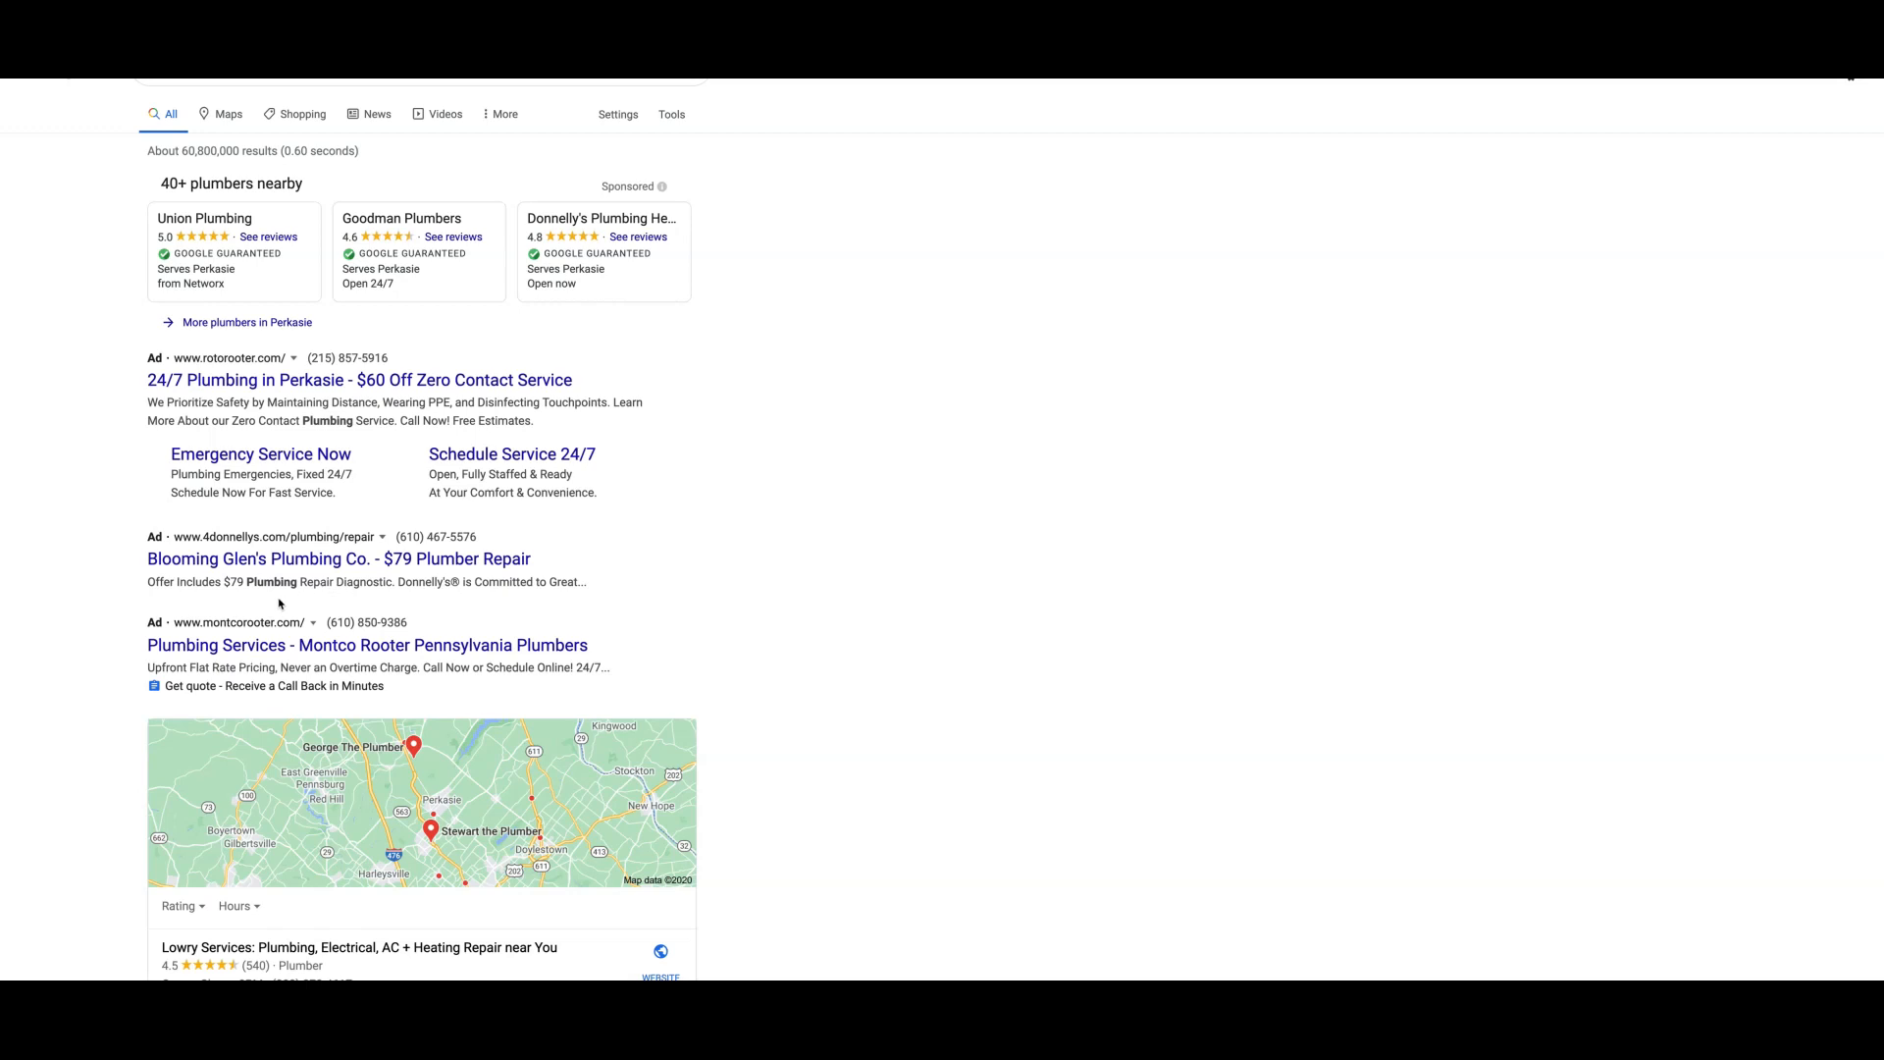
pyautogui.moveTo(435, 597)
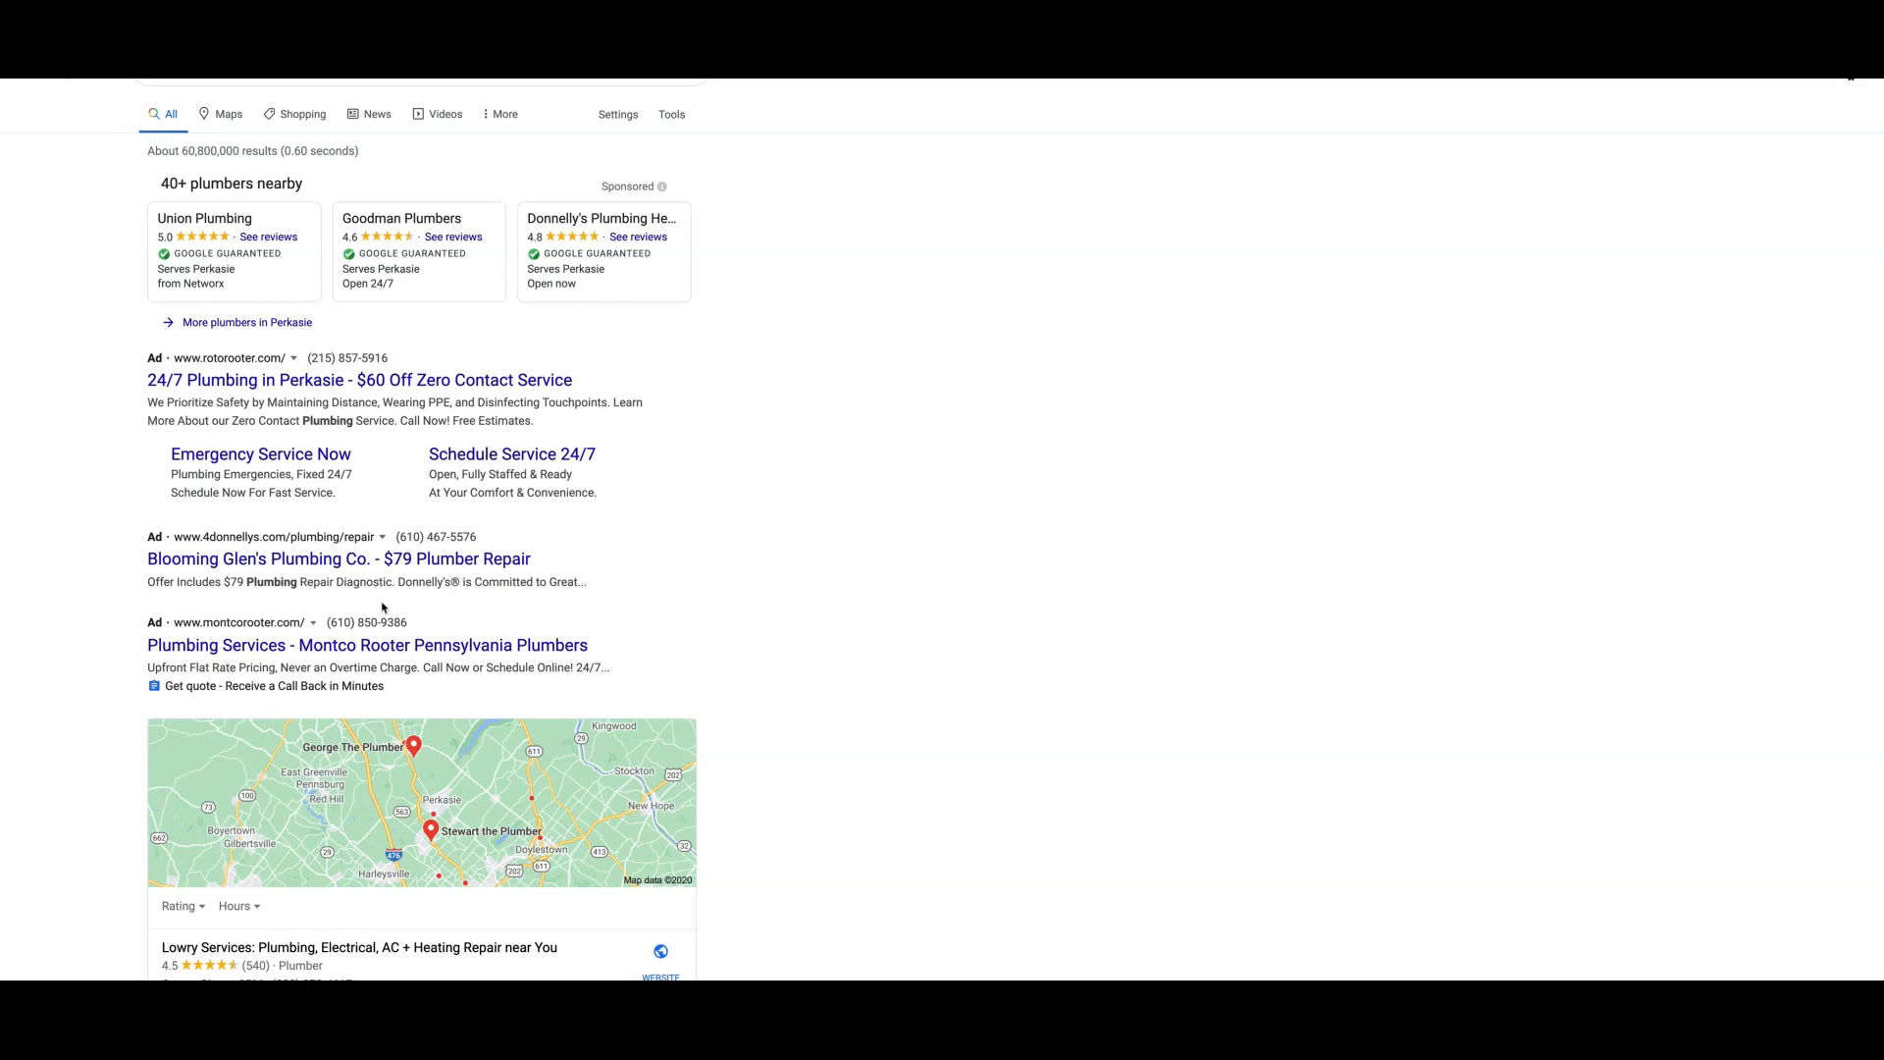
pyautogui.moveTo(610, 570)
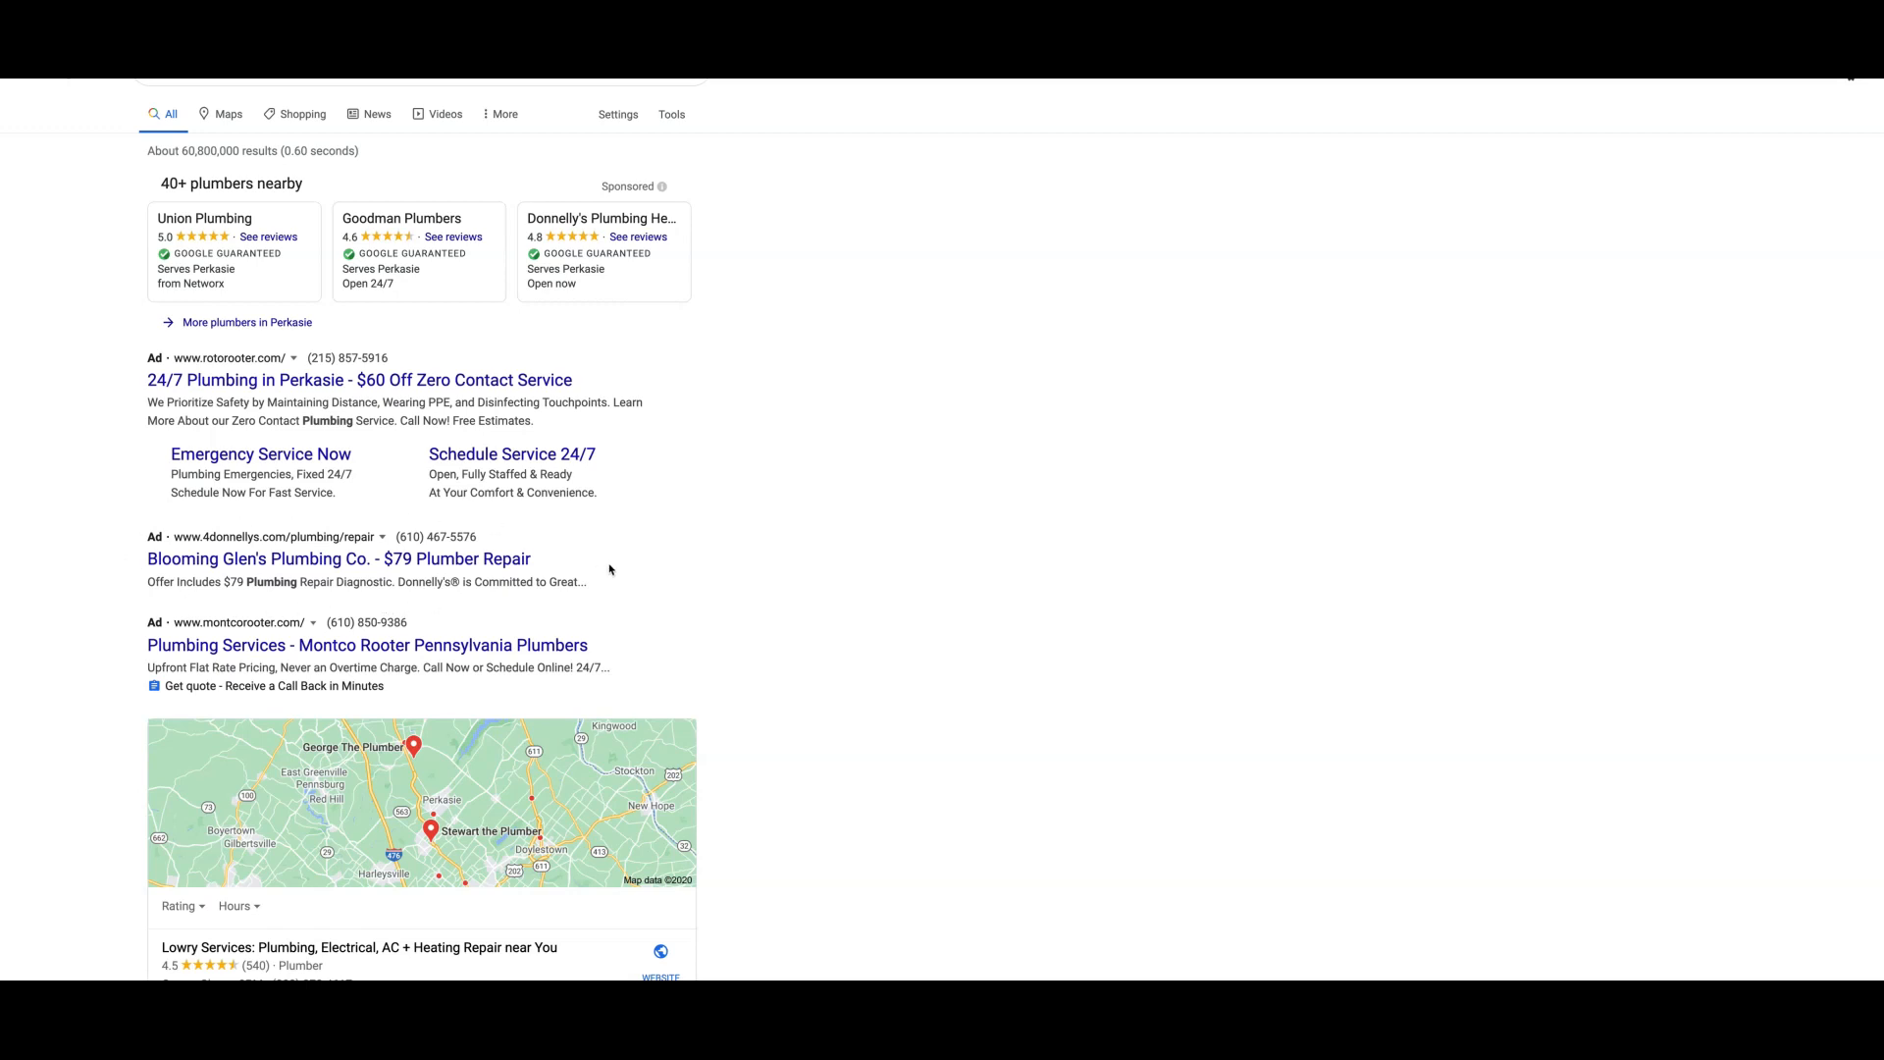
pyautogui.moveTo(618, 594)
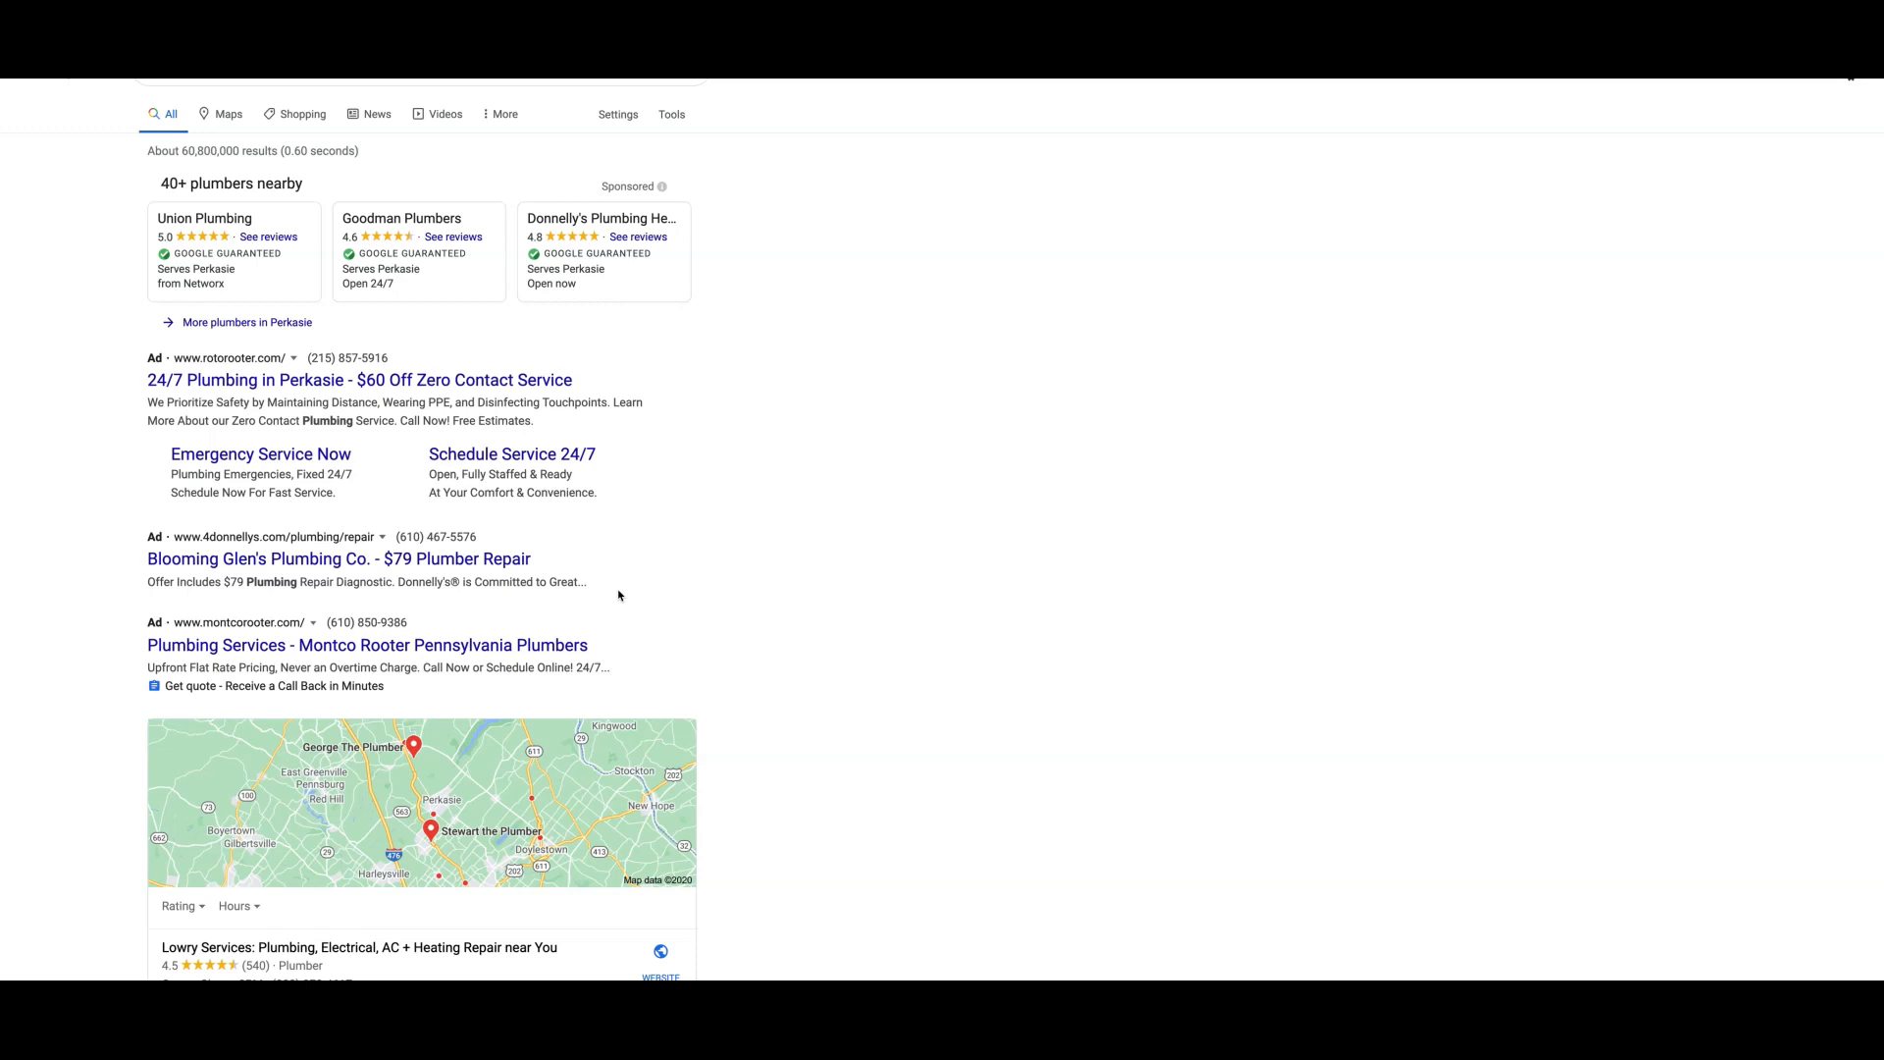
pyautogui.moveTo(469, 604)
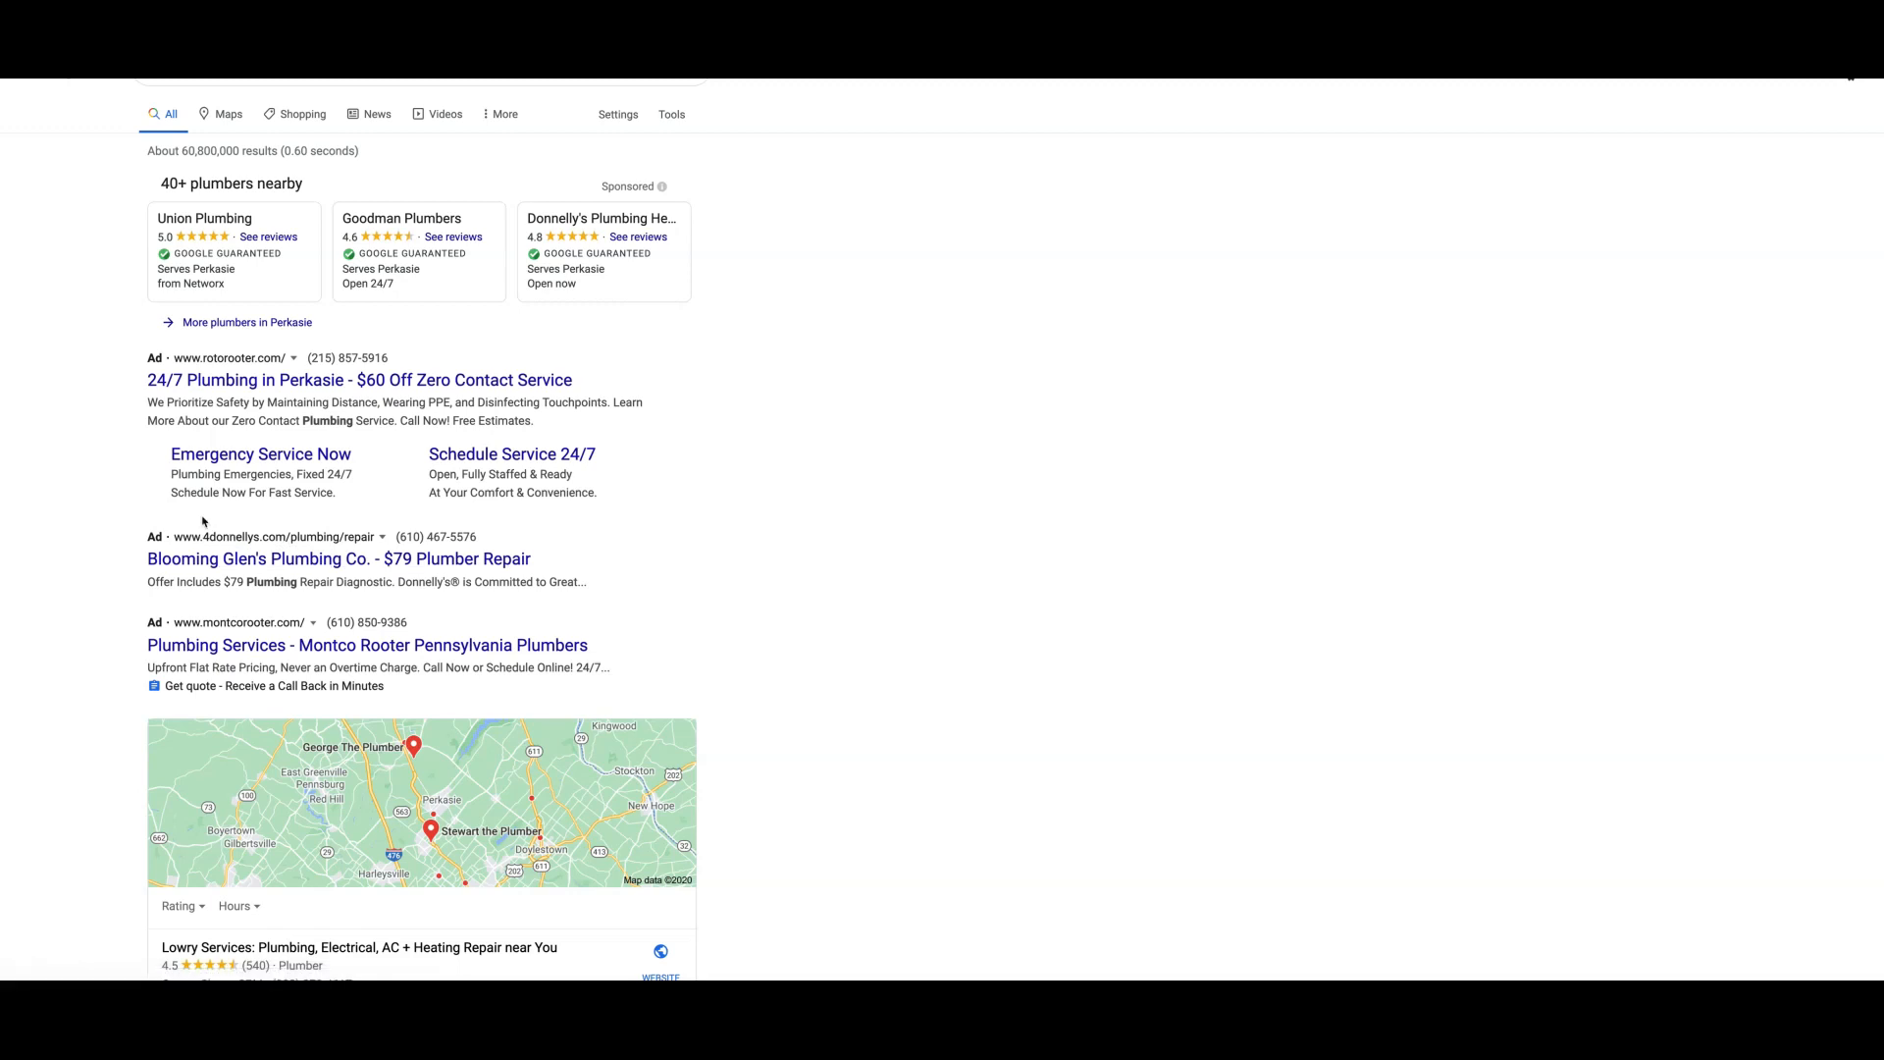
pyautogui.moveTo(256, 510)
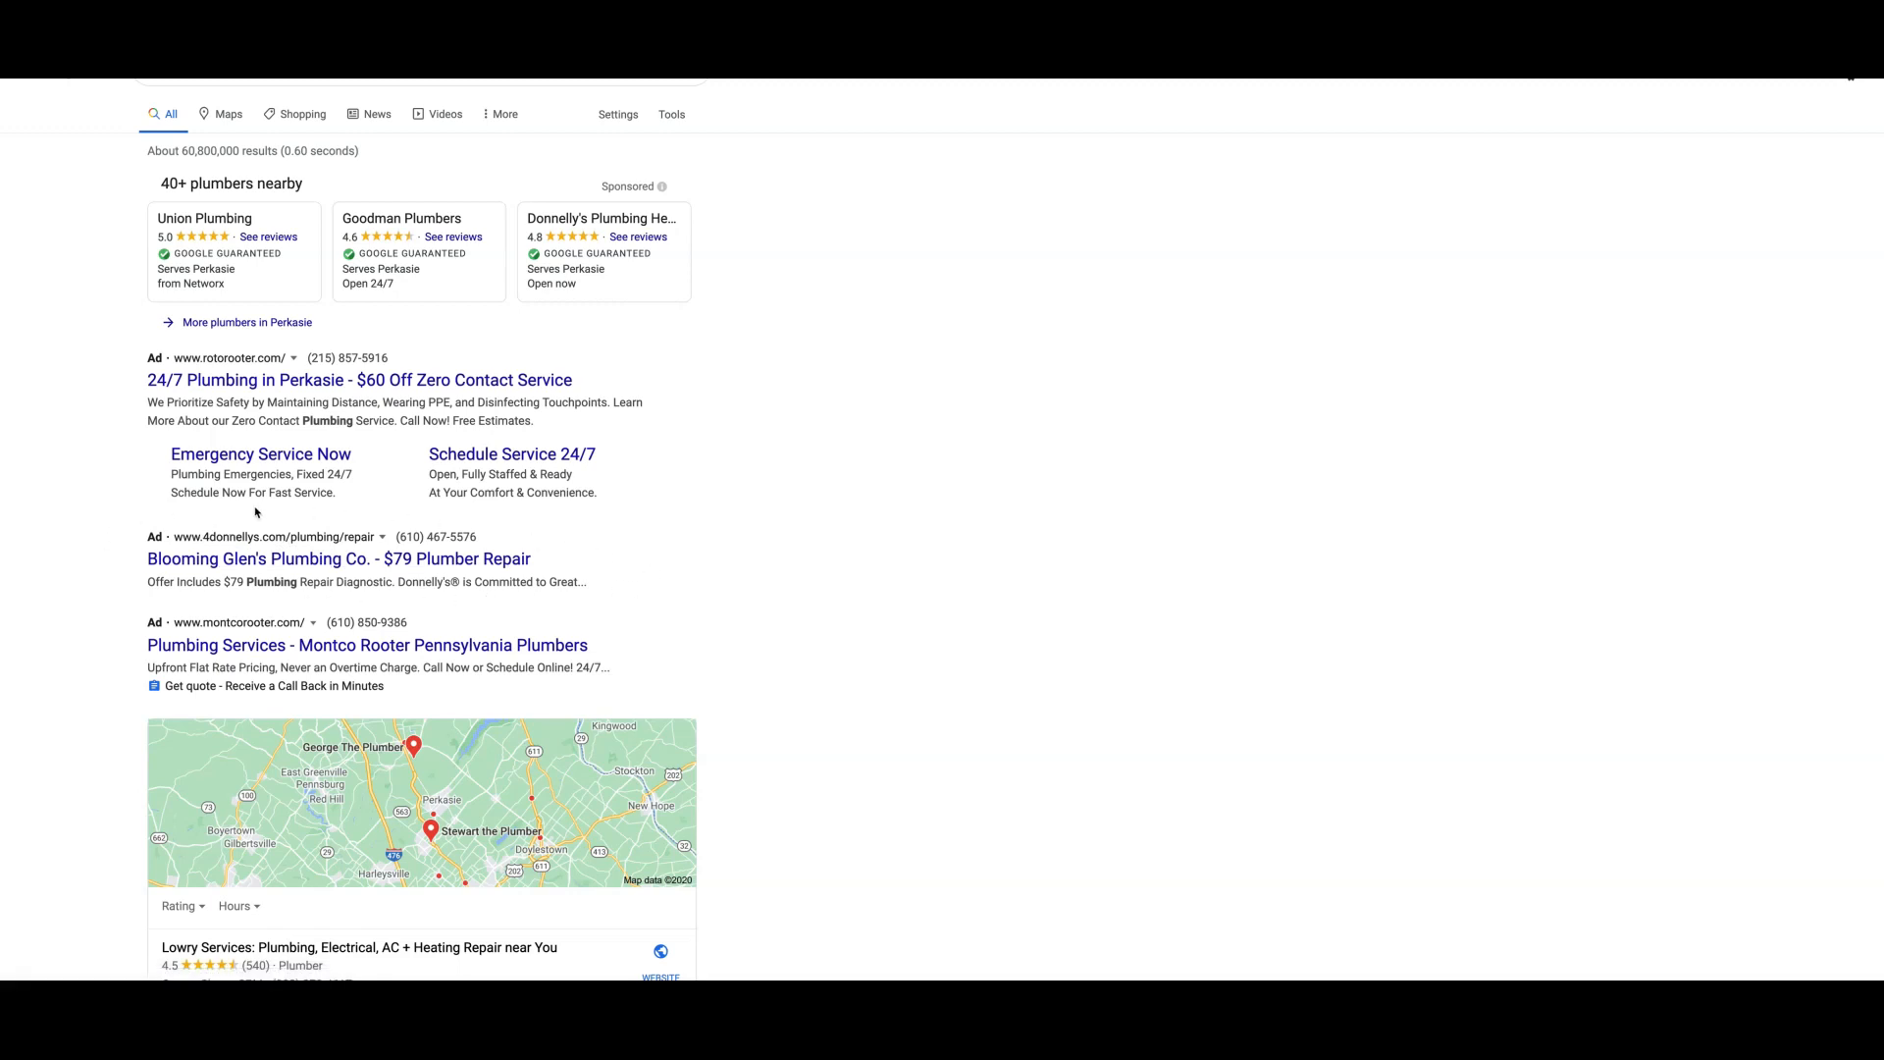
pyautogui.moveTo(120, 526)
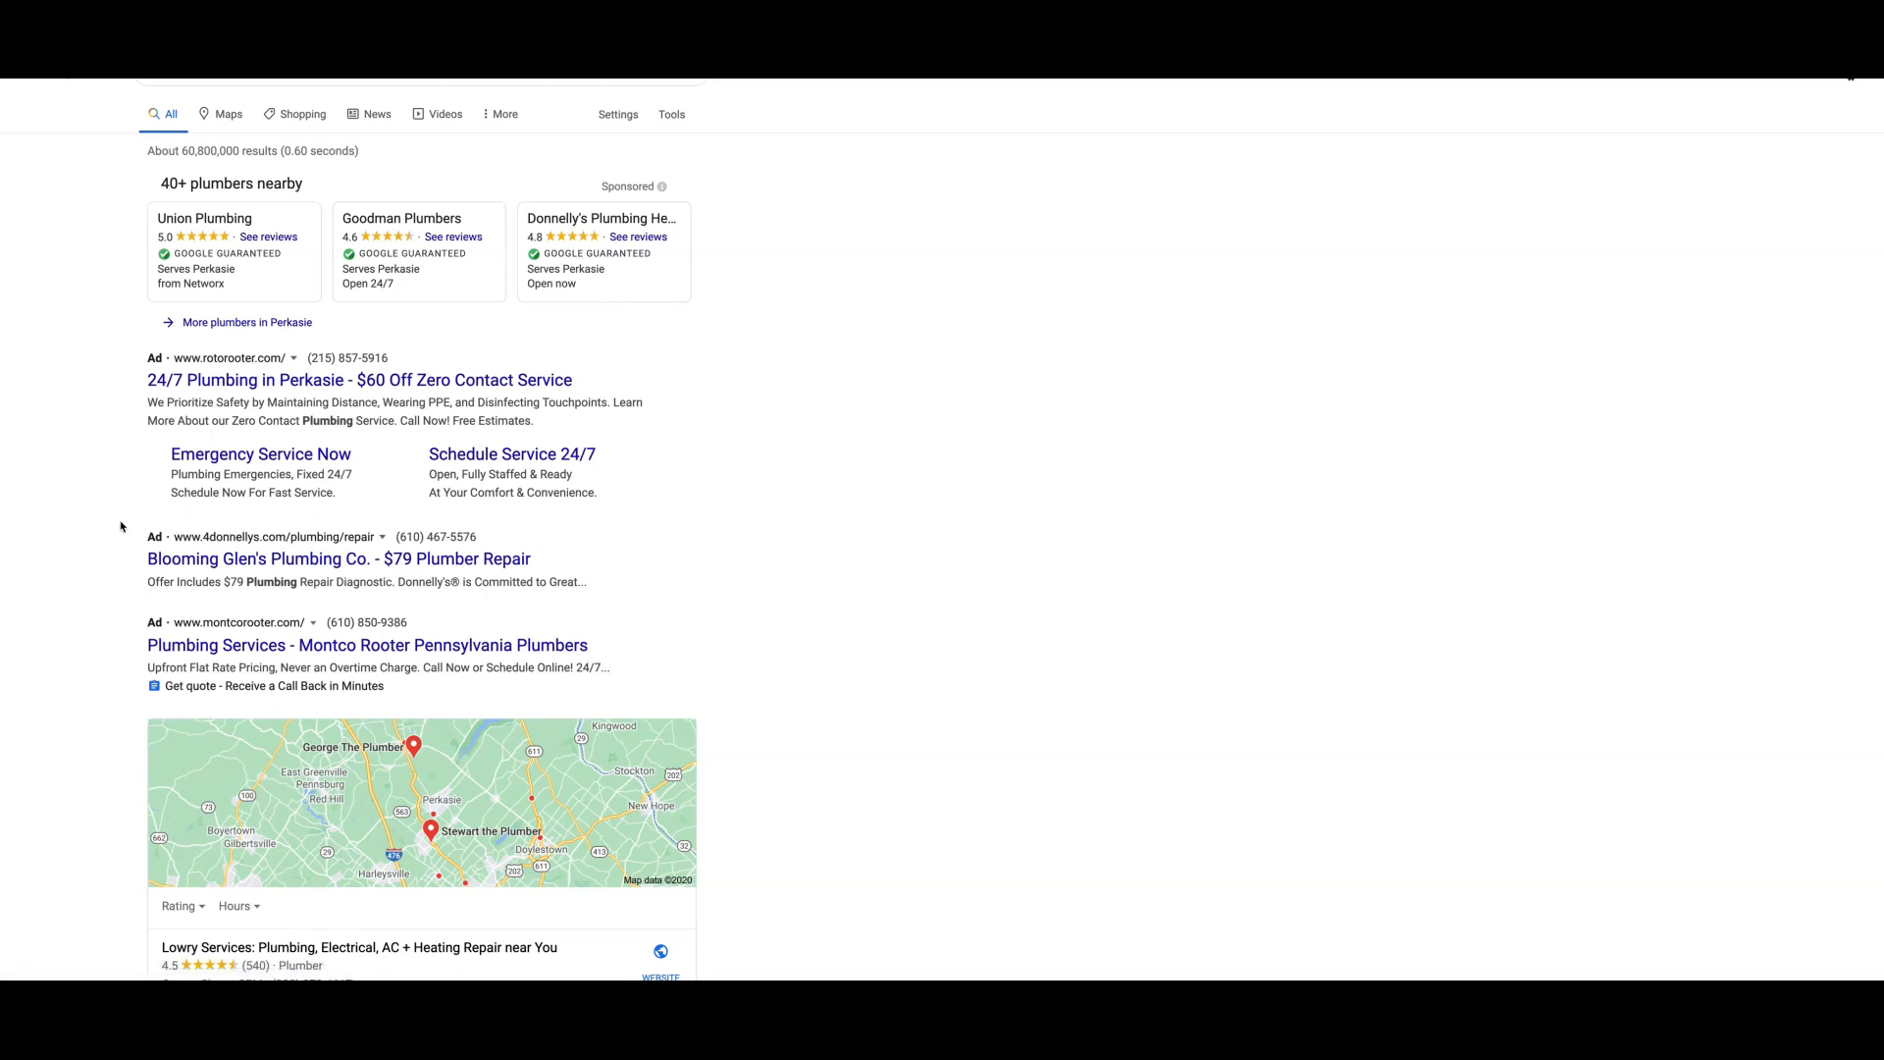
pyautogui.moveTo(556, 543)
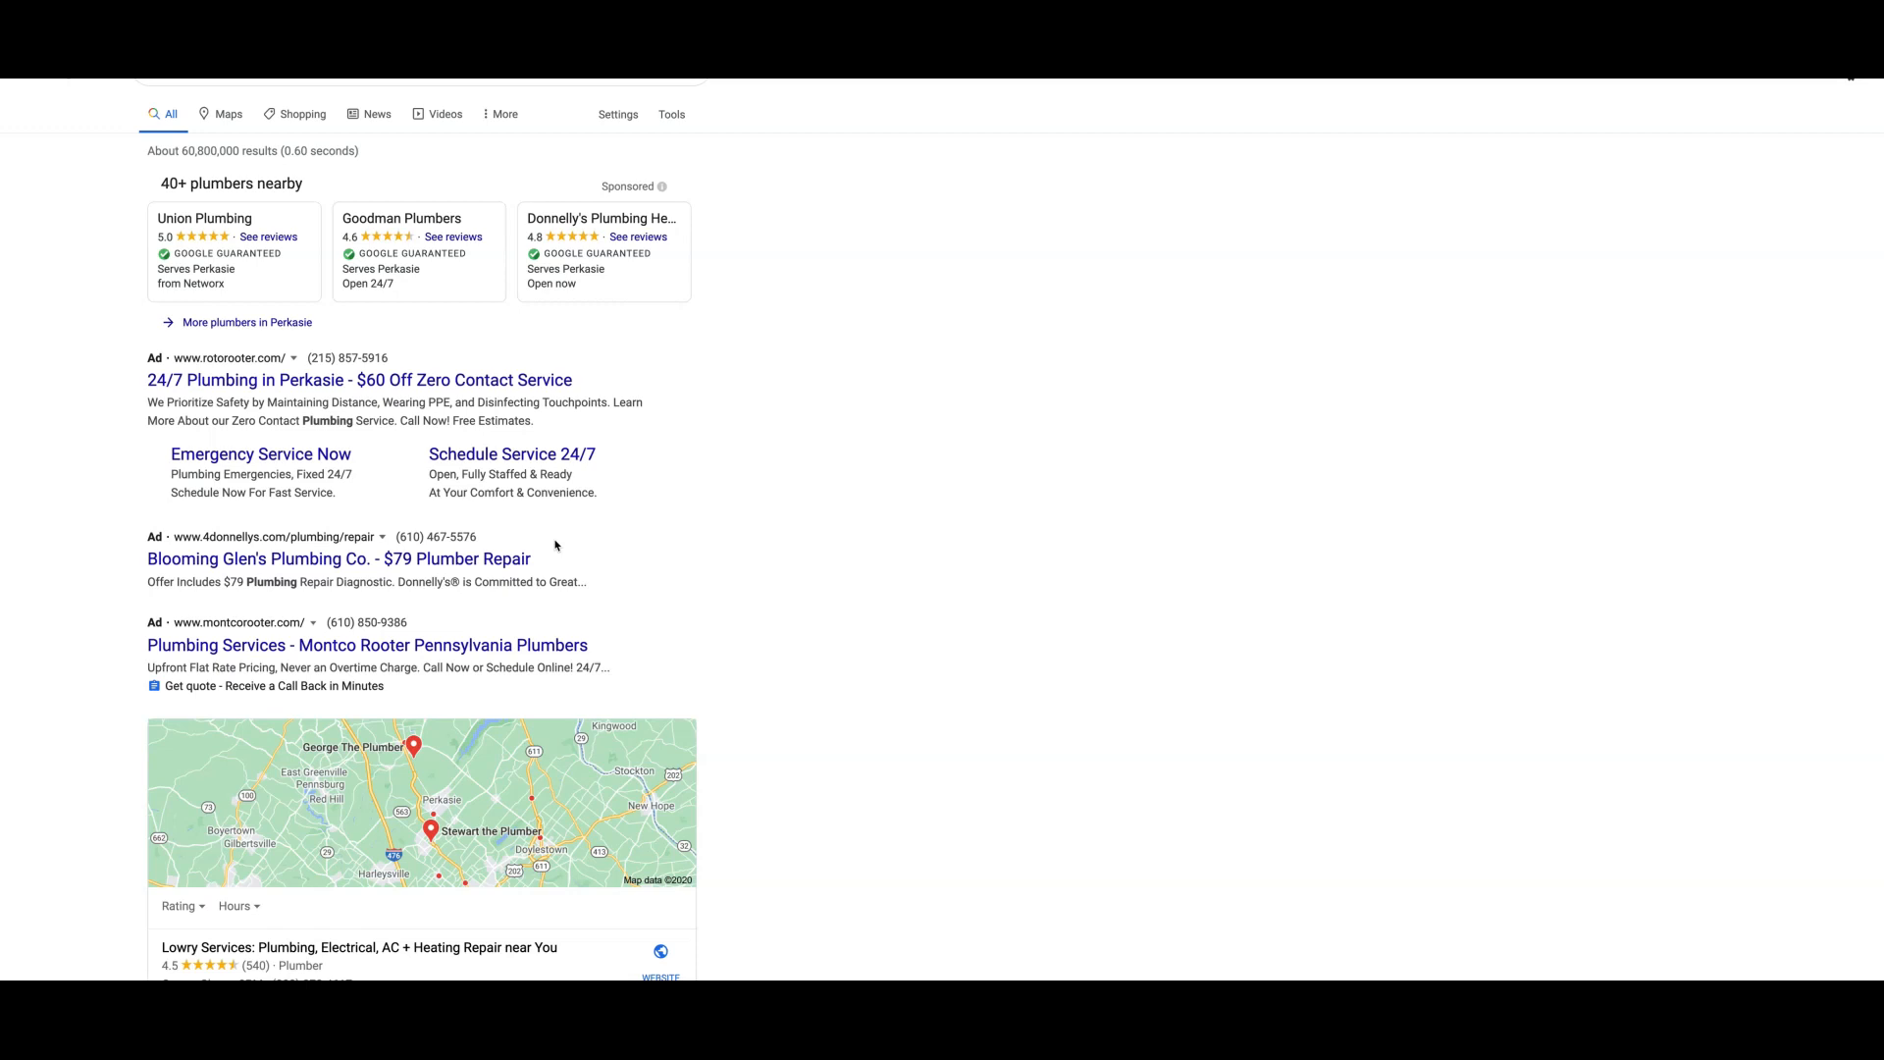
pyautogui.moveTo(551, 556)
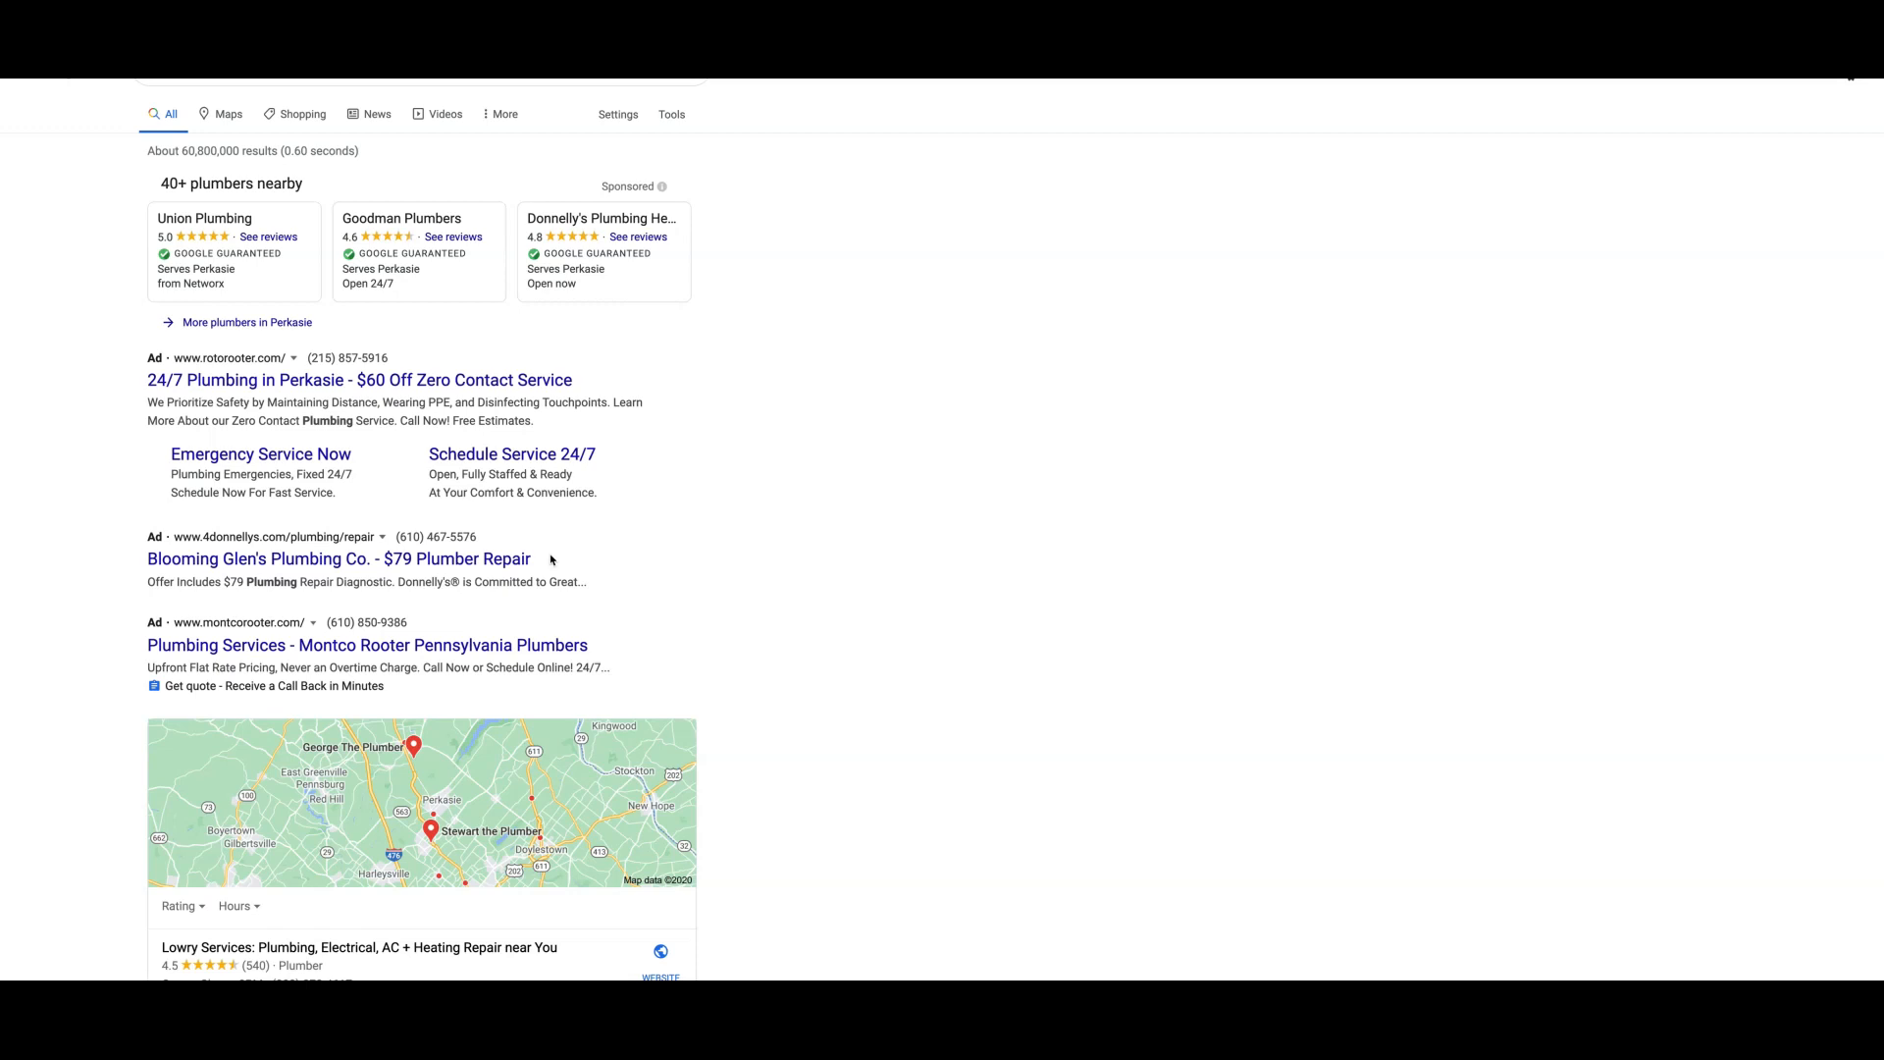
pyautogui.moveTo(632, 593)
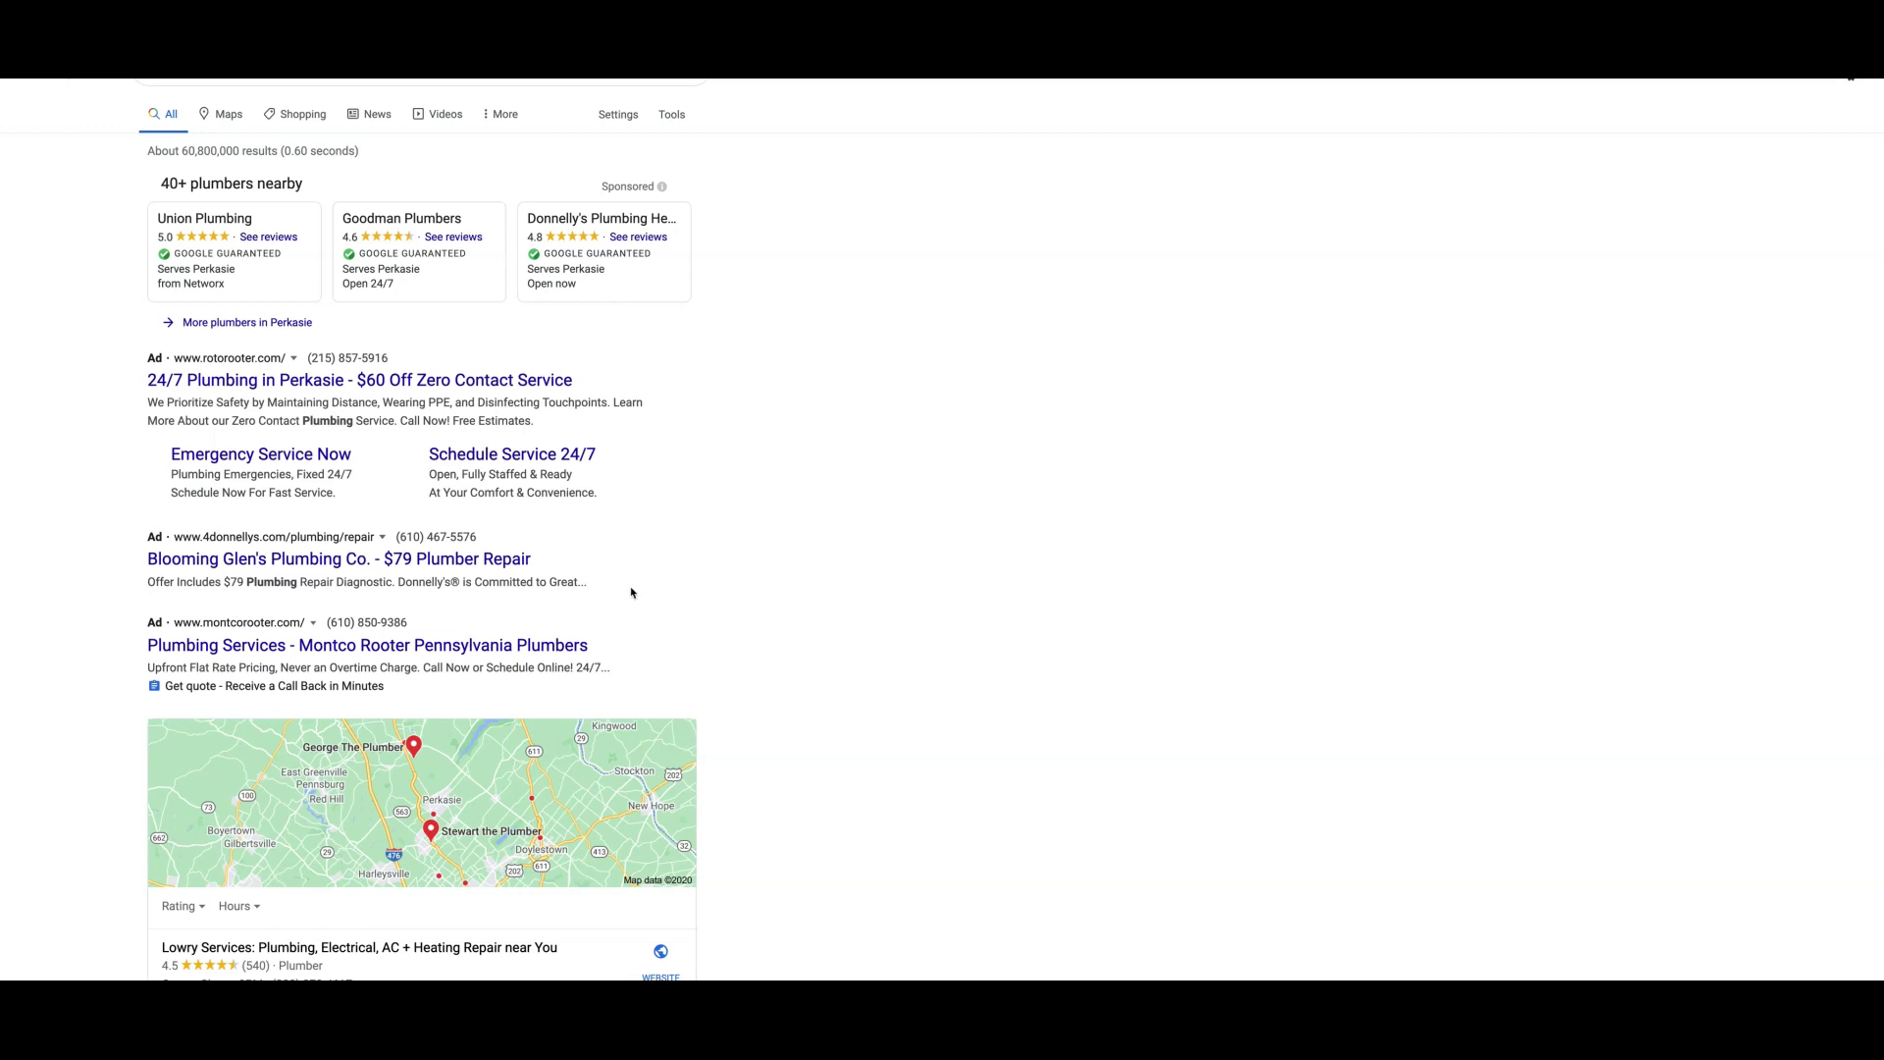
pyautogui.moveTo(401, 607)
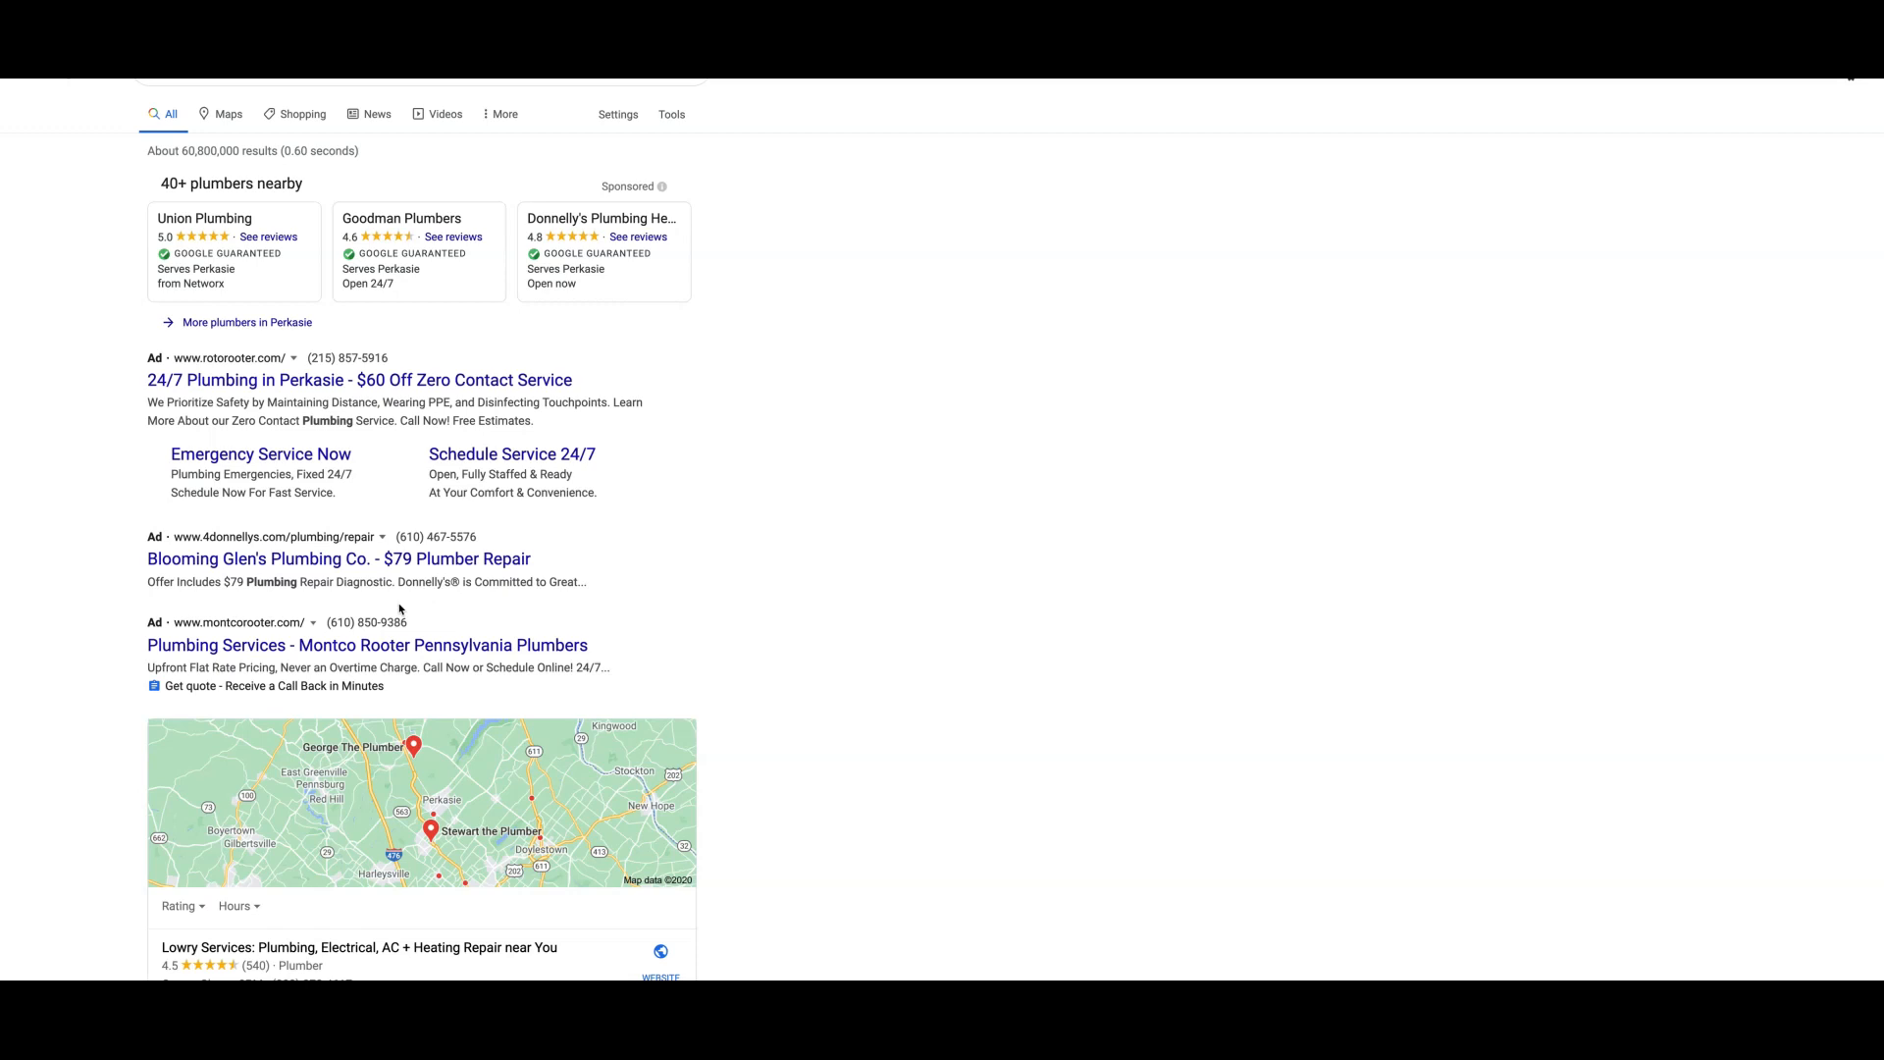
pyautogui.moveTo(469, 606)
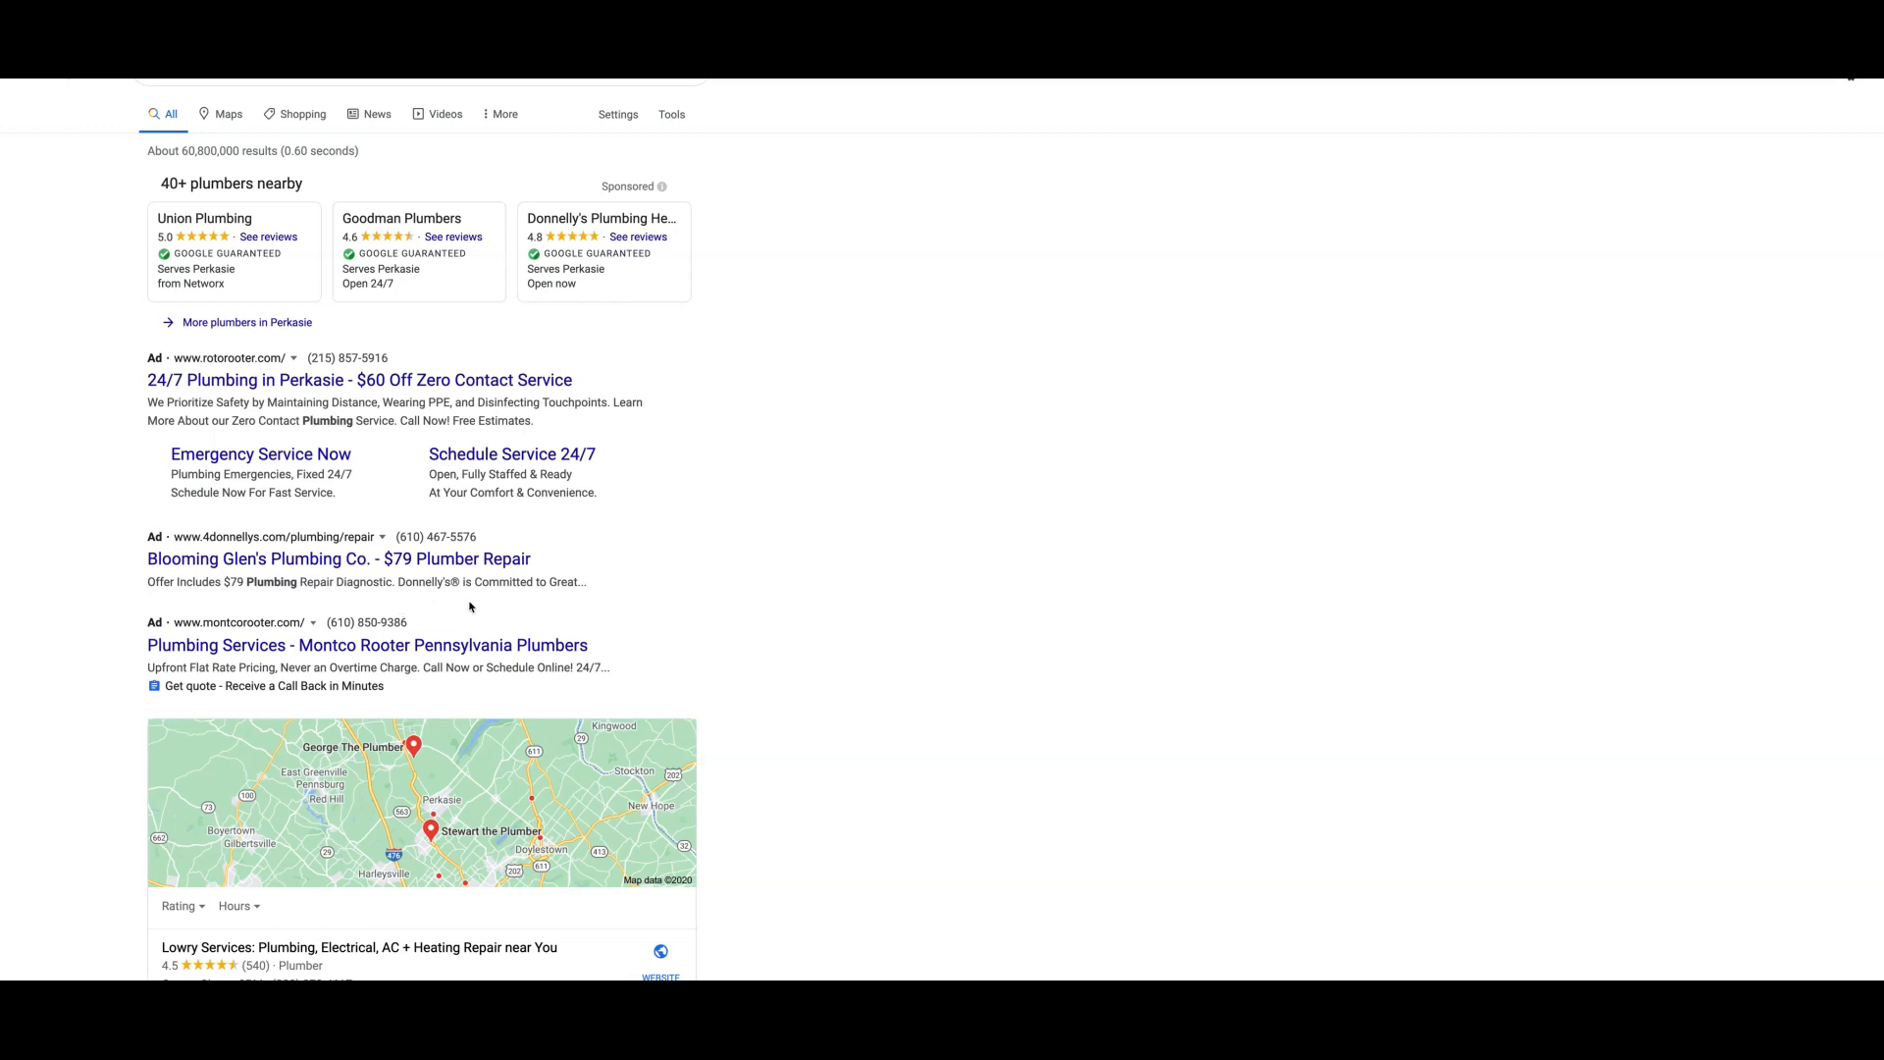
pyautogui.moveTo(423, 608)
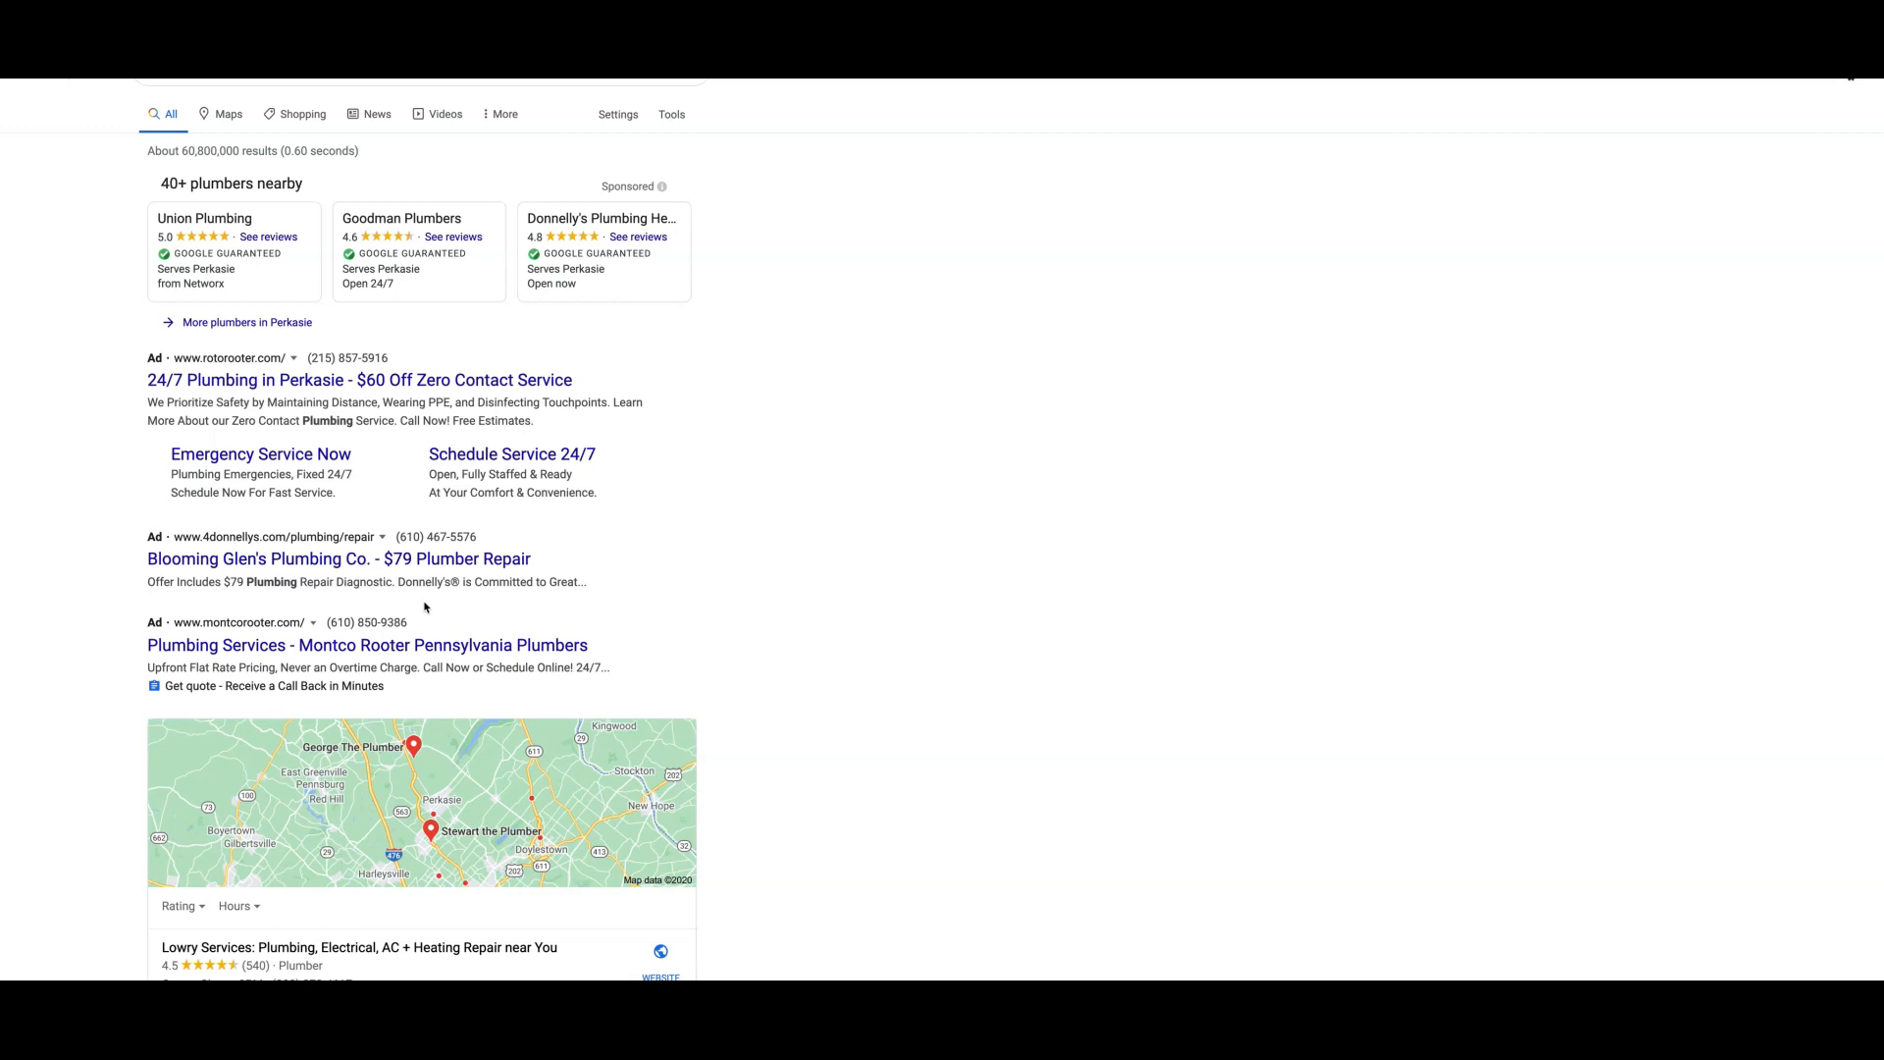
pyautogui.moveTo(320, 600)
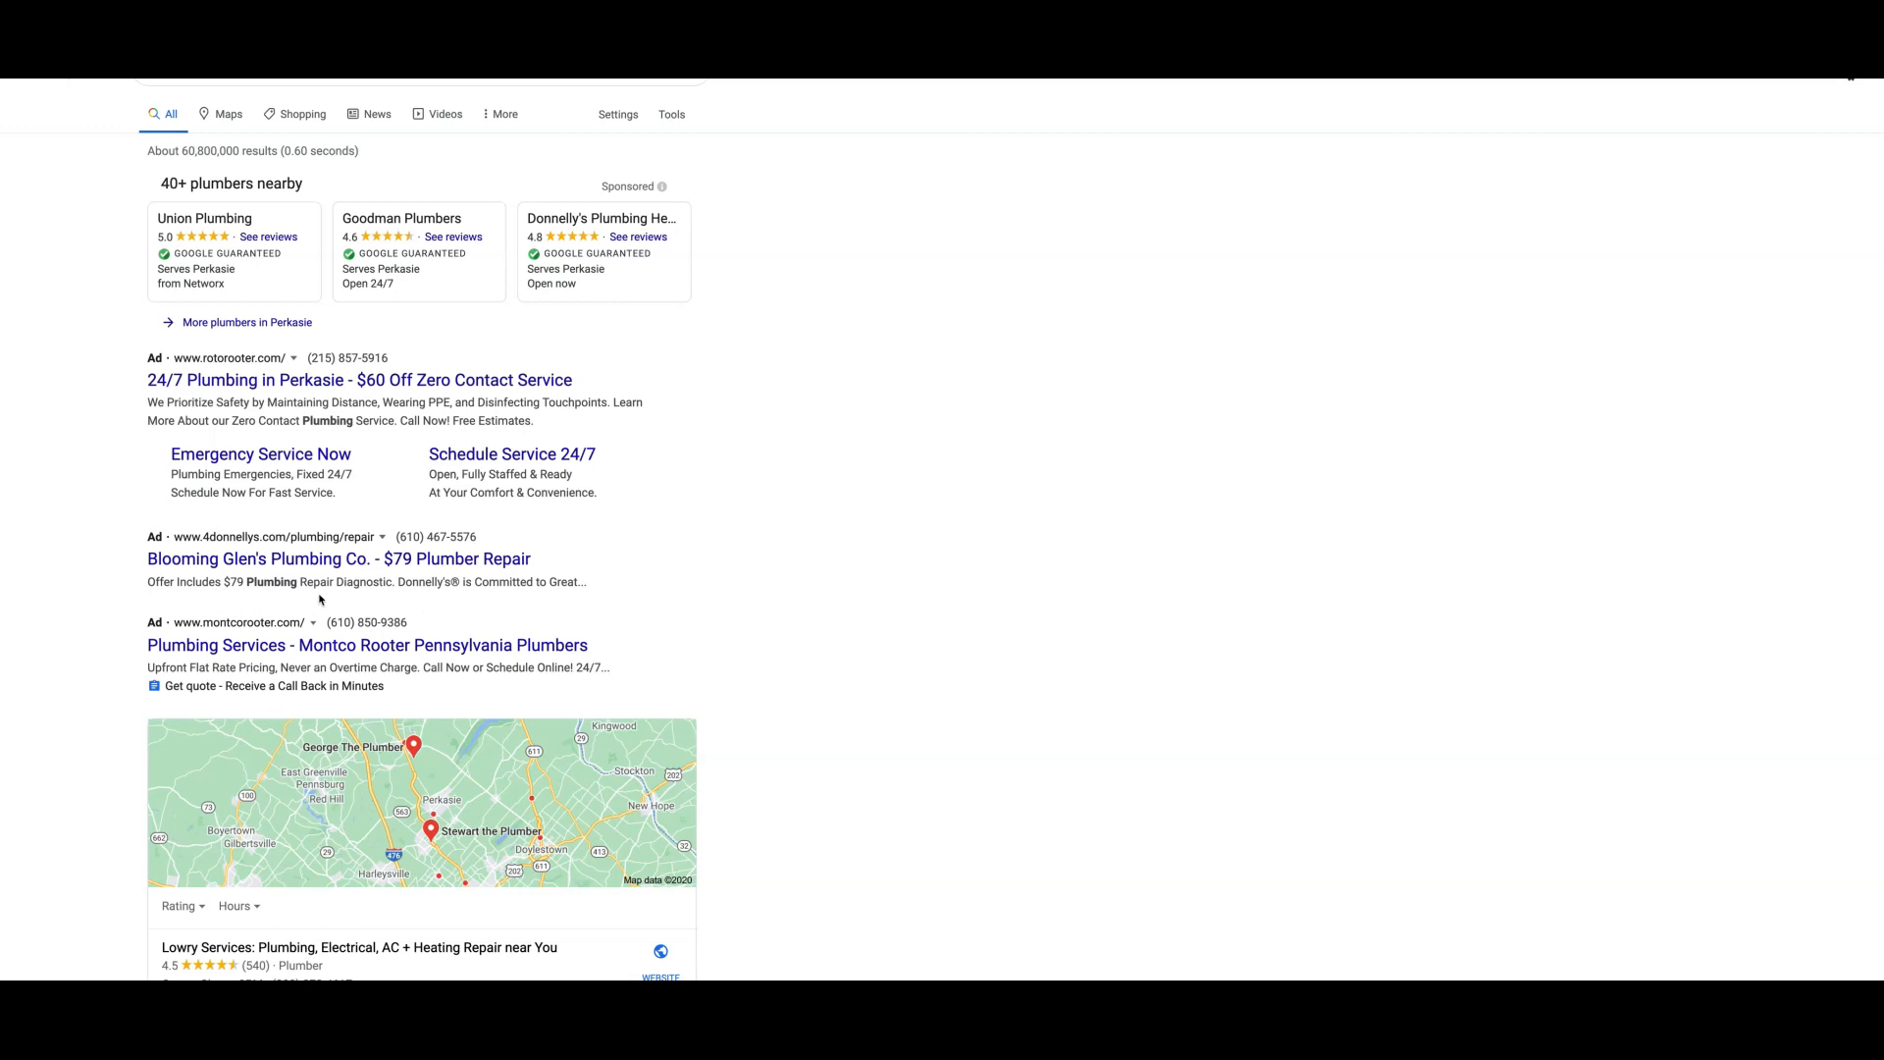
pyautogui.moveTo(267, 559)
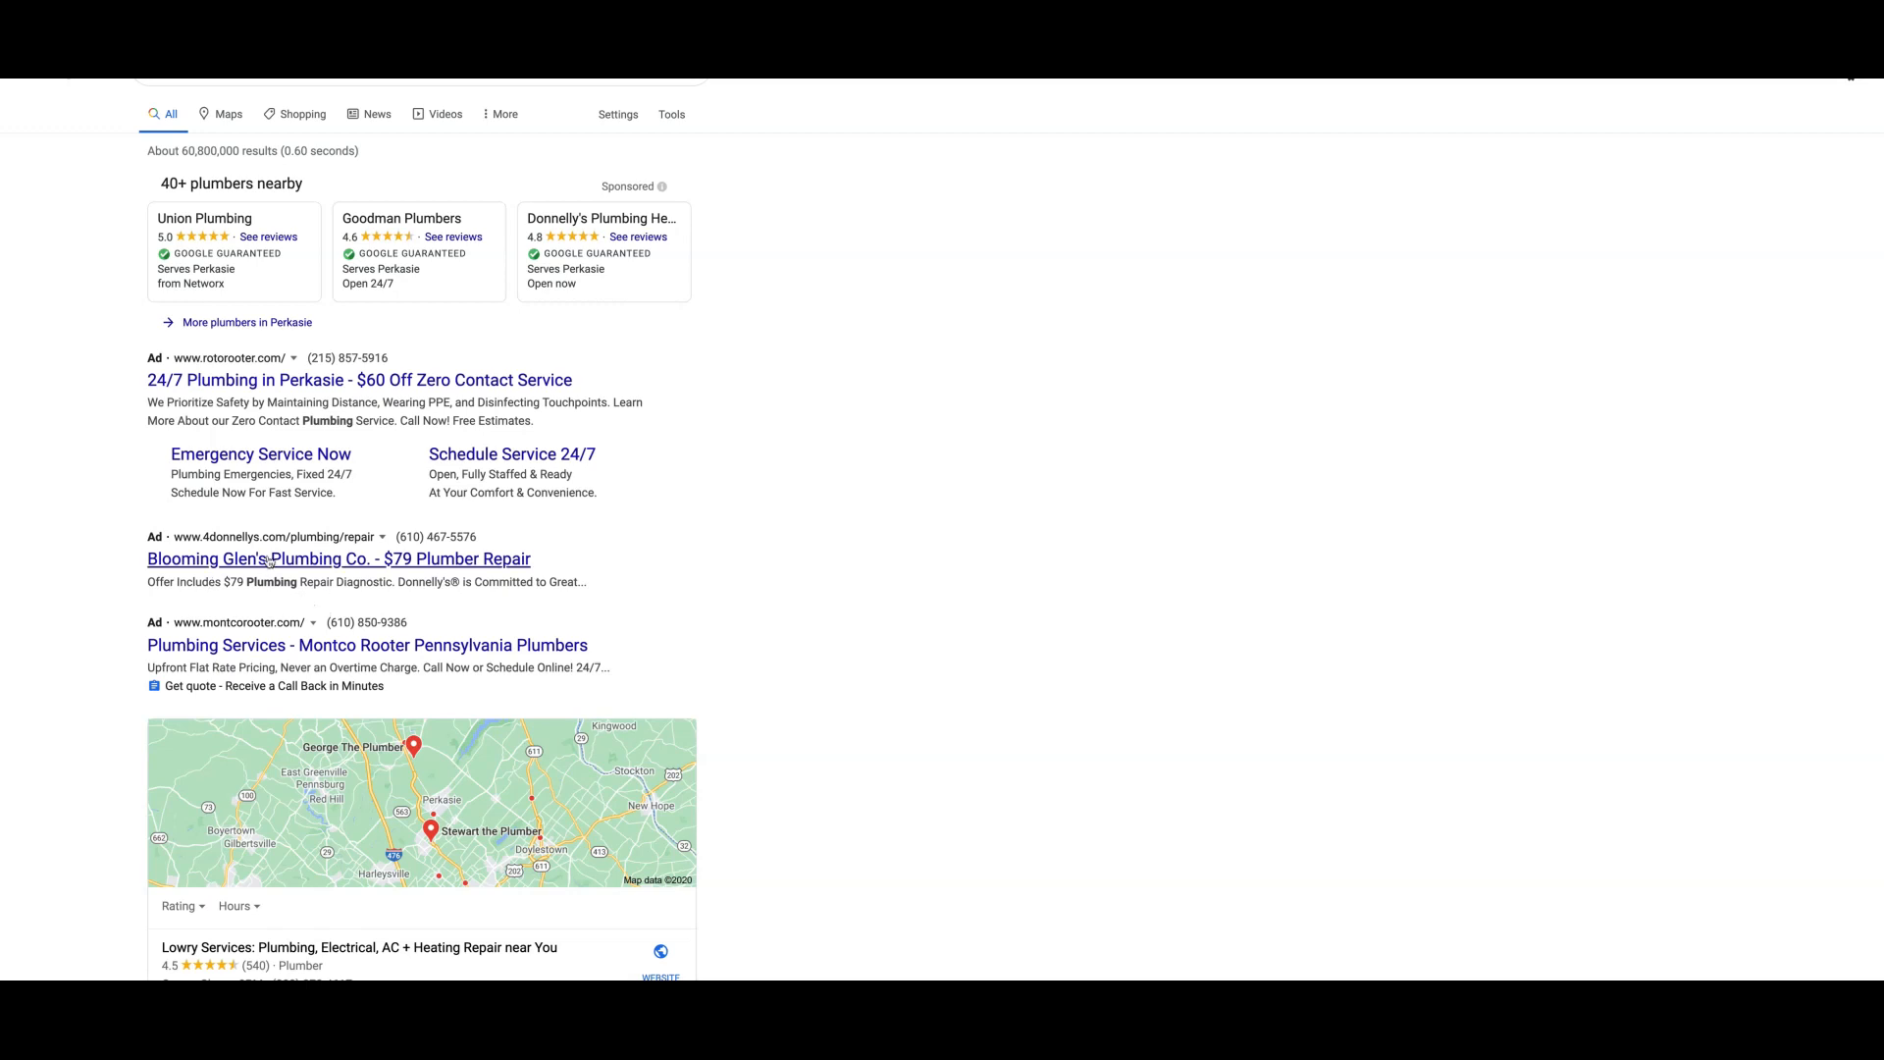
pyautogui.moveTo(282, 550)
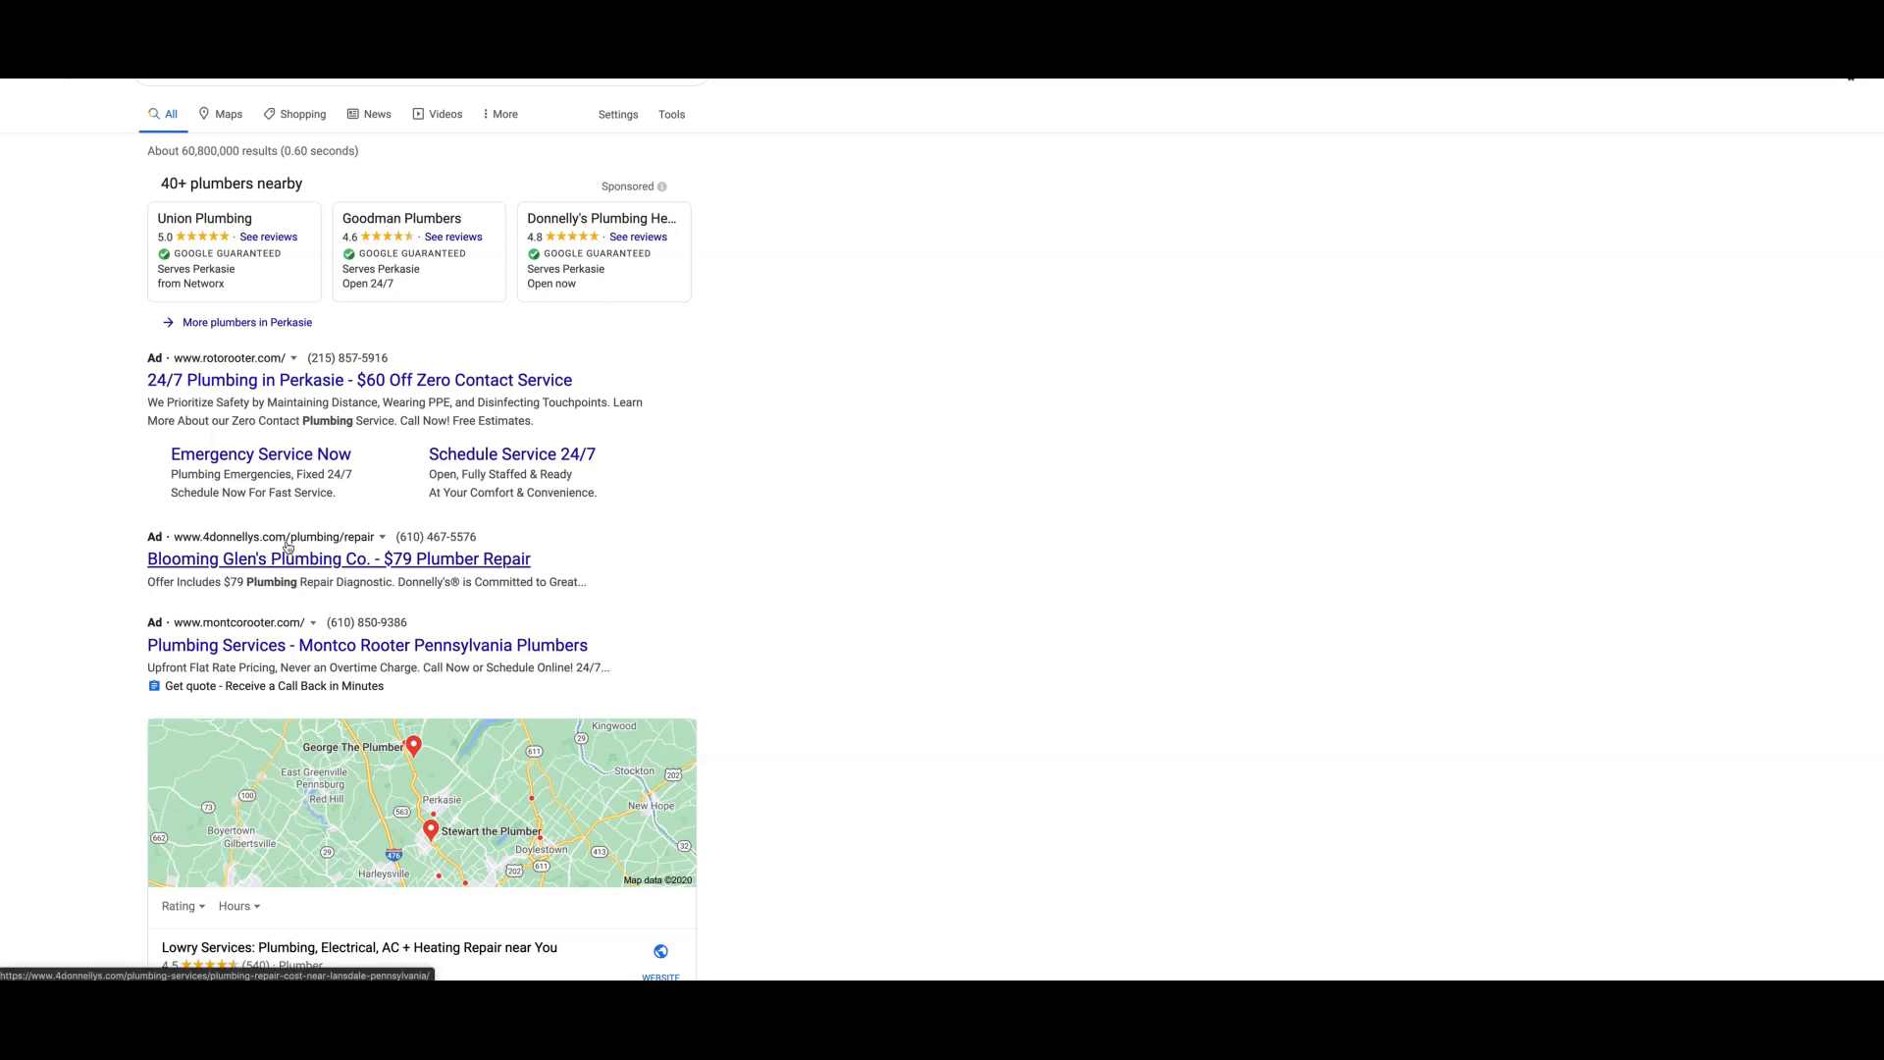
pyautogui.moveTo(544, 601)
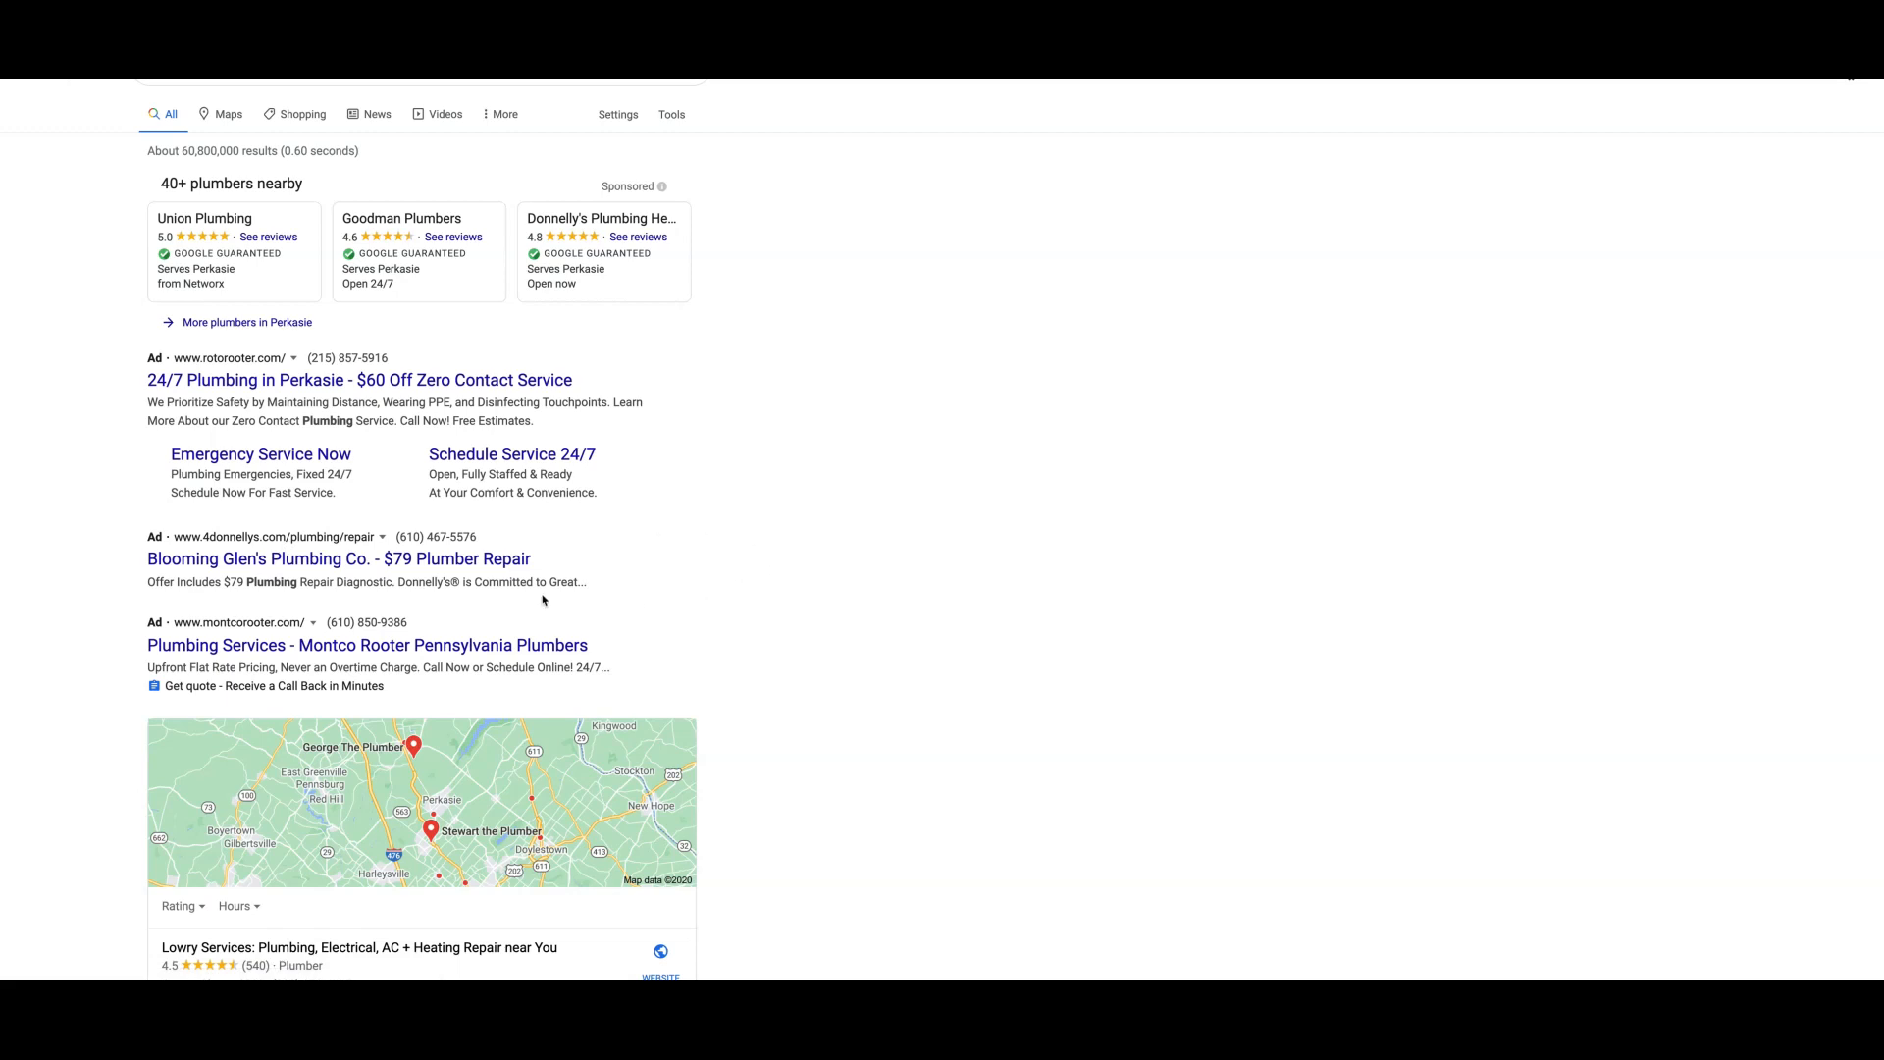
pyautogui.moveTo(310, 600)
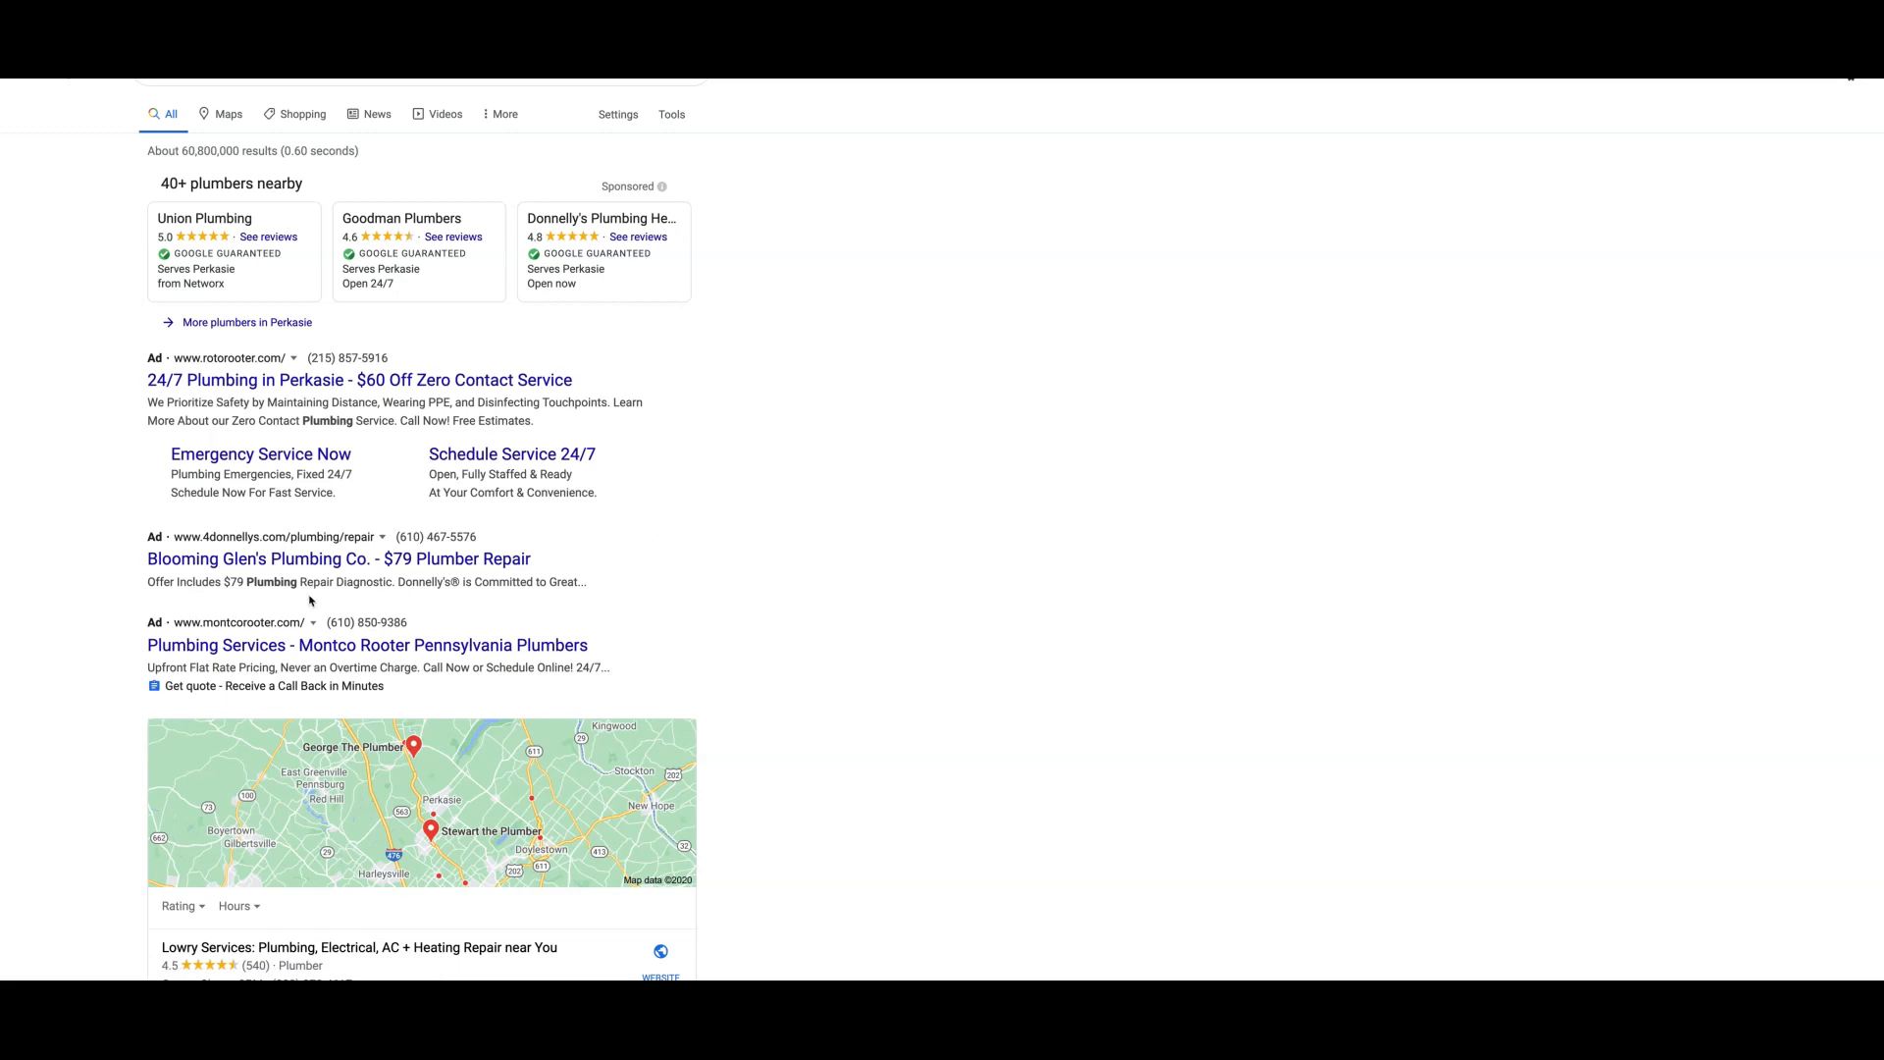
pyautogui.moveTo(314, 581)
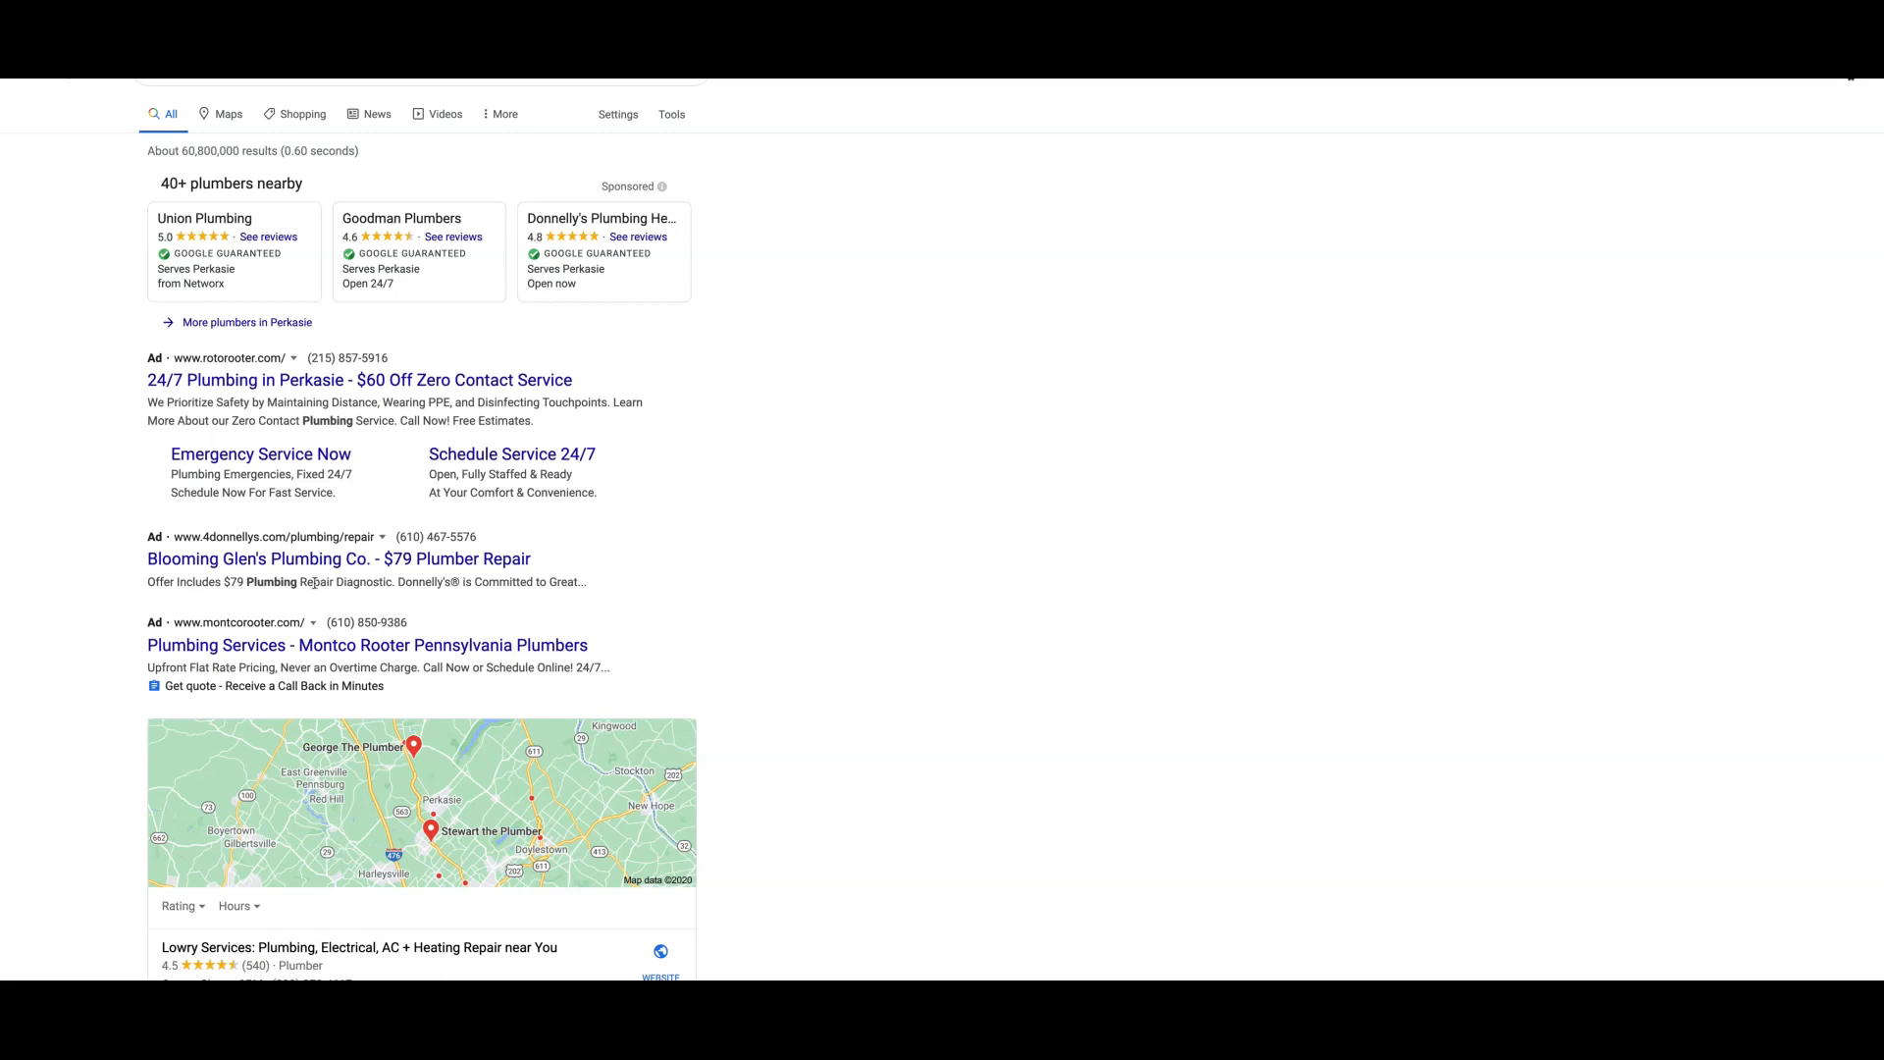
pyautogui.moveTo(351, 559)
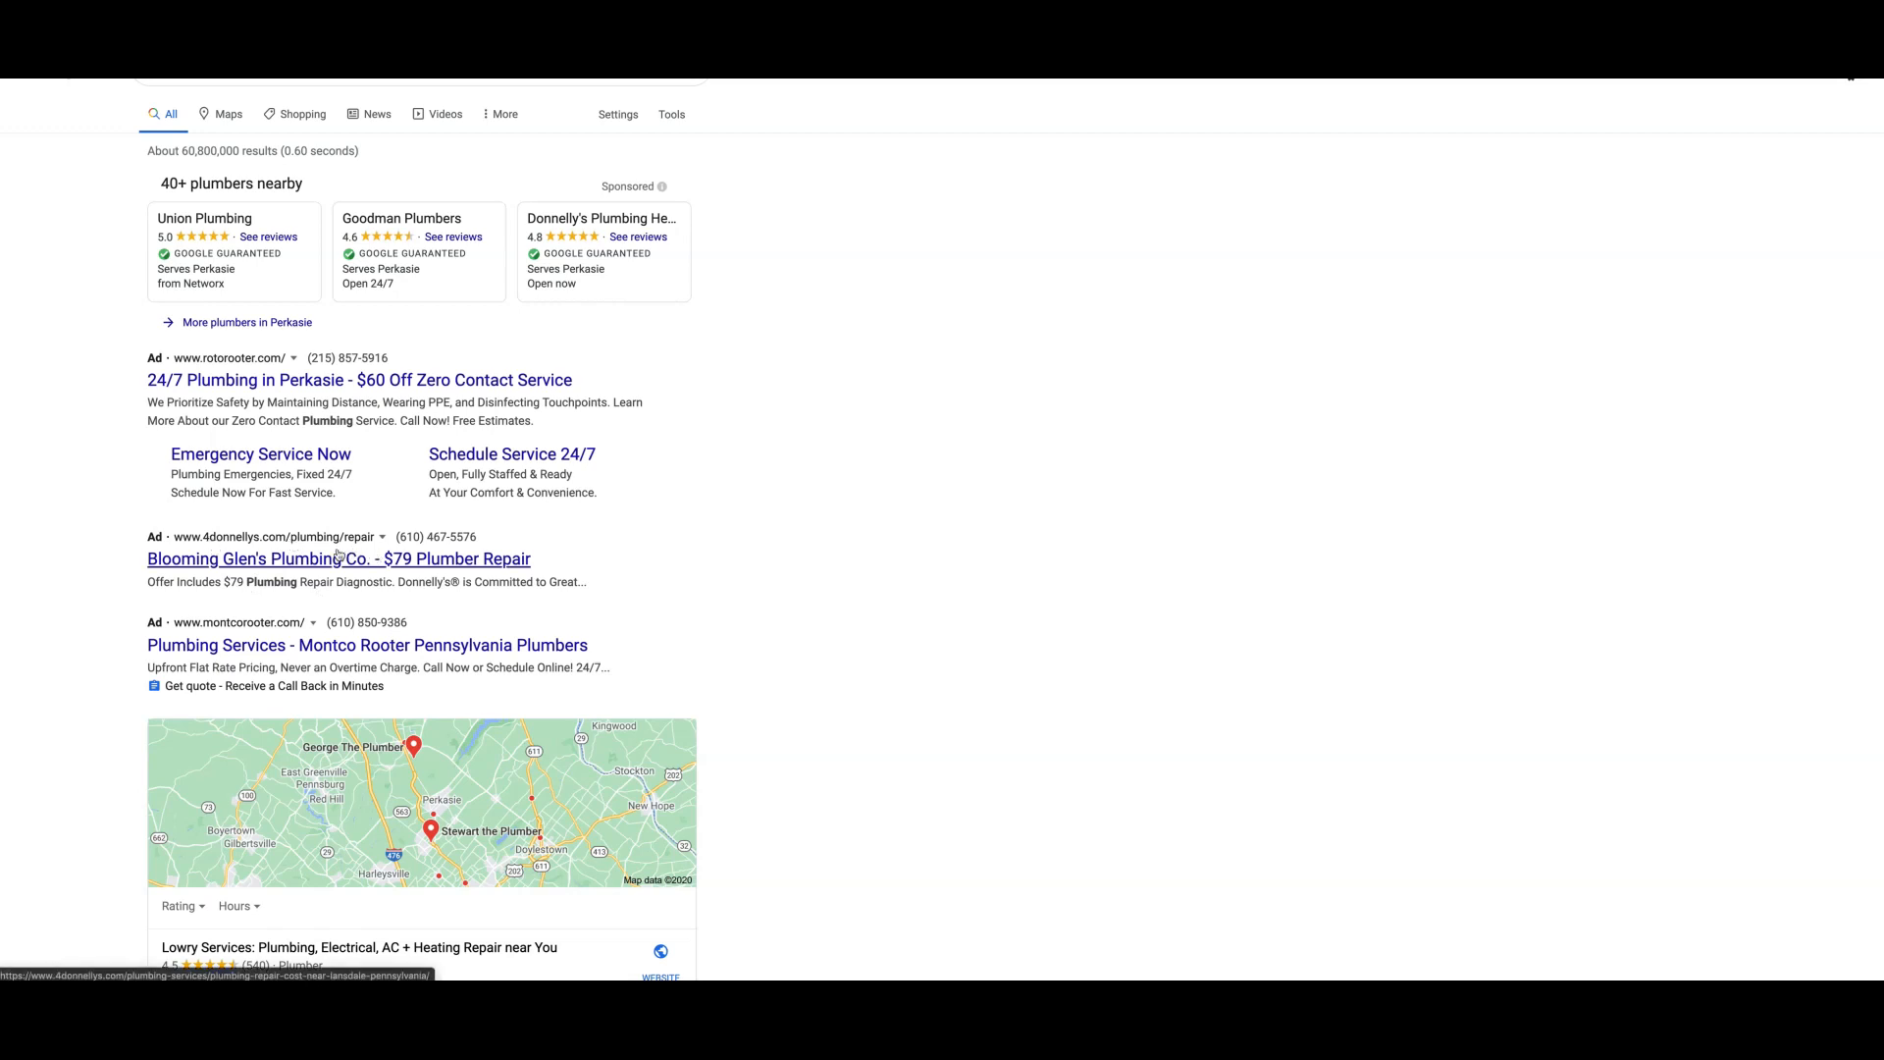
pyautogui.moveTo(295, 618)
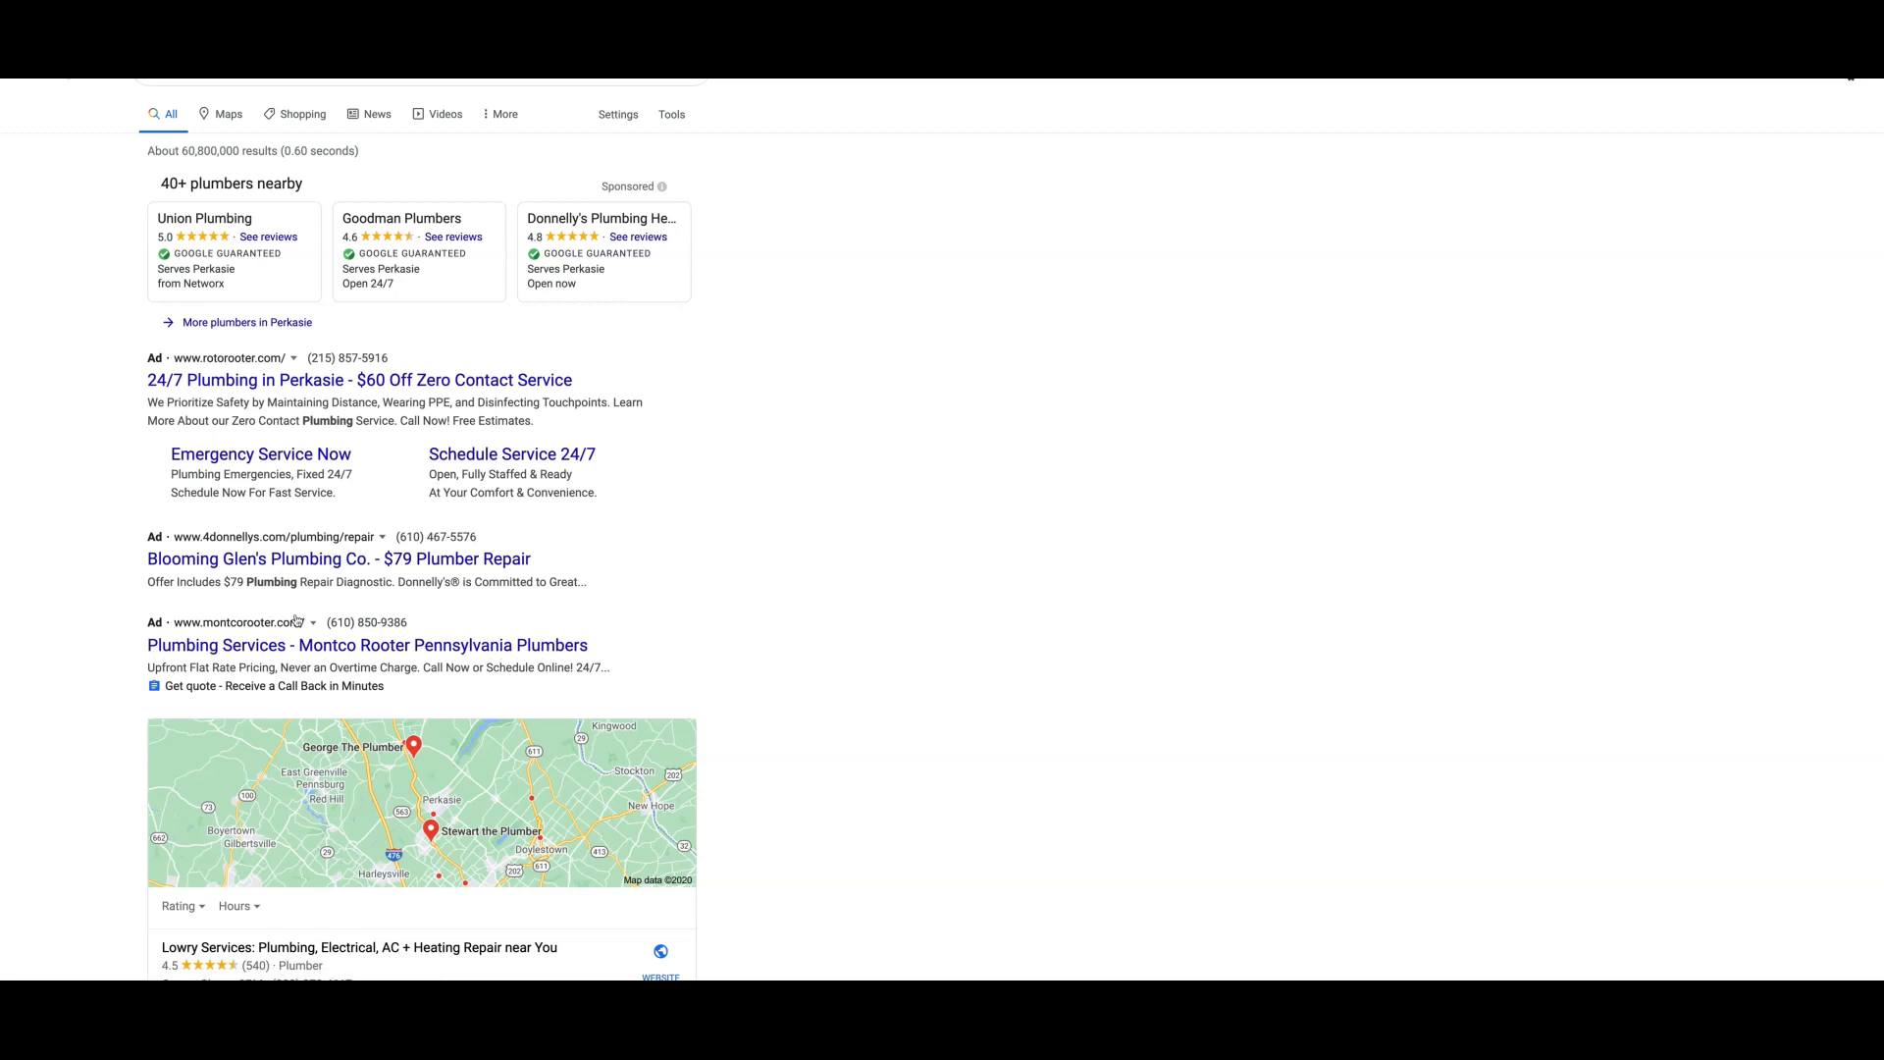
pyautogui.moveTo(527, 585)
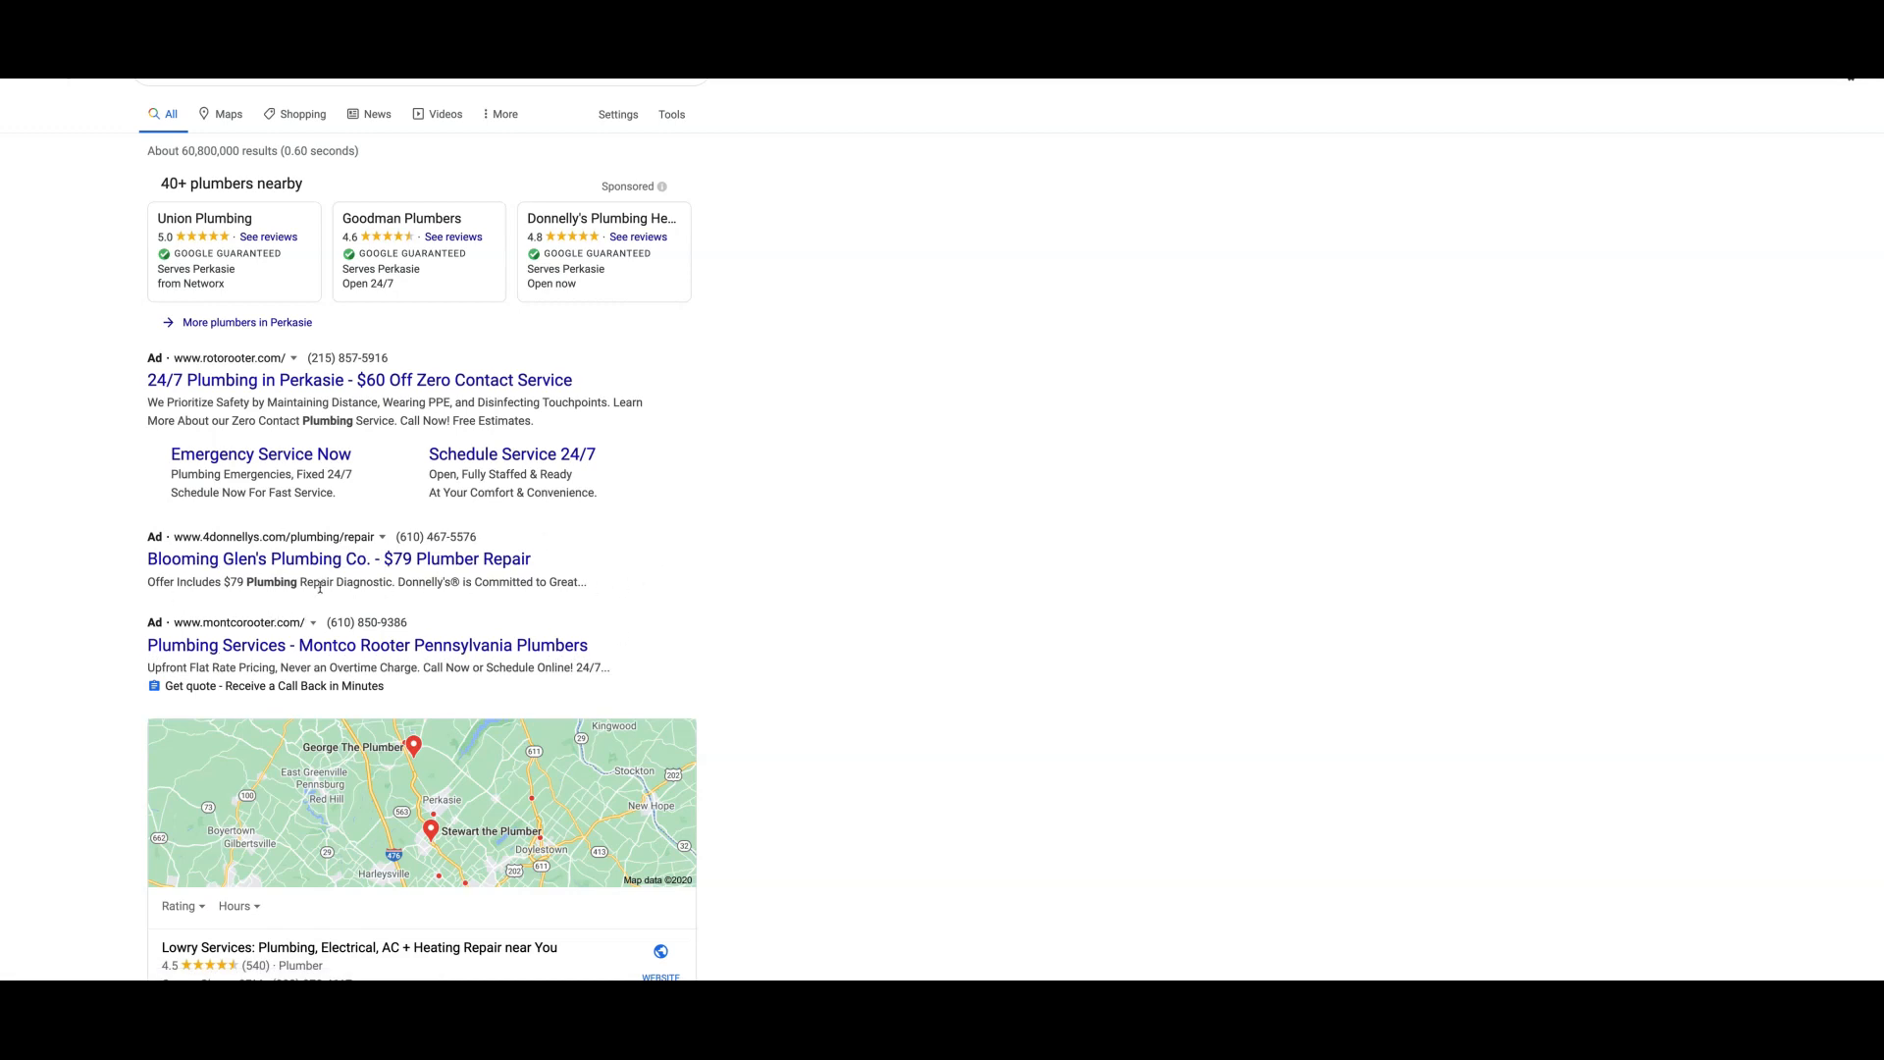
pyautogui.moveTo(832, 469)
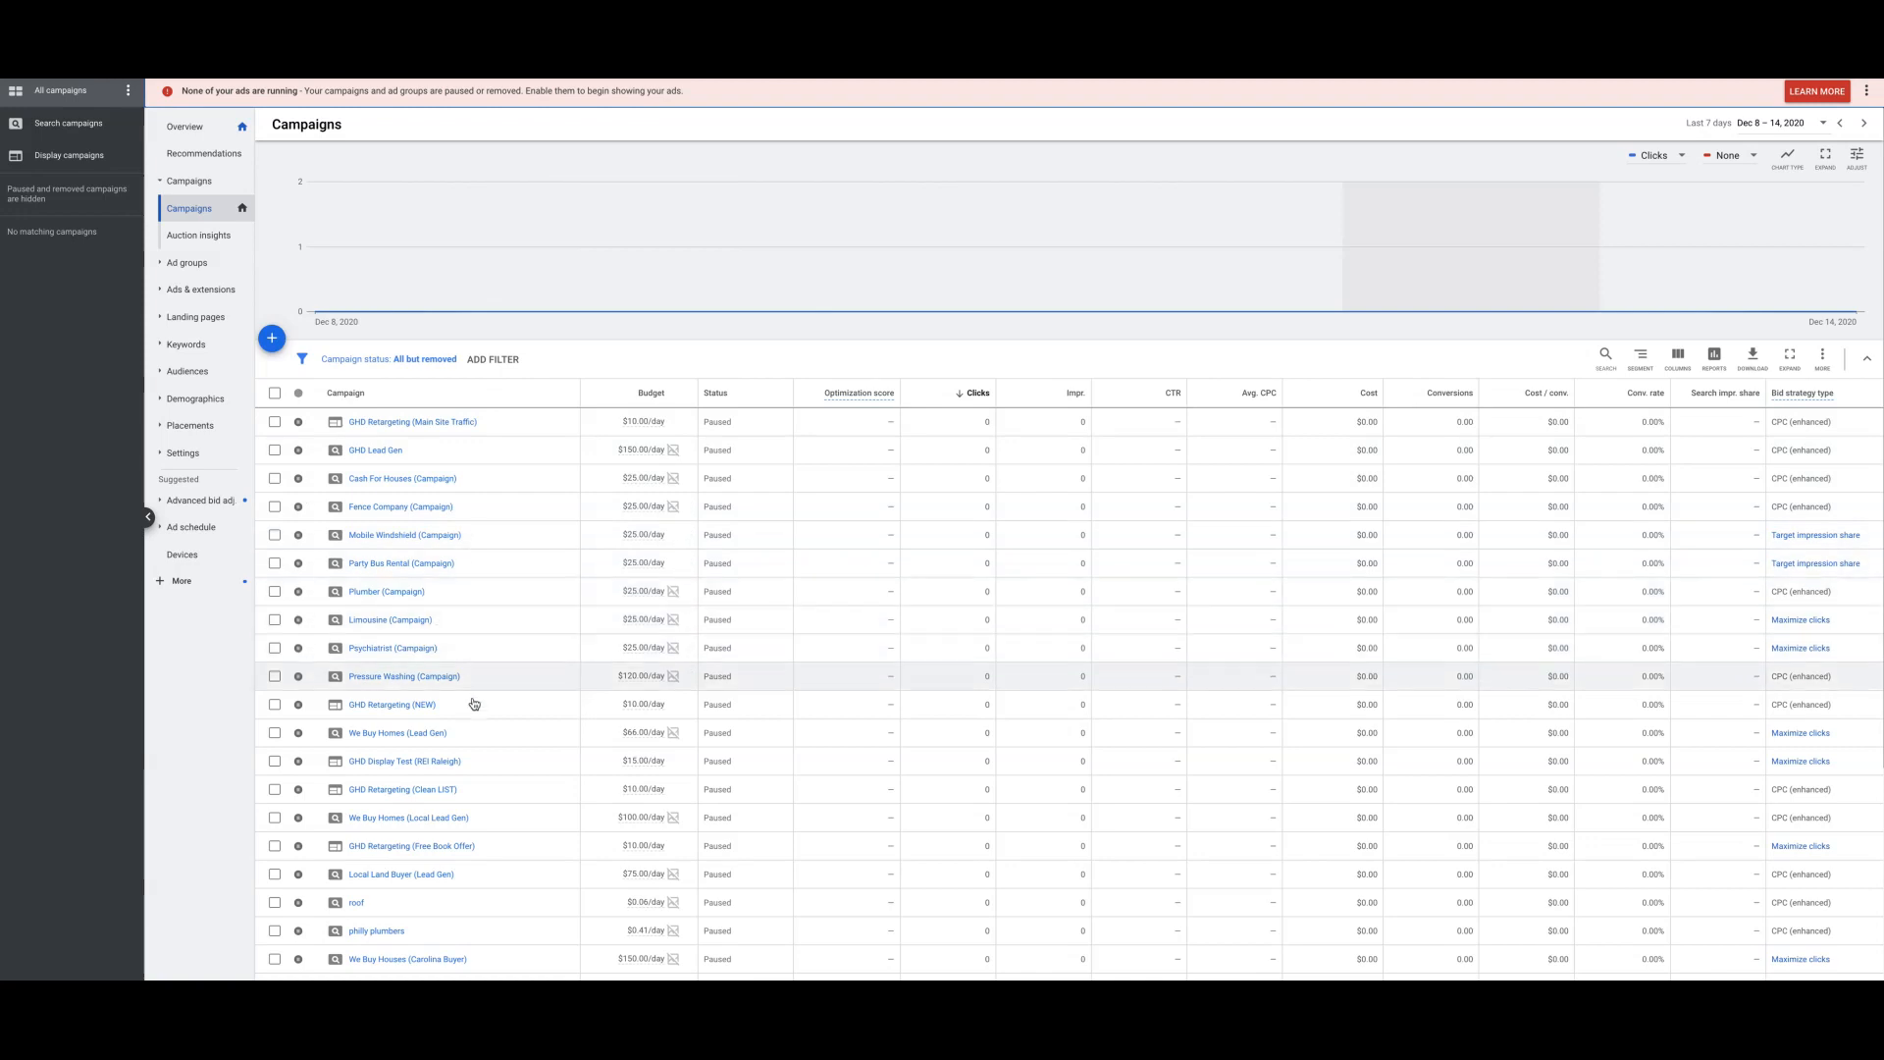
pyautogui.moveTo(507, 803)
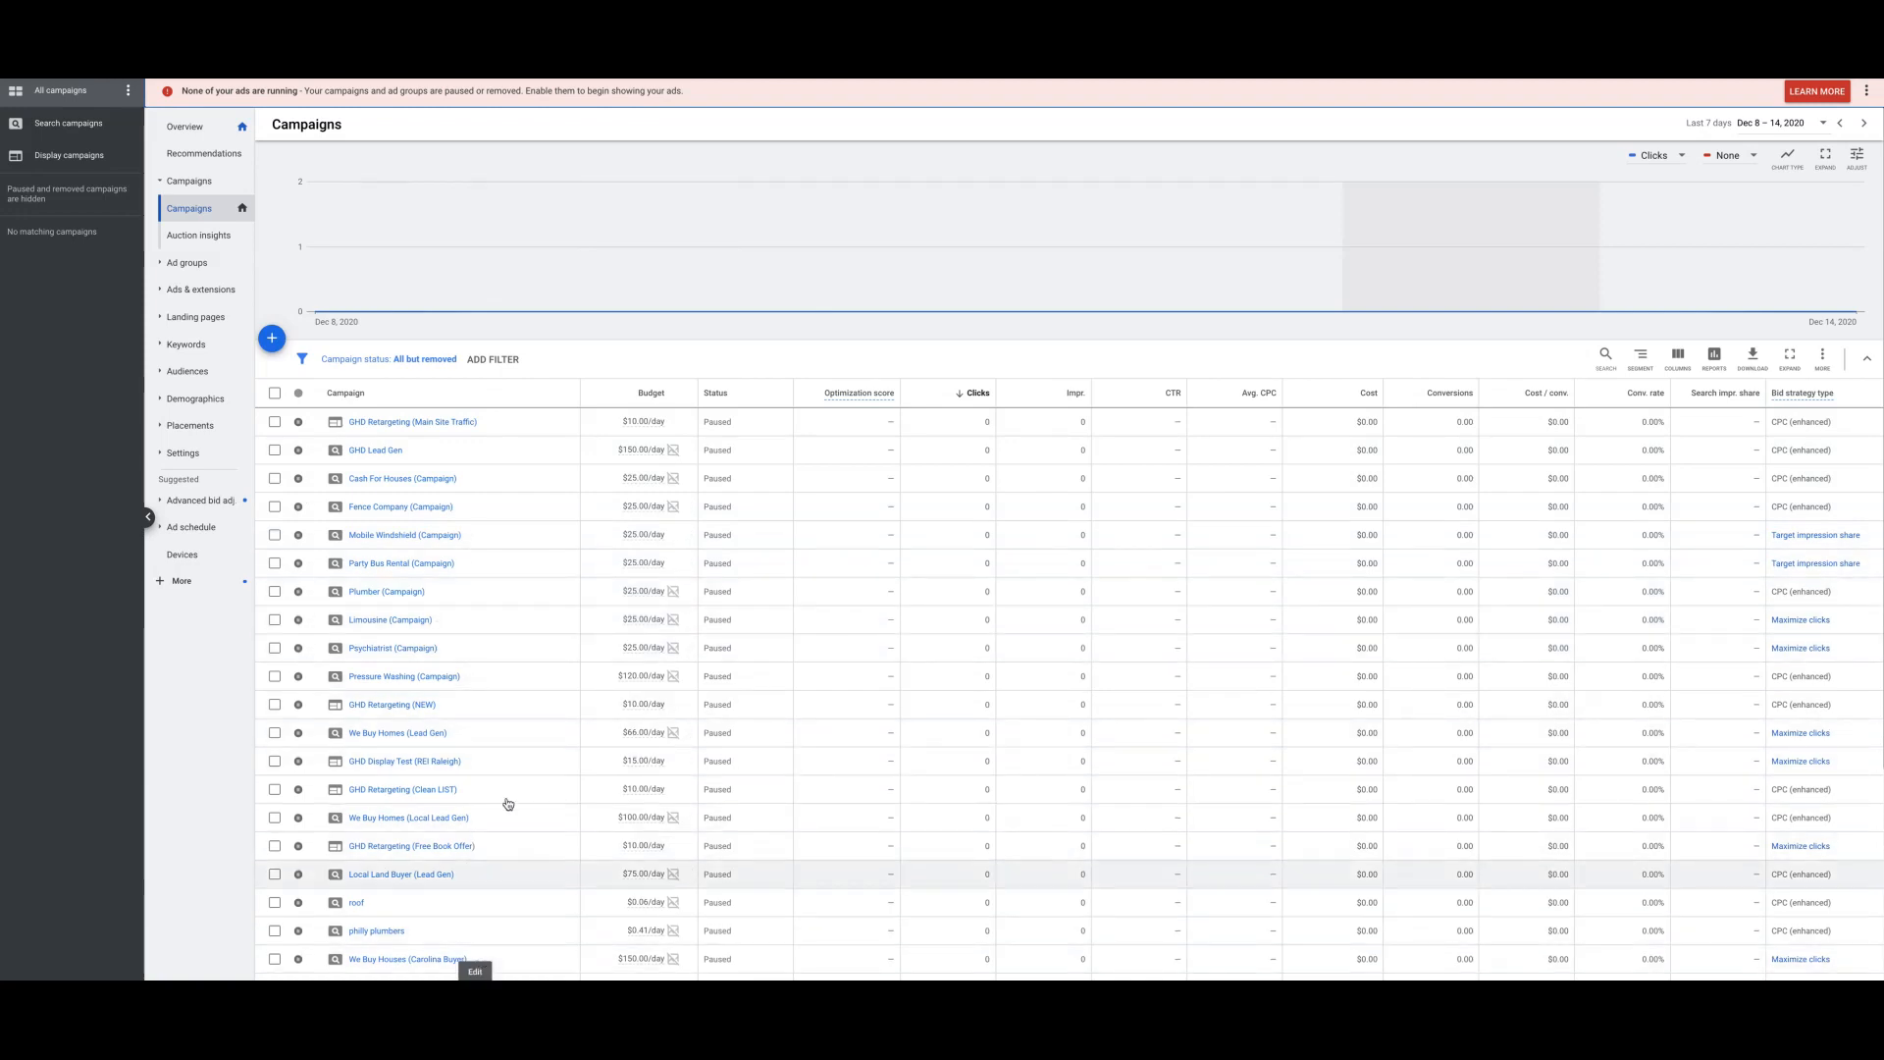
pyautogui.moveTo(660, 467)
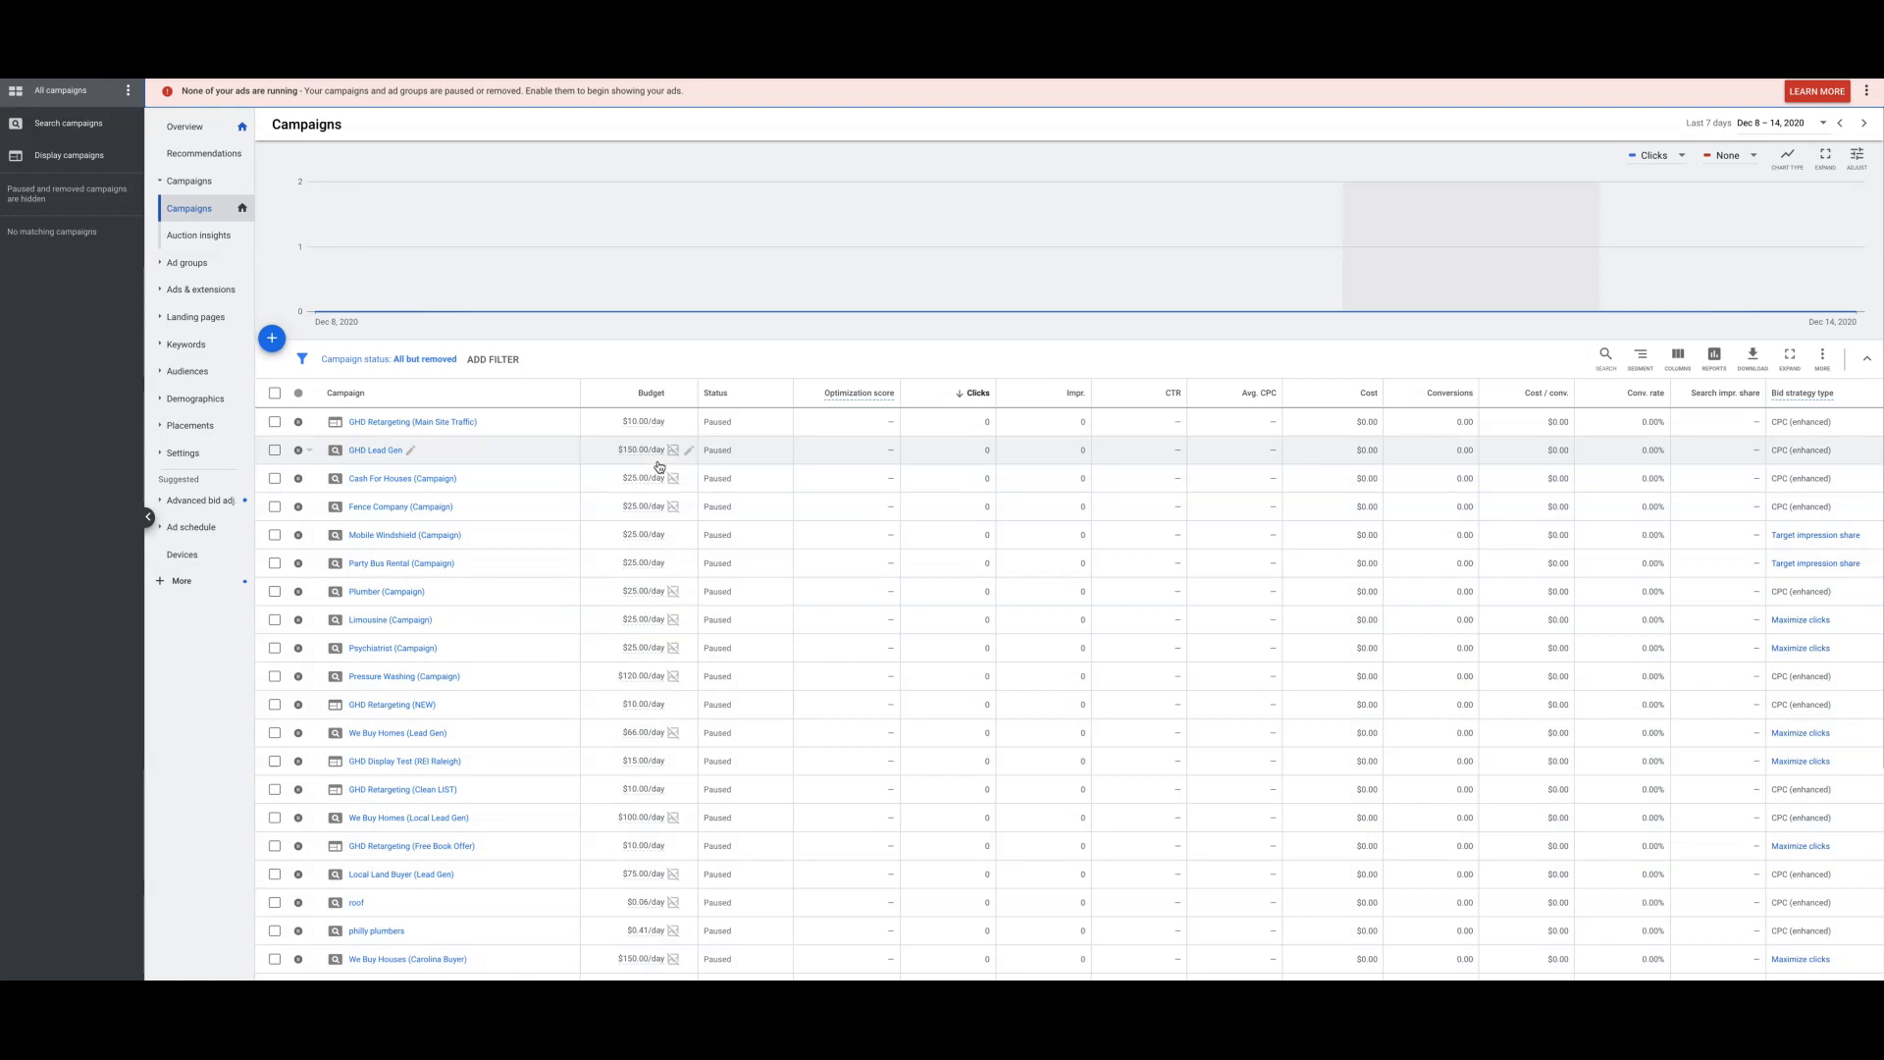
# Step: Show the Campaigns list under All campaigns with daily budgets and paused status
pyautogui.click(643, 451)
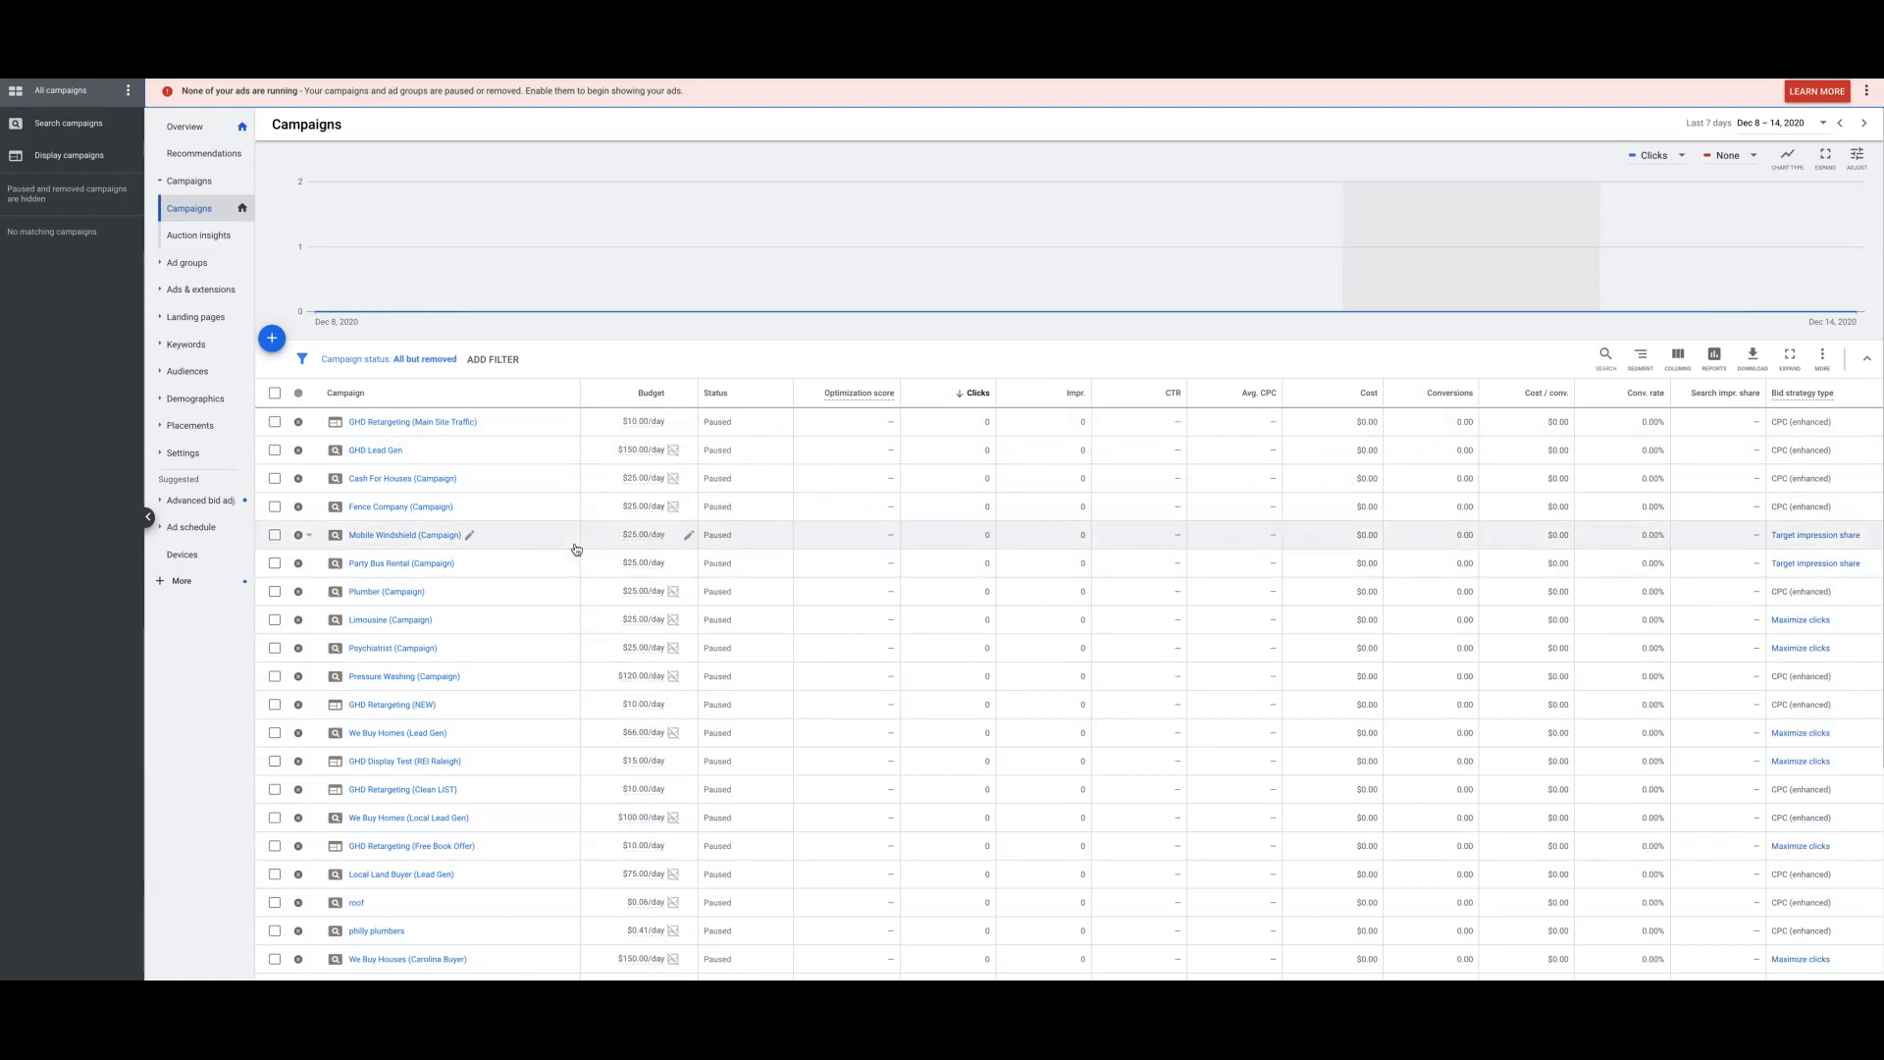
pyautogui.moveTo(634, 616)
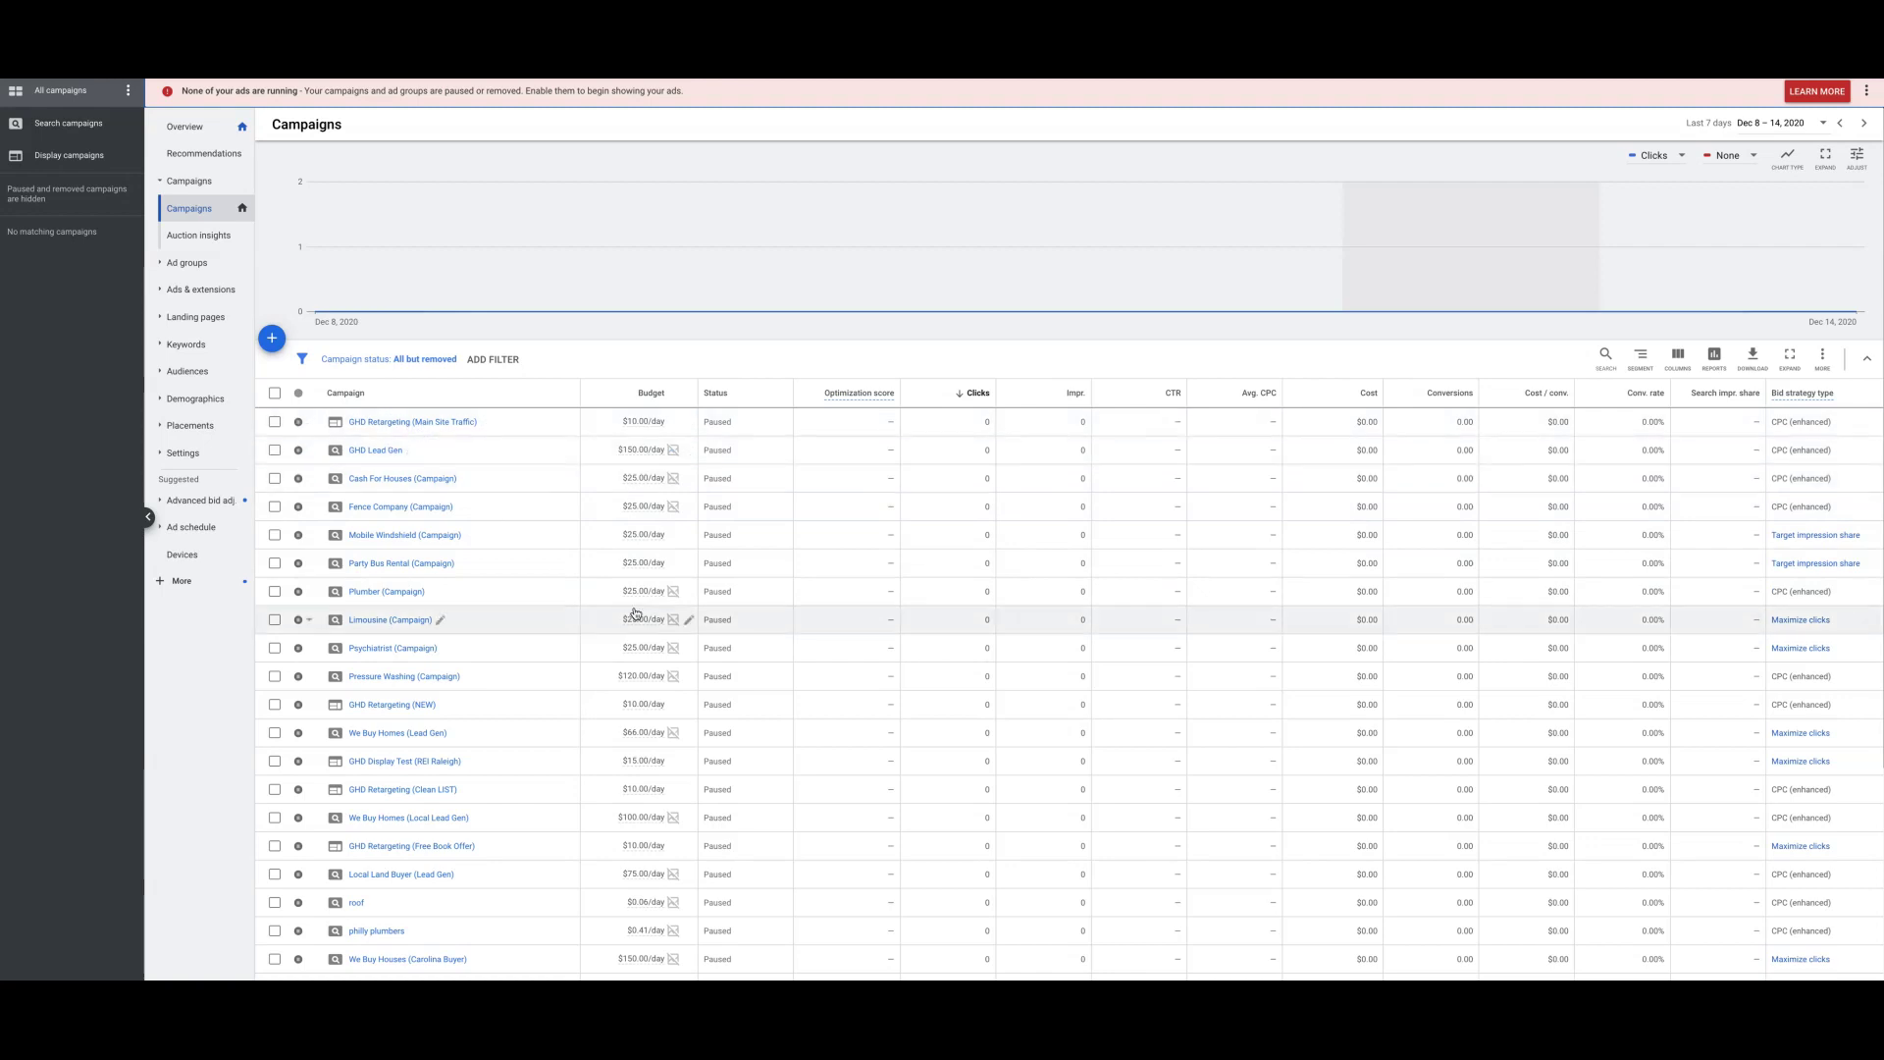